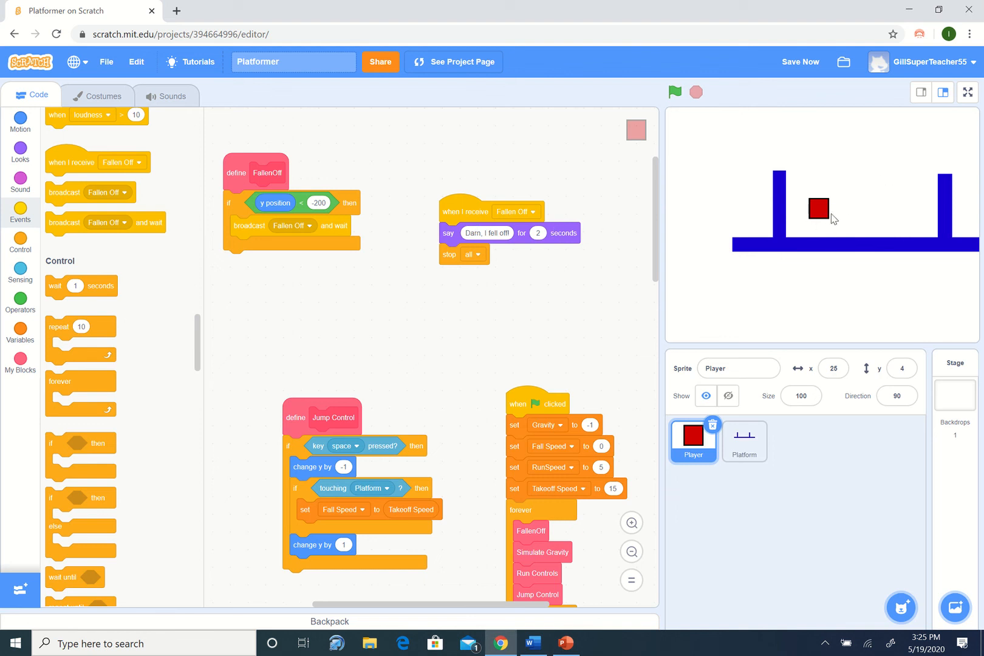
{"action": "mouse_move", "coordinate": [805, 227]}
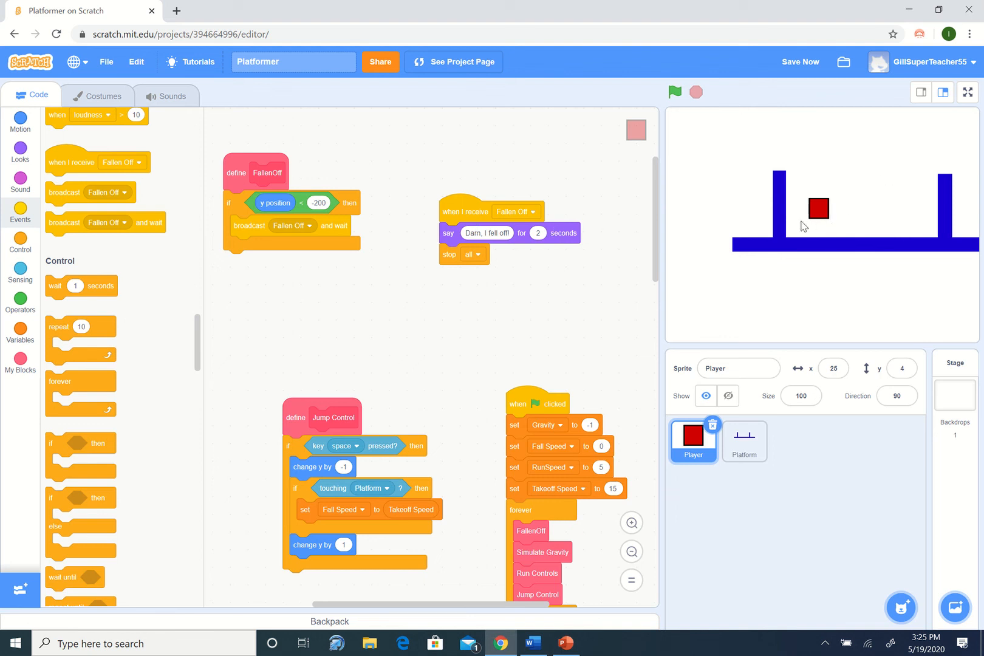
{"action": "mouse_move", "coordinate": [823, 216]}
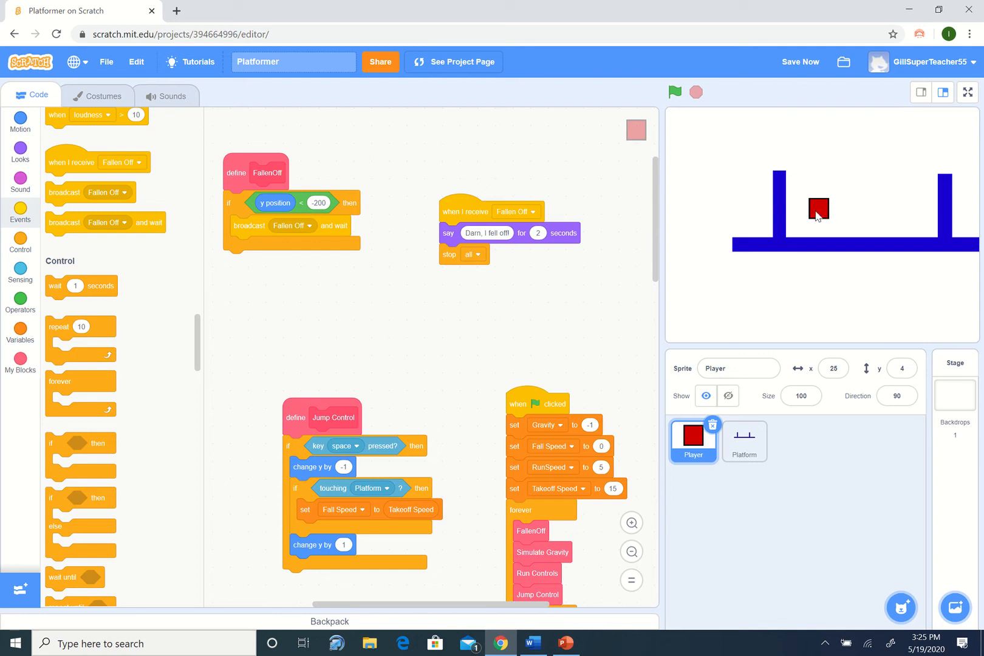
{"action": "mouse_move", "coordinate": [820, 211]}
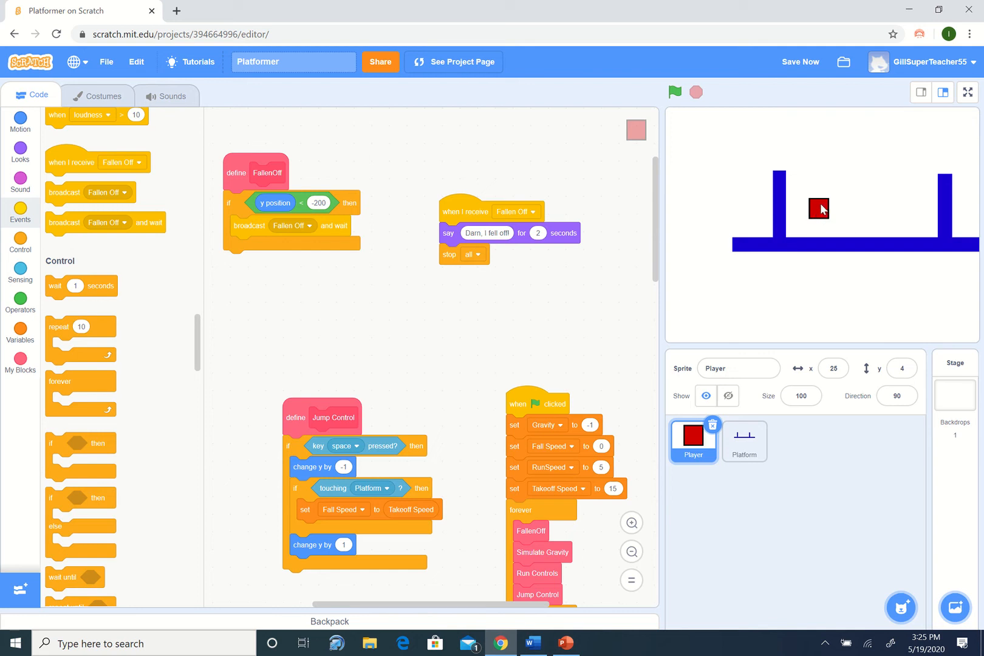
{"action": "mouse_move", "coordinate": [811, 211]}
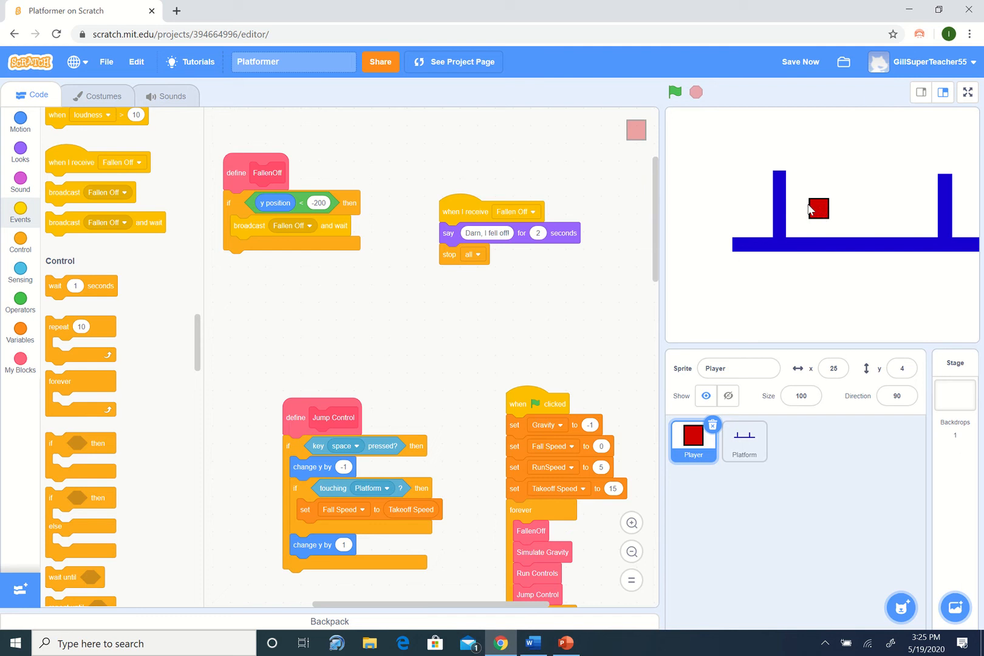
{"action": "mouse_move", "coordinate": [823, 217]}
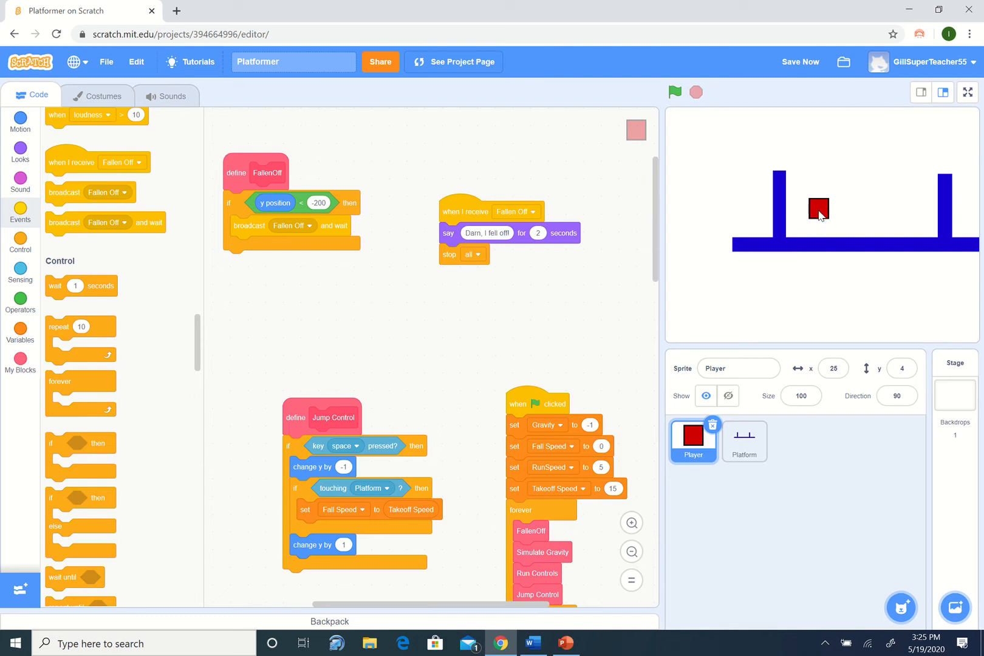
{"action": "mouse_move", "coordinate": [813, 207]}
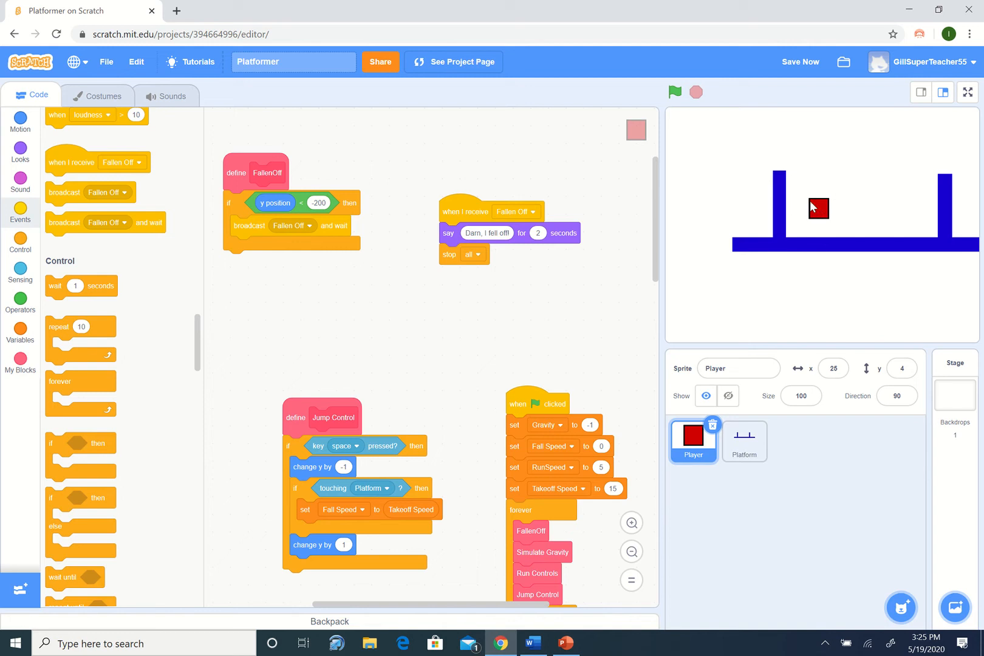
{"action": "mouse_move", "coordinate": [829, 214]}
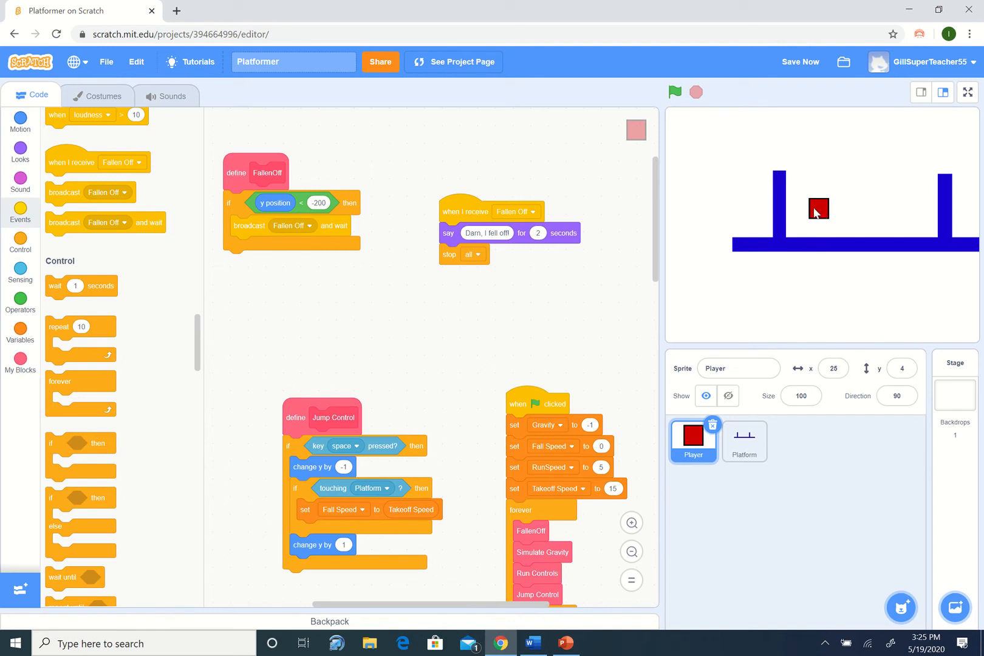
{"action": "mouse_move", "coordinate": [825, 228]}
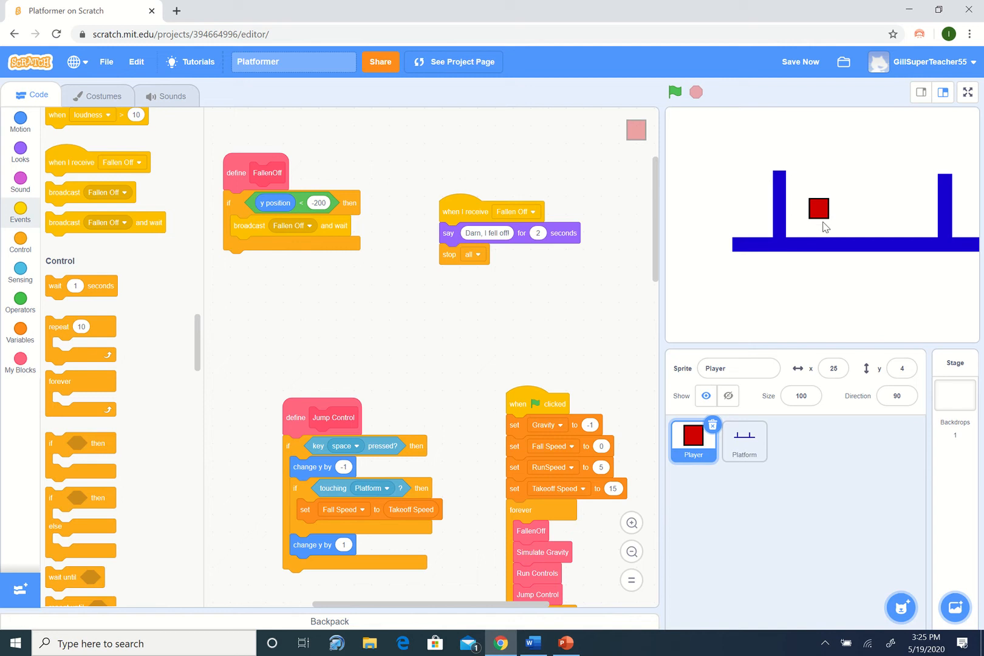
{"action": "mouse_move", "coordinate": [822, 207]}
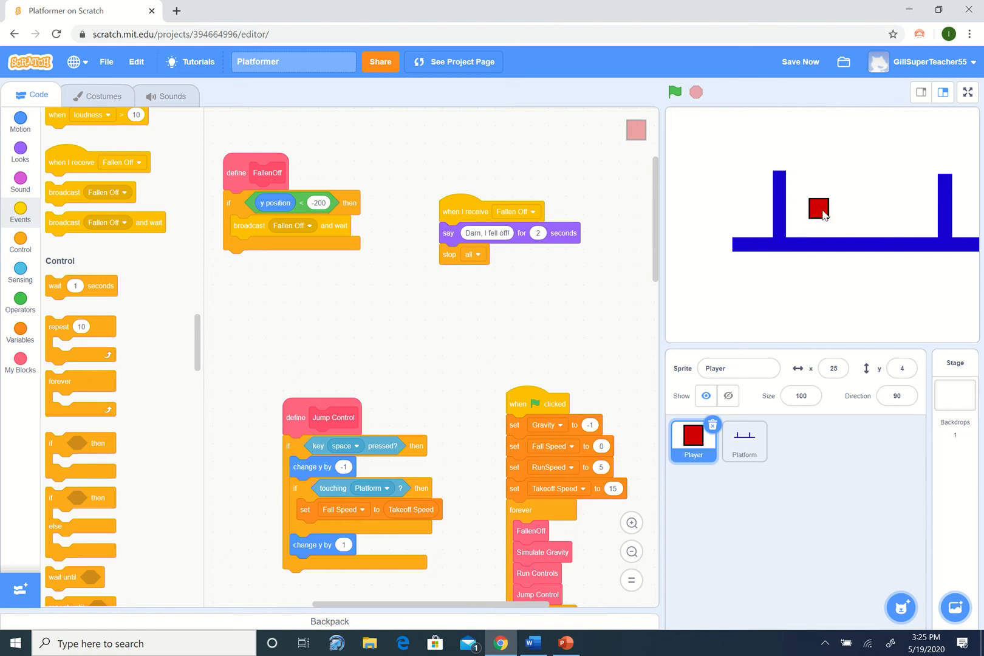
{"action": "mouse_move", "coordinate": [816, 216]}
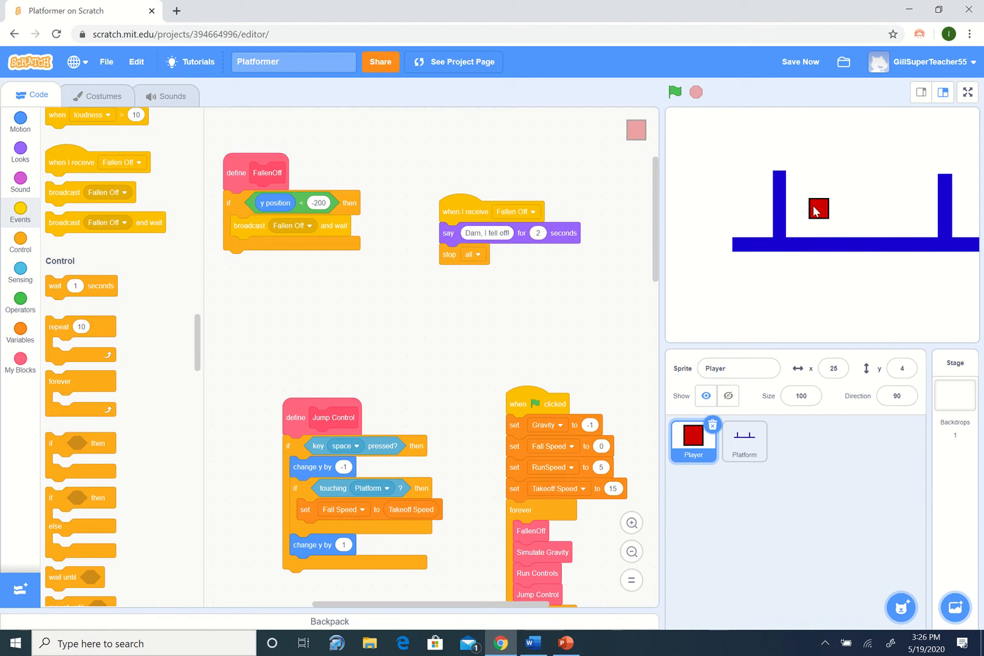
{"action": "mouse_move", "coordinate": [883, 563]}
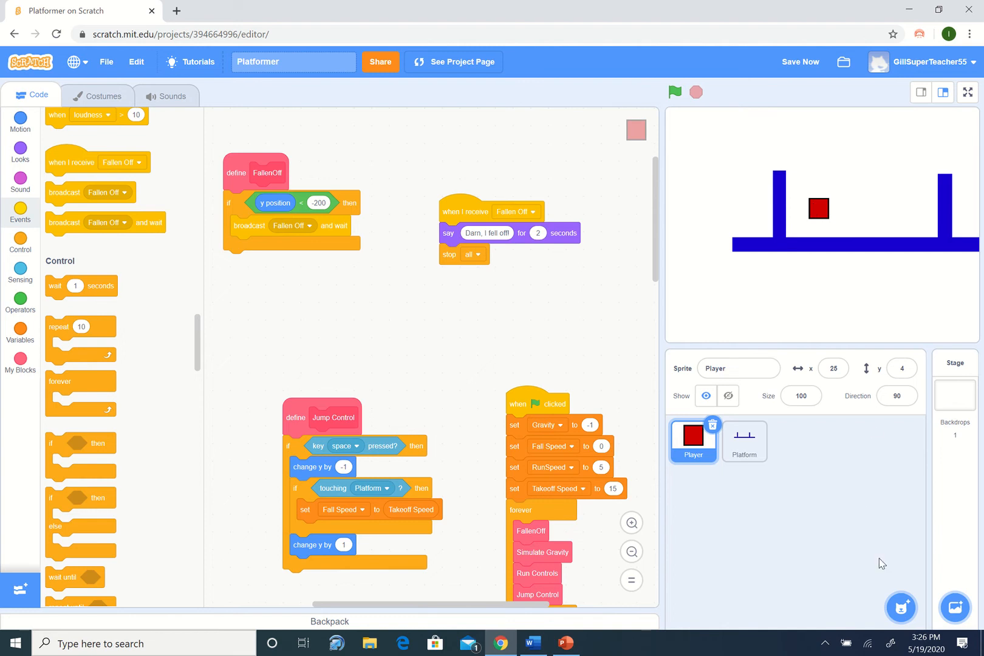
Search the sprite library for 'dog' and add Dog2 to the project.
{"action": "left_click", "coordinate": [902, 607]}
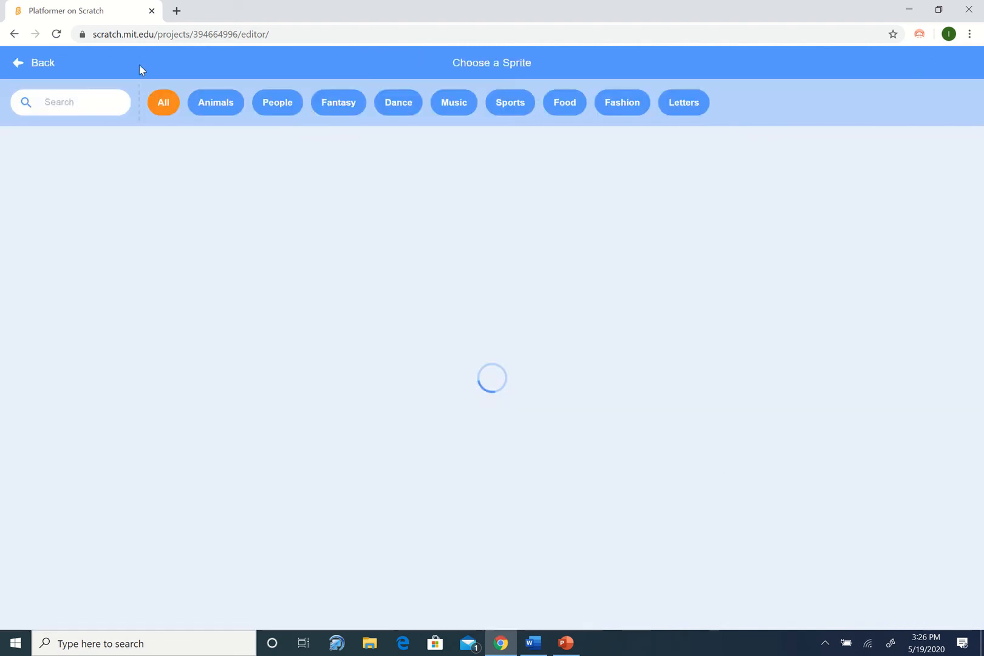
{"action": "type", "text": "dog"}
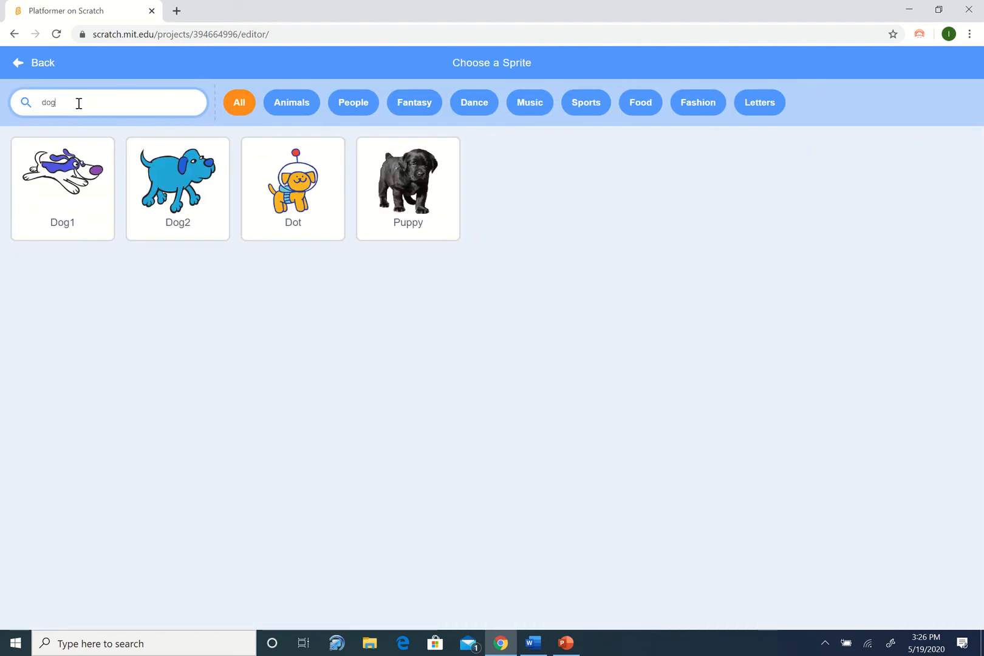
{"action": "left_click", "coordinate": [178, 182]}
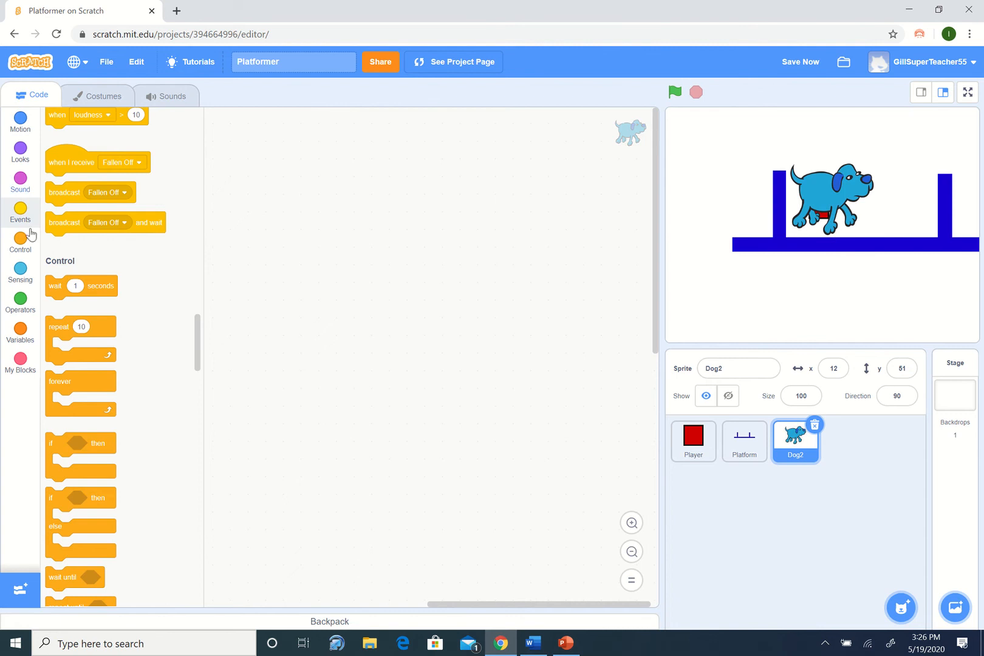
Start Dog2's script with 'when green flag clicked' and 'set rotation style left-right'.
{"action": "left_click", "coordinate": [19, 241]}
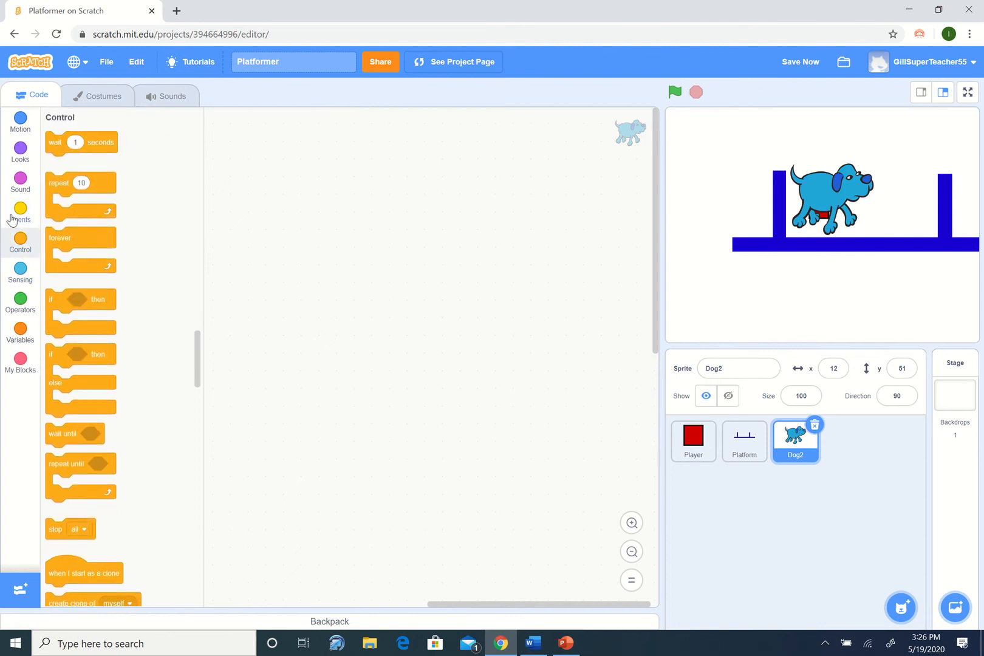
{"action": "left_click", "coordinate": [19, 212]}
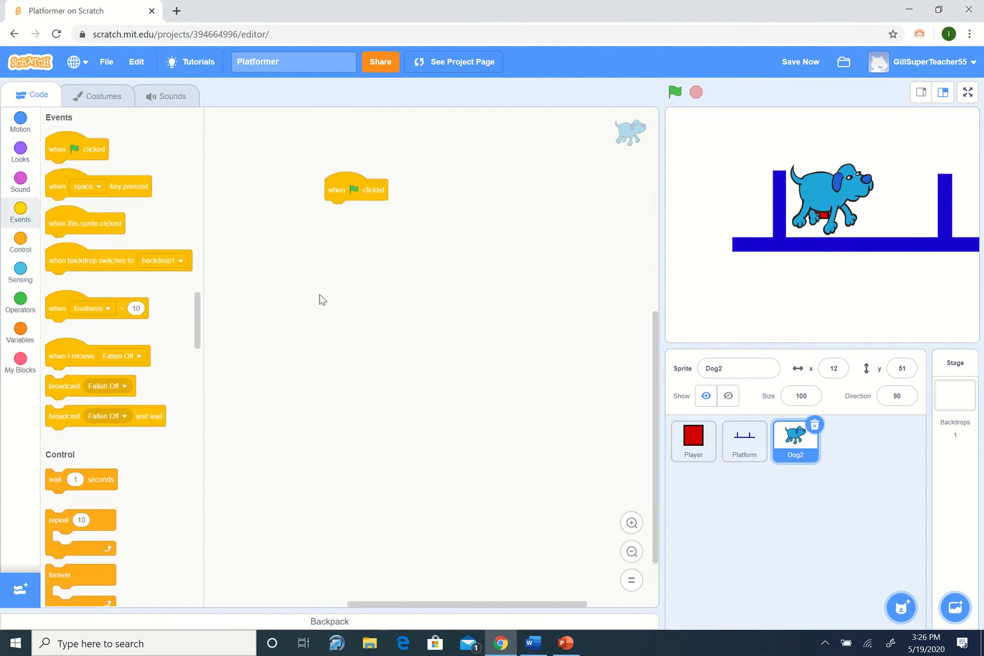
{"action": "left_click", "coordinate": [20, 121]}
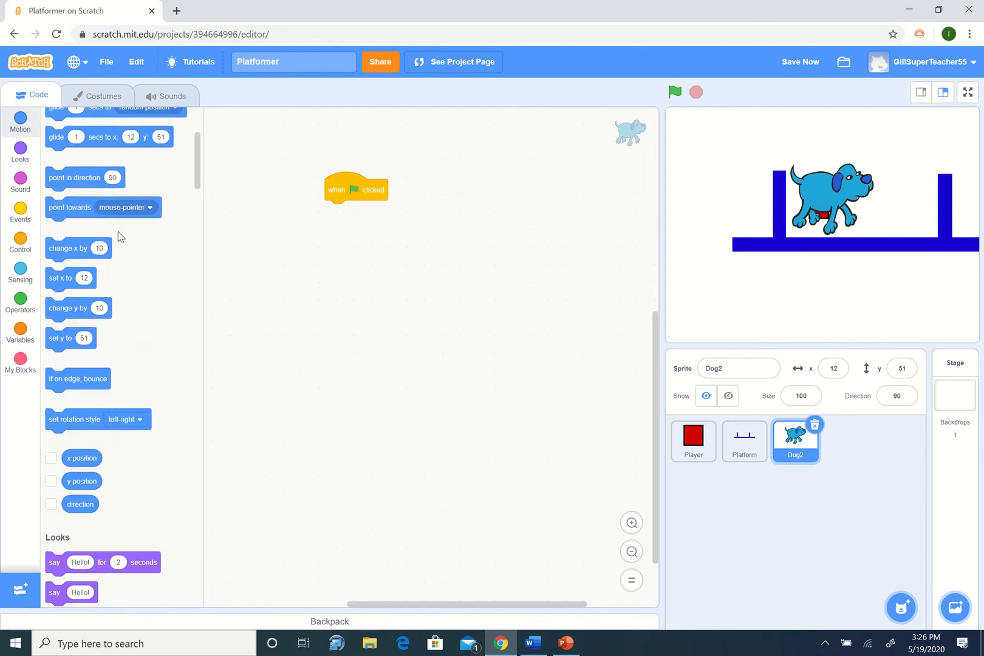
{"action": "mouse_move", "coordinate": [226, 223]}
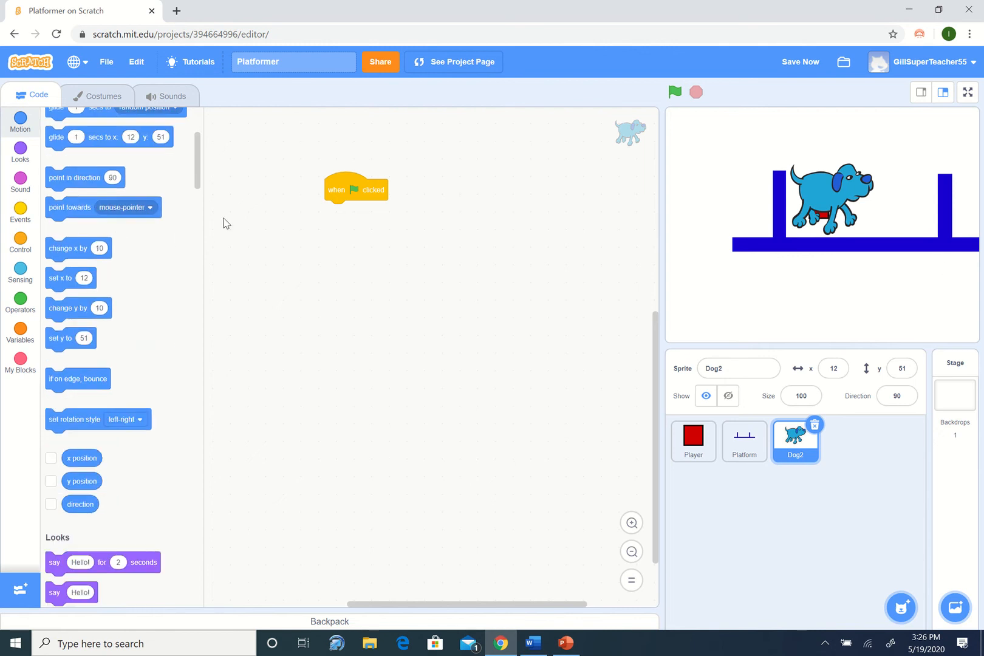
{"action": "left_click", "coordinate": [800, 61]}
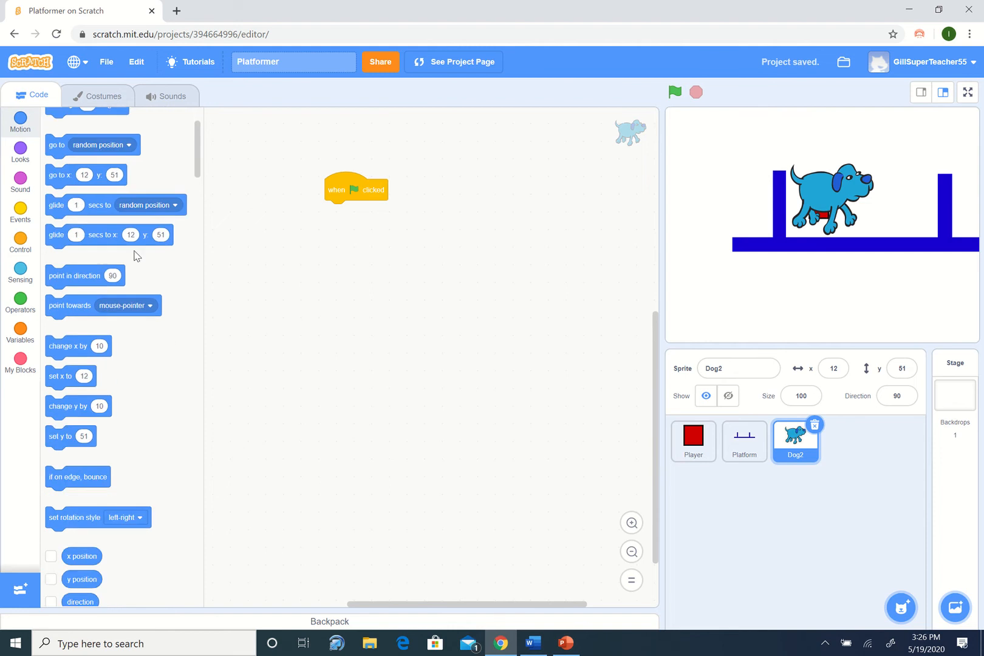
{"action": "left_click", "coordinate": [20, 154]}
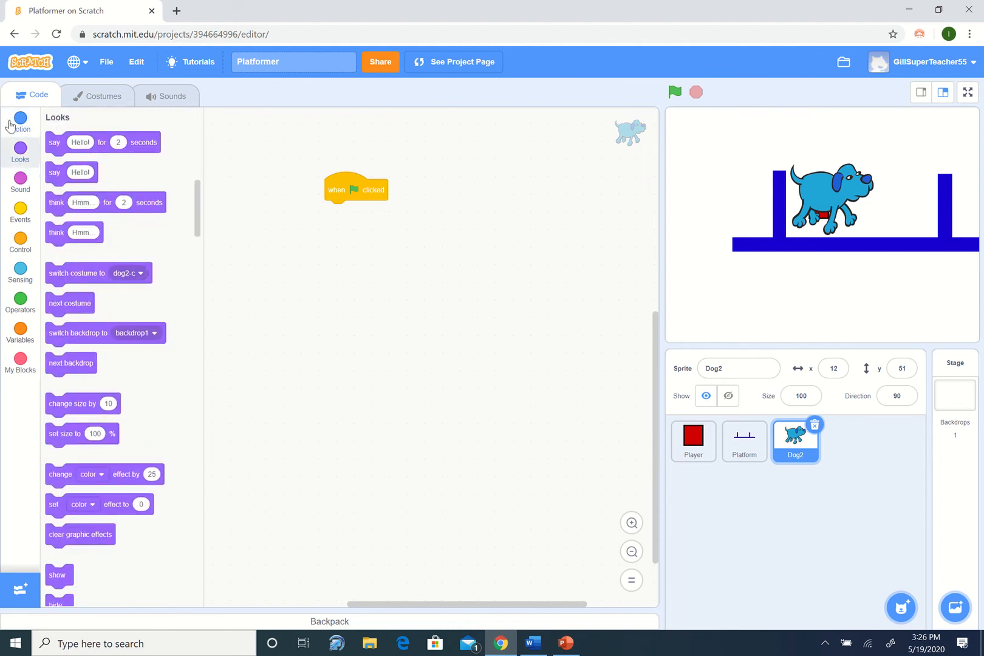
{"action": "left_click", "coordinate": [20, 122]}
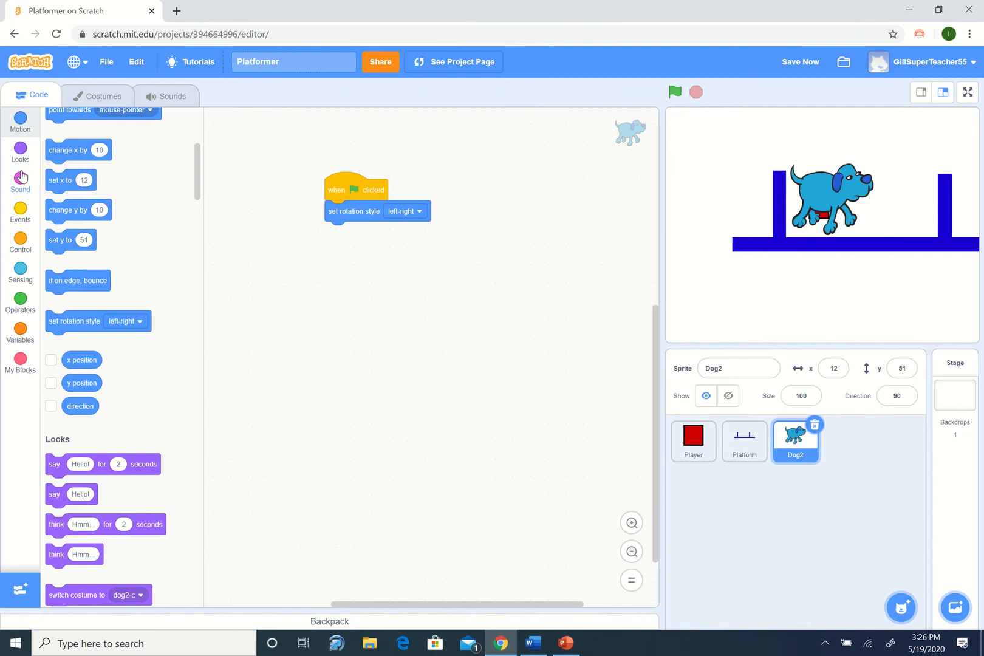
{"action": "left_click", "coordinate": [19, 151]}
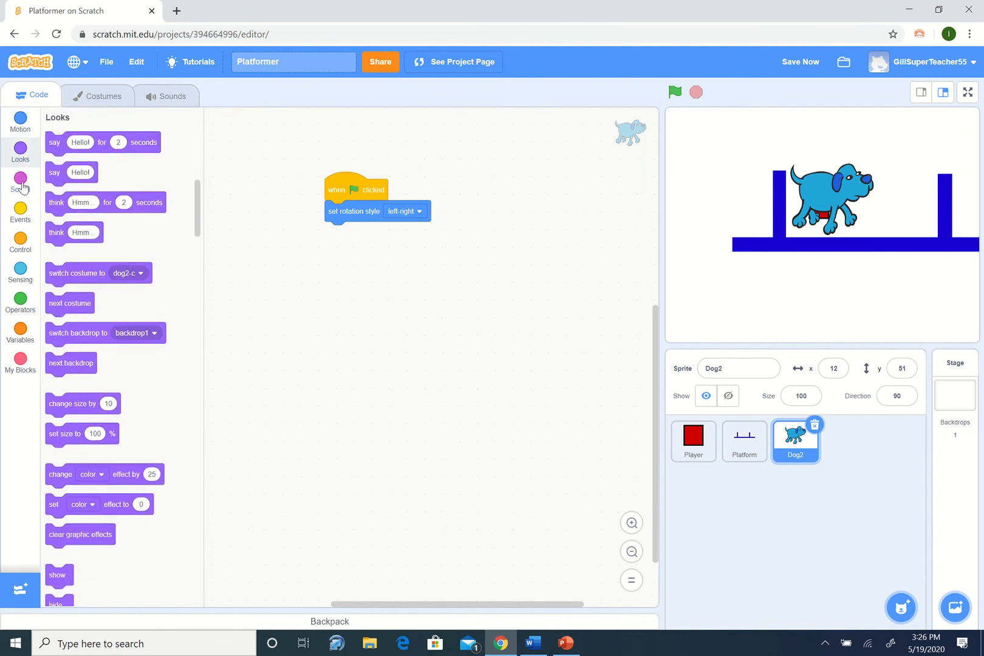
{"action": "scroll", "scroll_direction": "down", "scroll_amount": 3}
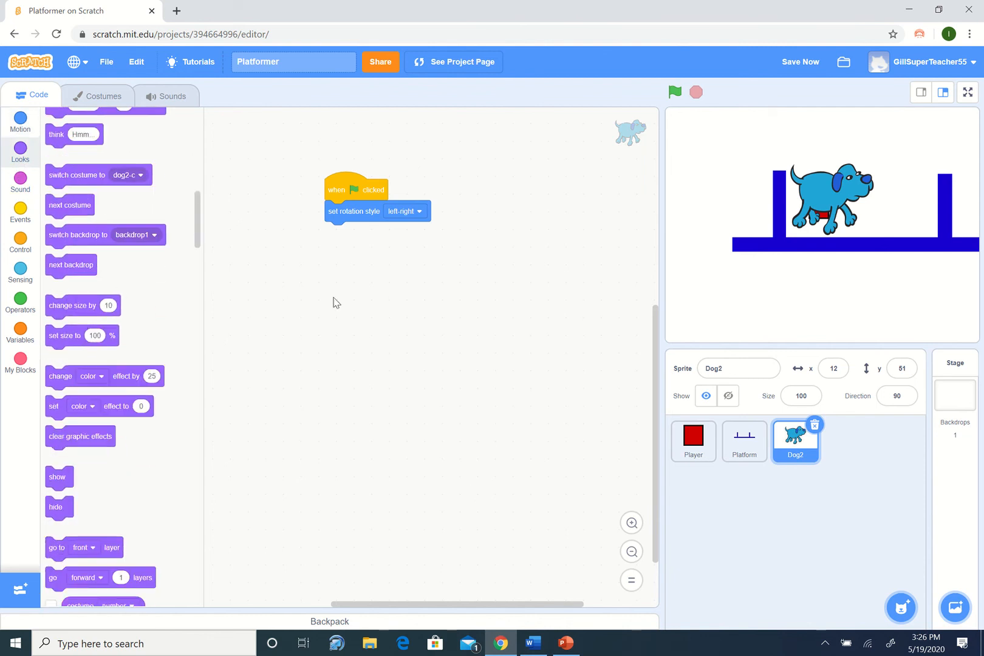
Add a 'set size to 50%' block to Dog2's green-flag script.
{"action": "left_click_drag", "start_coordinate": [65, 335], "coordinate": [361, 232]}
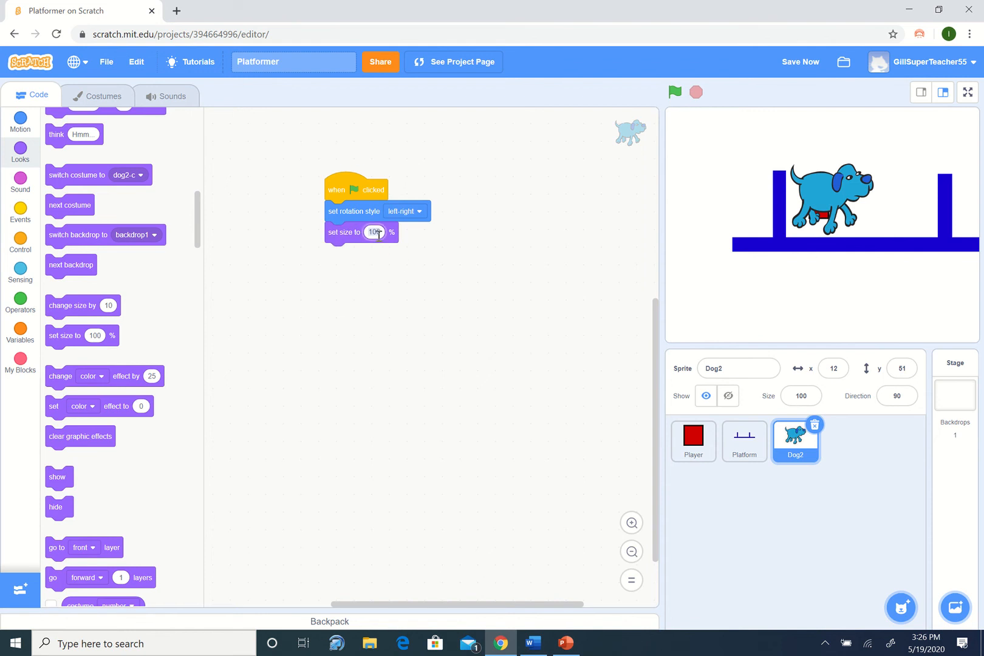
{"action": "type", "text": "50"}
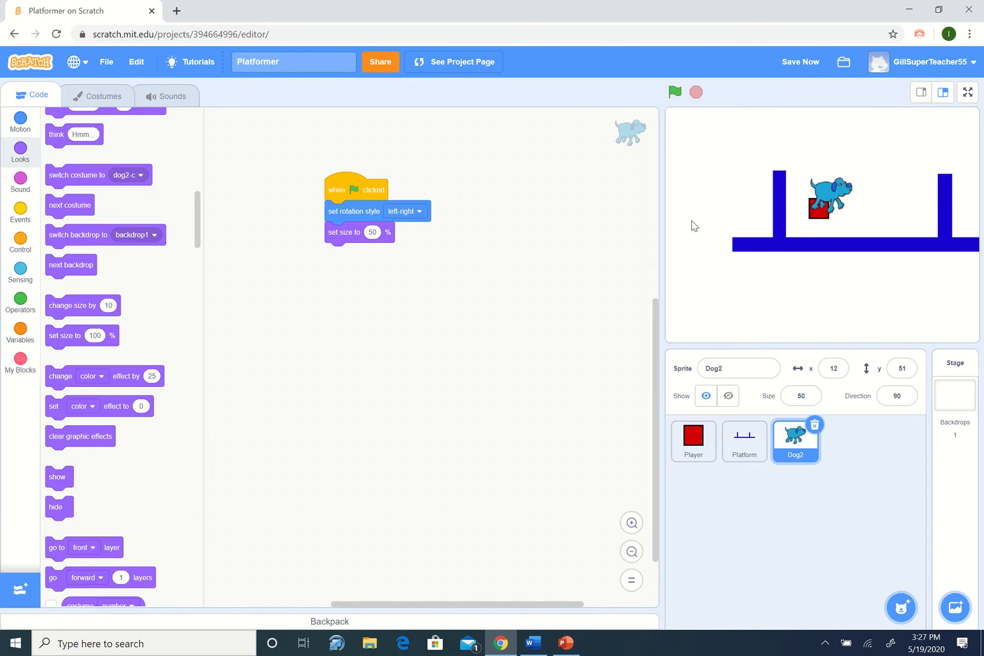
{"action": "mouse_move", "coordinate": [197, 226]}
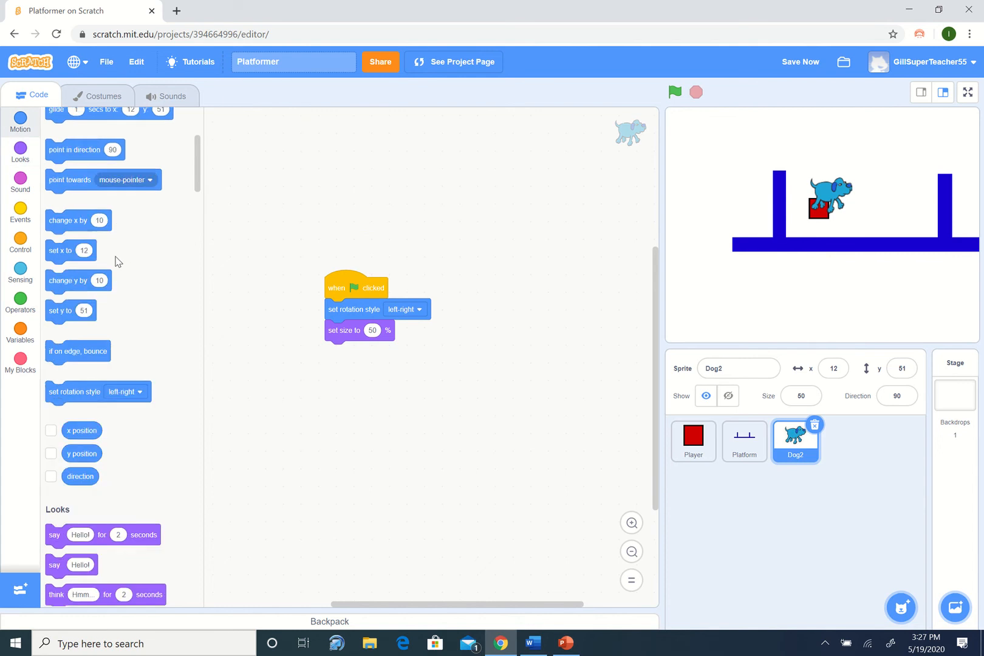
{"action": "scroll", "scroll_direction": "down", "scroll_amount": 3}
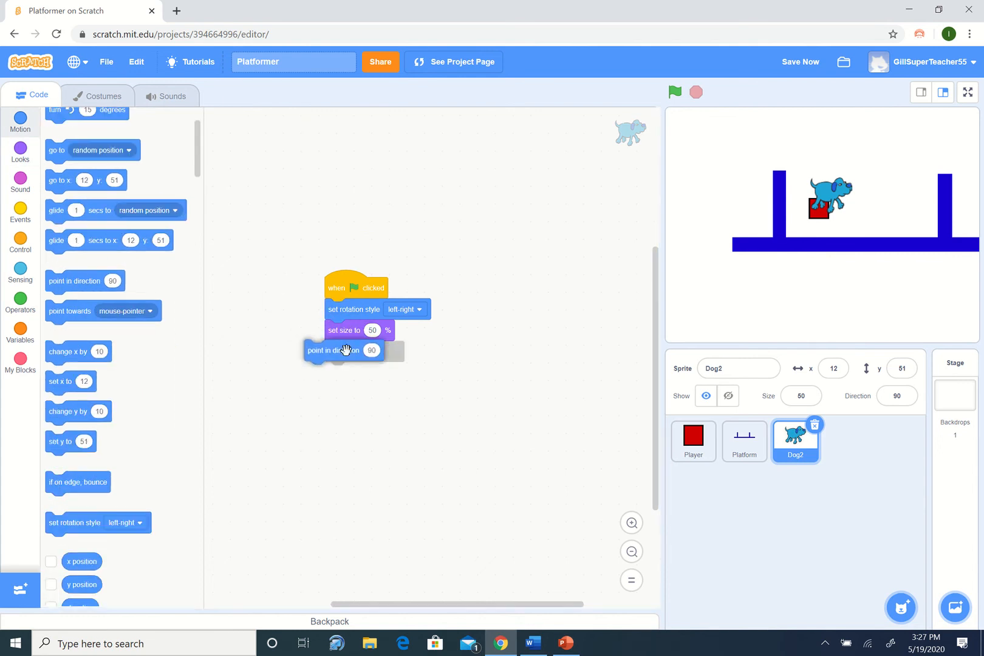
Attach 'point in direction 90' and then a 'show' block beneath set size.
{"action": "left_click_drag", "start_coordinate": [344, 350], "coordinate": [348, 351]}
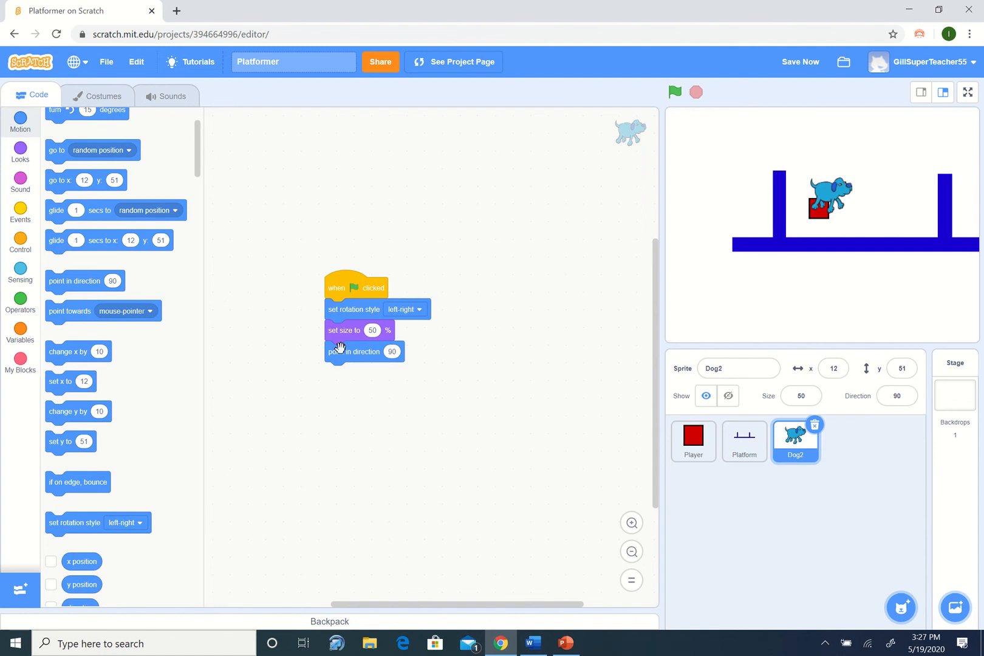
{"action": "left_click", "coordinate": [20, 151]}
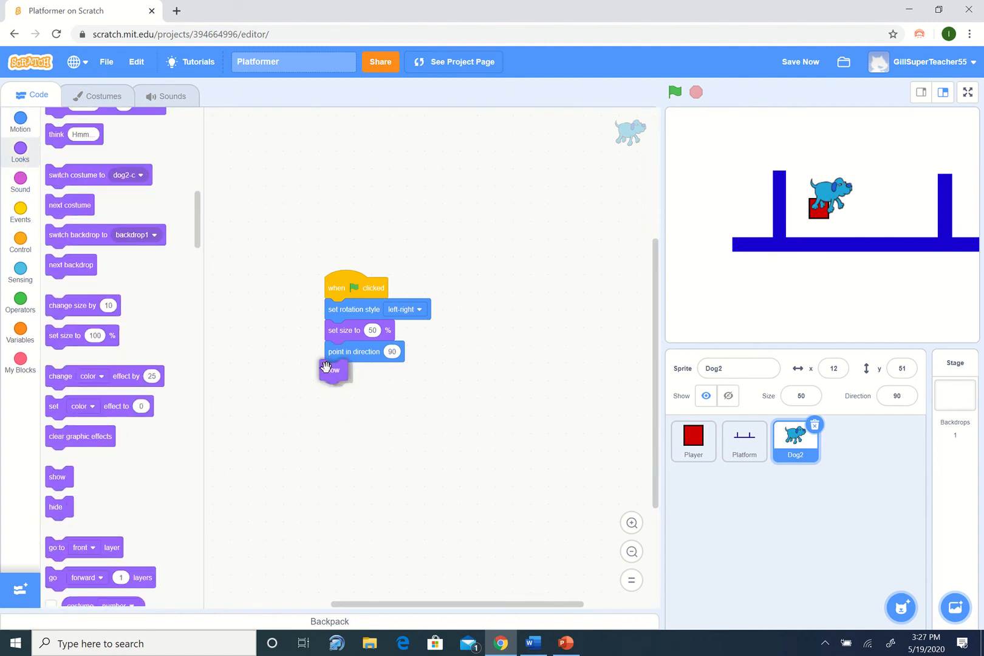
{"action": "left_click_drag", "start_coordinate": [333, 369], "coordinate": [305, 262]}
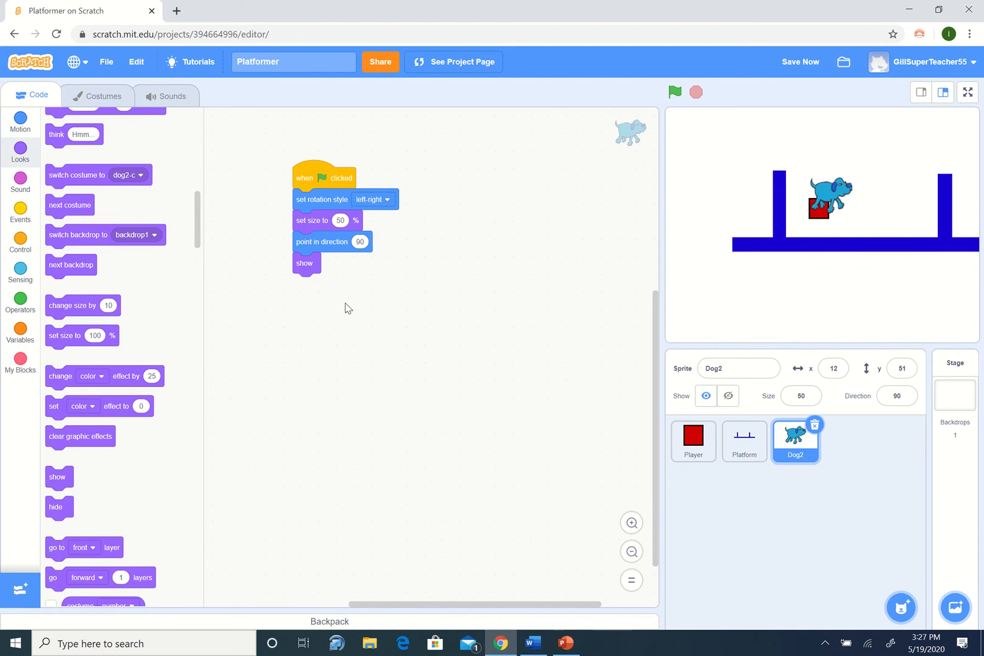
{"action": "mouse_move", "coordinate": [626, 201]}
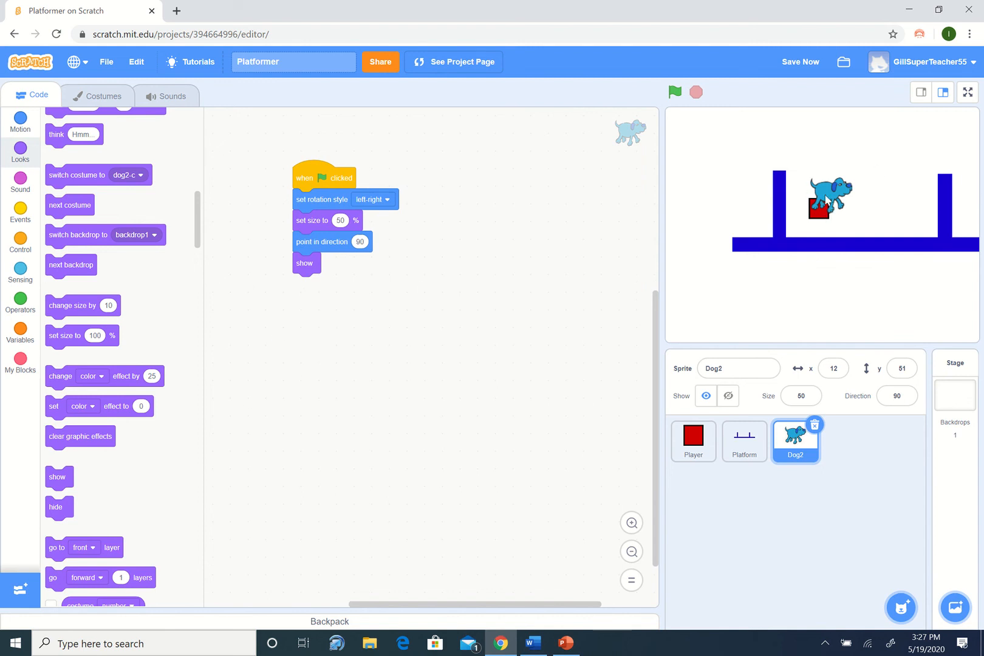
{"action": "mouse_move", "coordinate": [20, 210]}
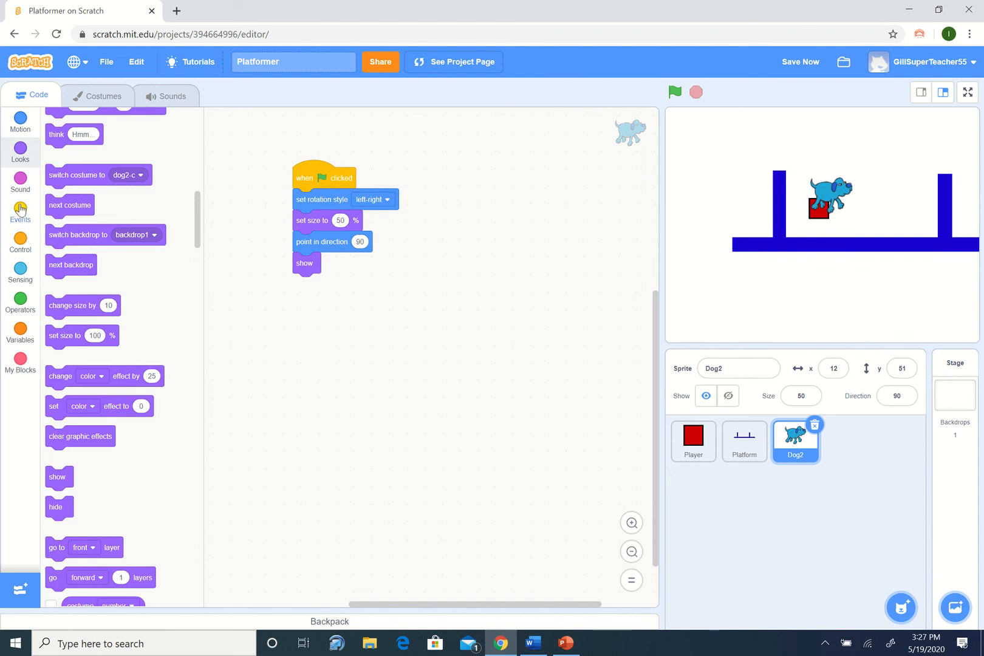
Add a forever loop after 'show' containing a 'go to Player' block.
{"action": "left_click", "coordinate": [19, 242]}
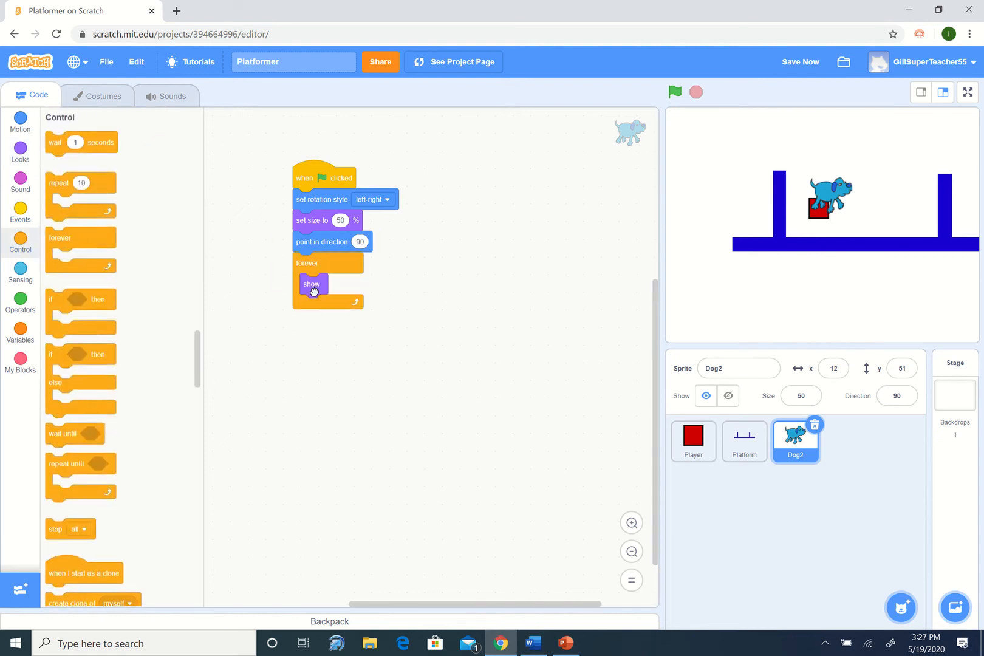
{"action": "left_click_drag", "start_coordinate": [313, 283], "coordinate": [306, 263]}
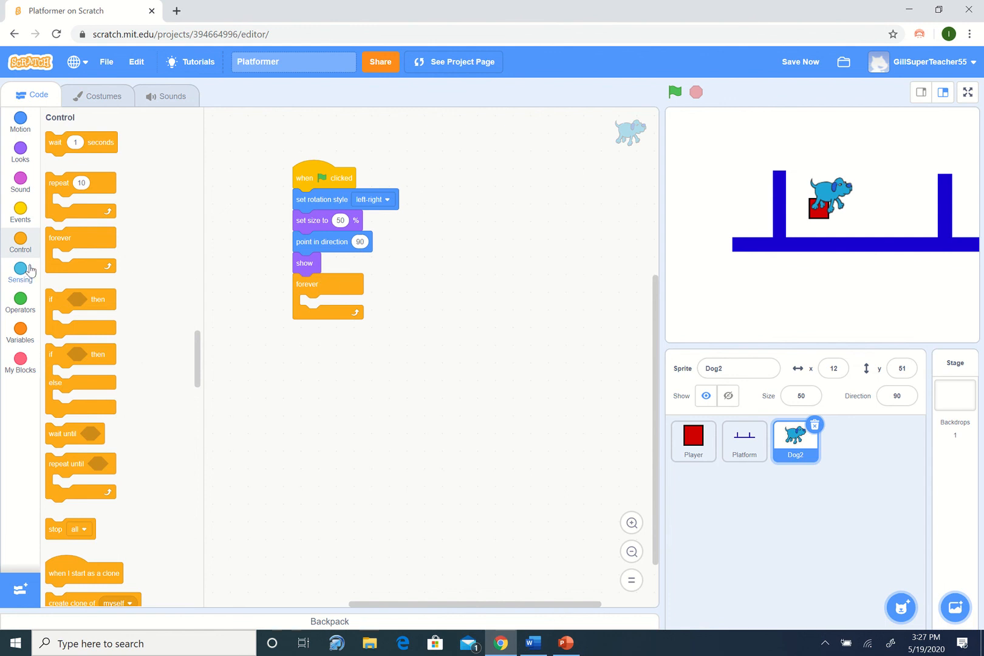
{"action": "left_click", "coordinate": [19, 121]}
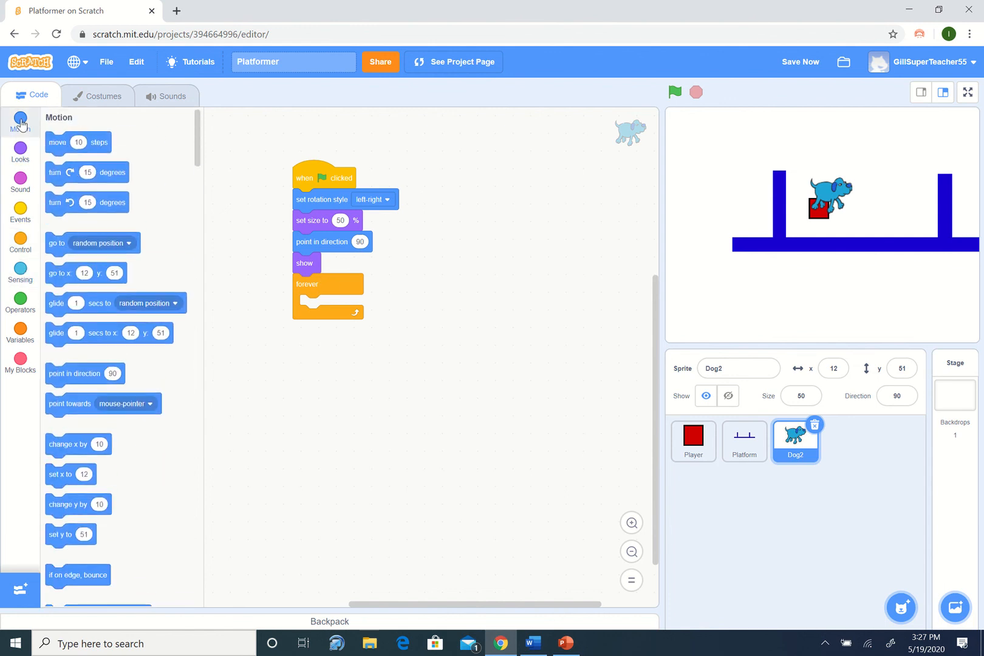
{"action": "mouse_move", "coordinate": [177, 249]}
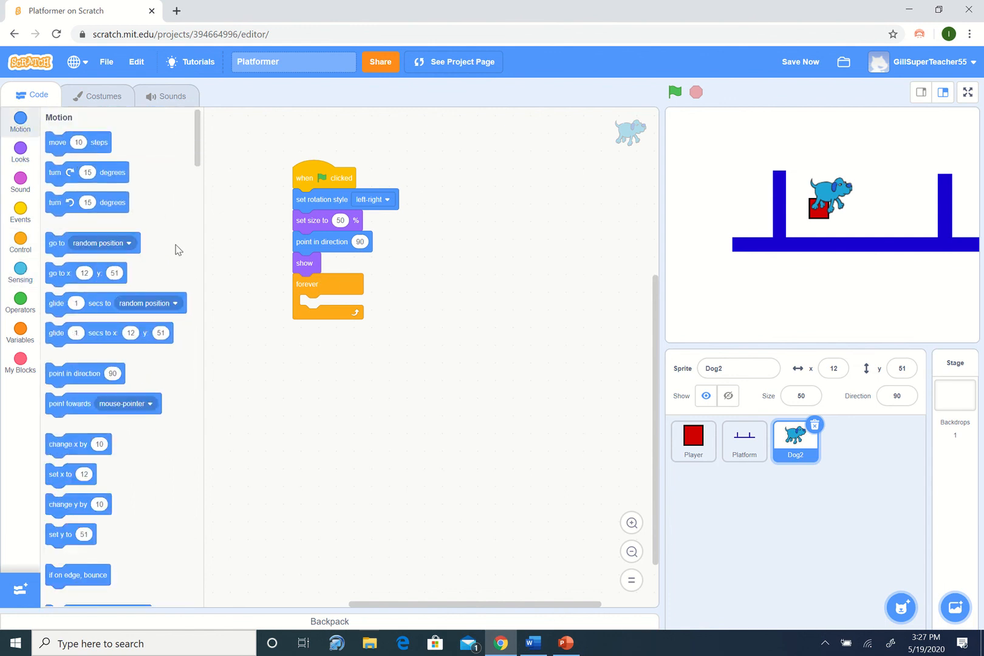
{"action": "left_click_drag", "start_coordinate": [87, 273], "coordinate": [234, 332]}
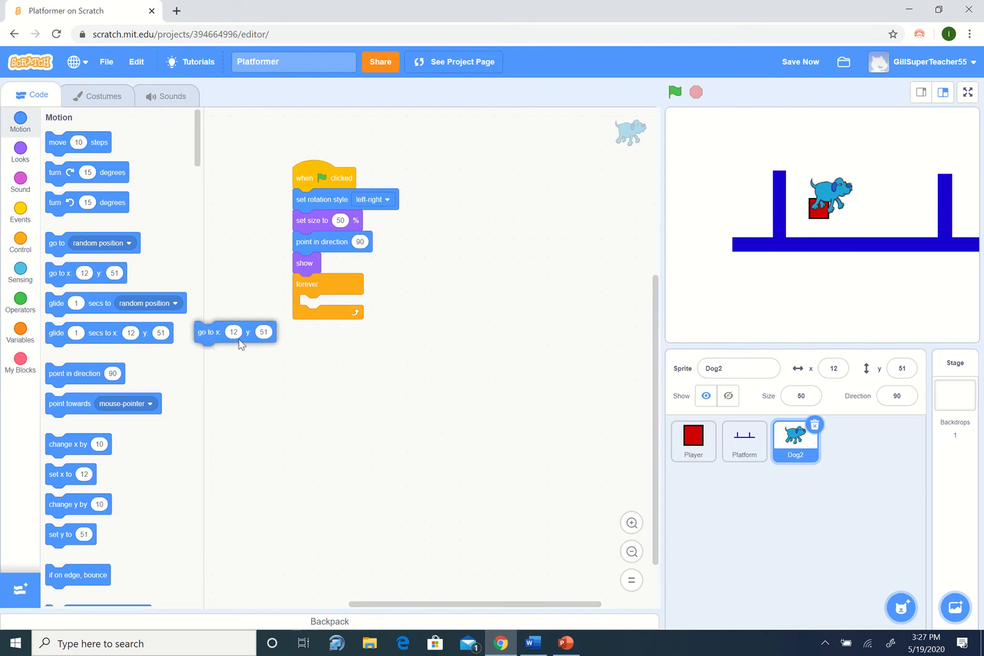
{"action": "left_click_drag", "start_coordinate": [209, 332], "coordinate": [326, 307]}
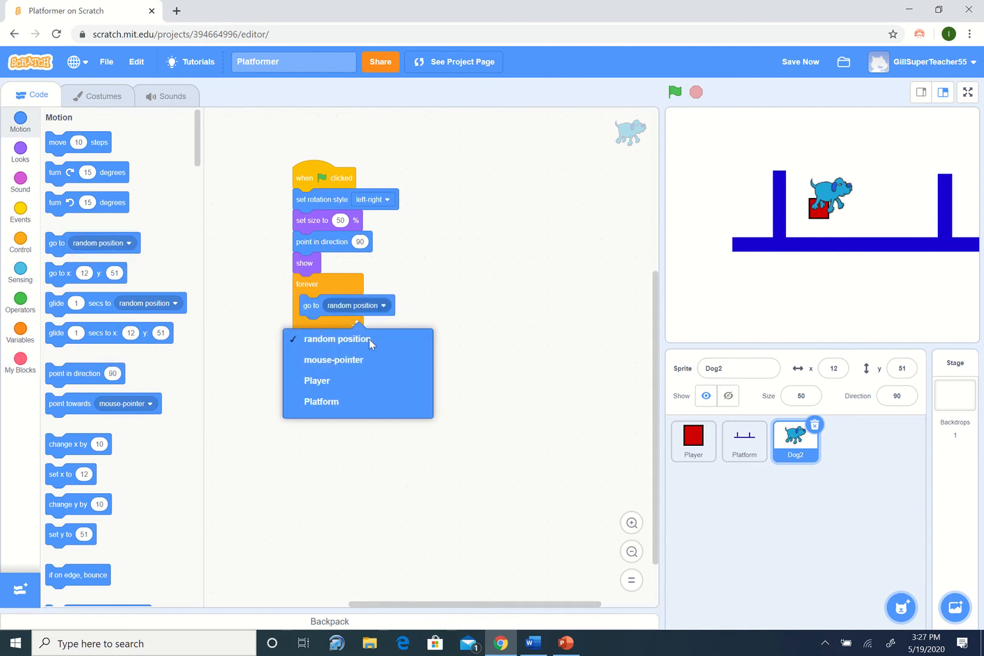
{"action": "left_click", "coordinate": [317, 381]}
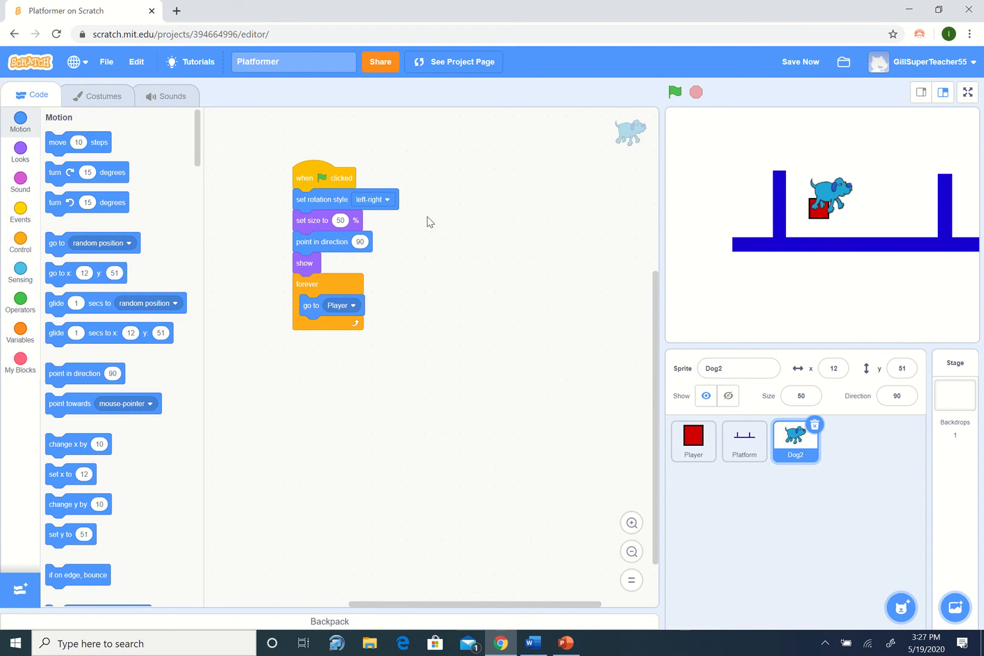
Run the project with the green flag, watch Dog2 reach the Player, then stop.
{"action": "left_click", "coordinate": [676, 93]}
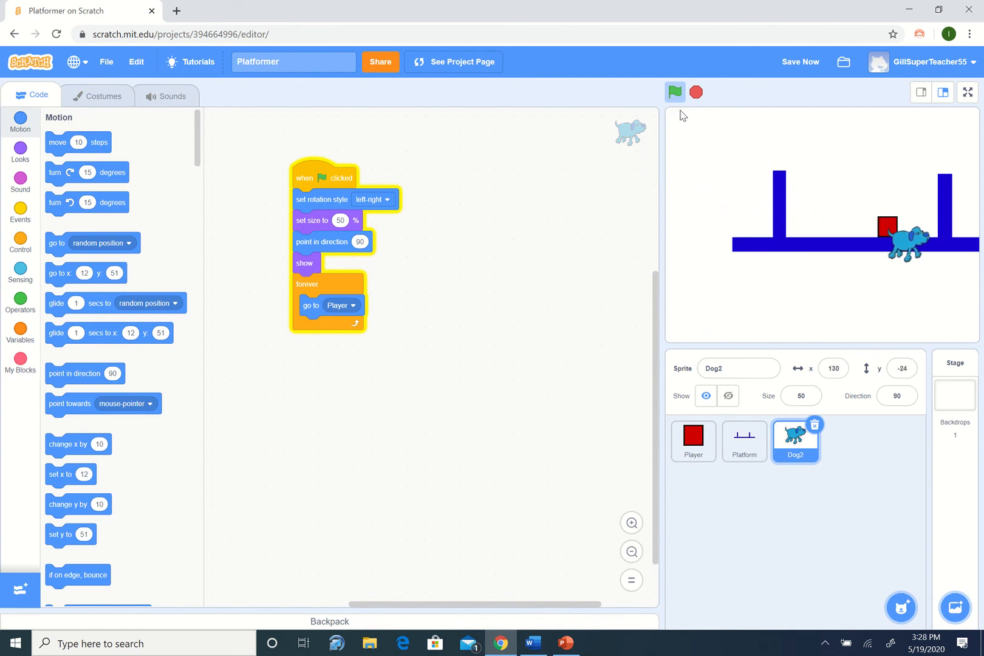
{"action": "left_click", "coordinate": [675, 92]}
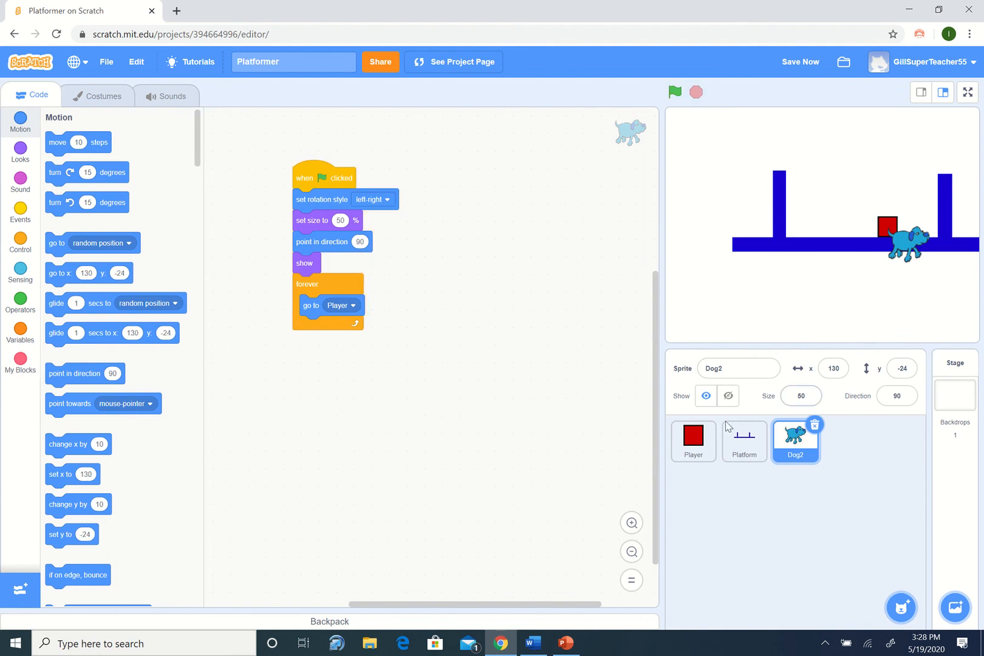
Shift the red square off the Player costume's centre and test-run the project.
{"action": "left_click", "coordinate": [693, 441]}
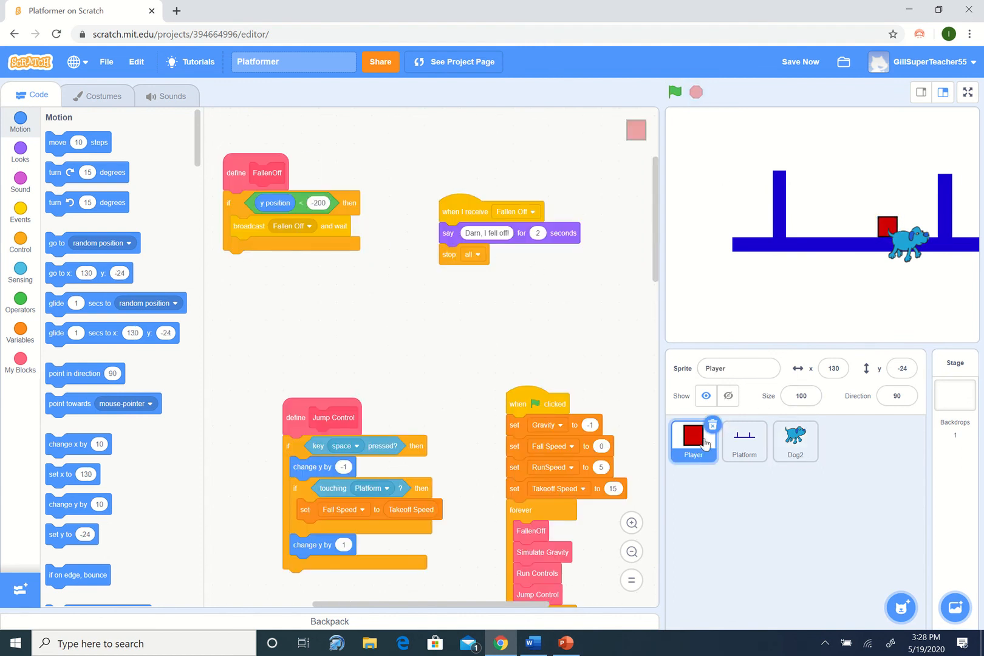
{"action": "right_click", "coordinate": [694, 439]}
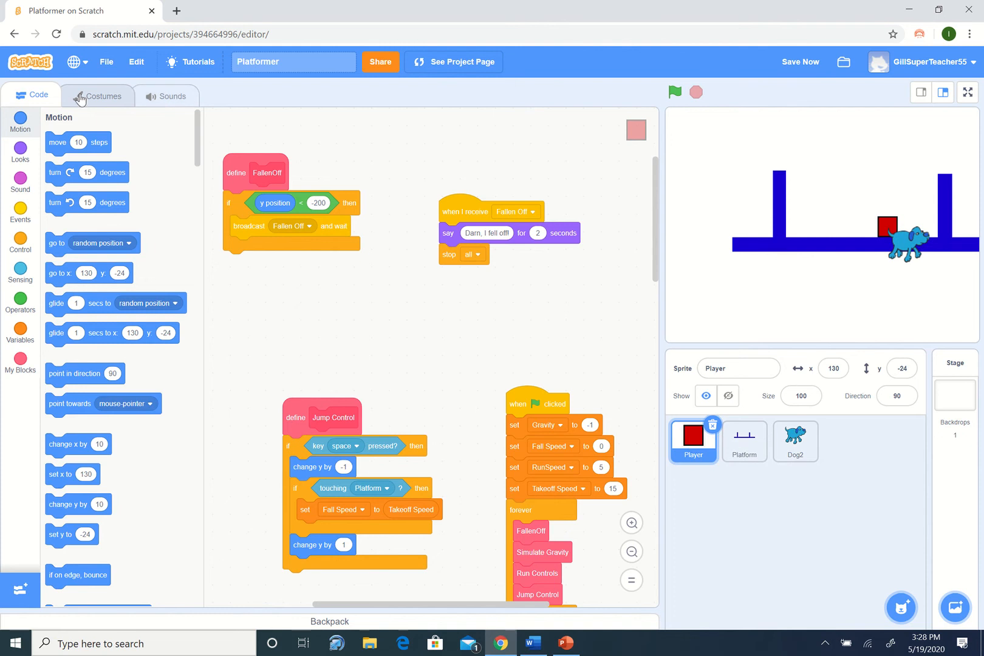
{"action": "left_click", "coordinate": [102, 96]}
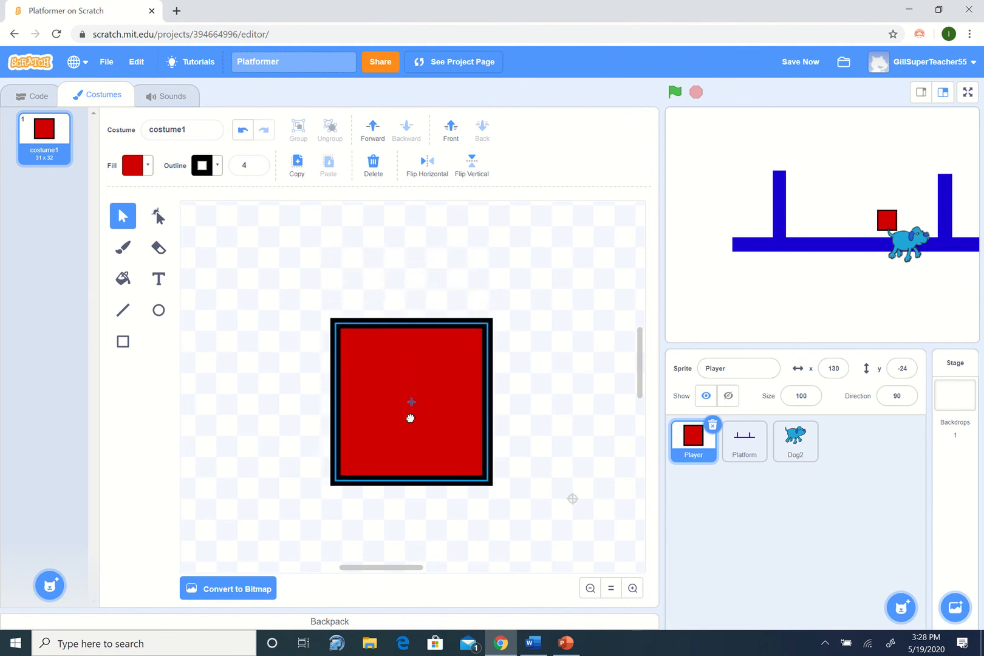
{"action": "left_click_drag", "start_coordinate": [410, 418], "coordinate": [499, 463]}
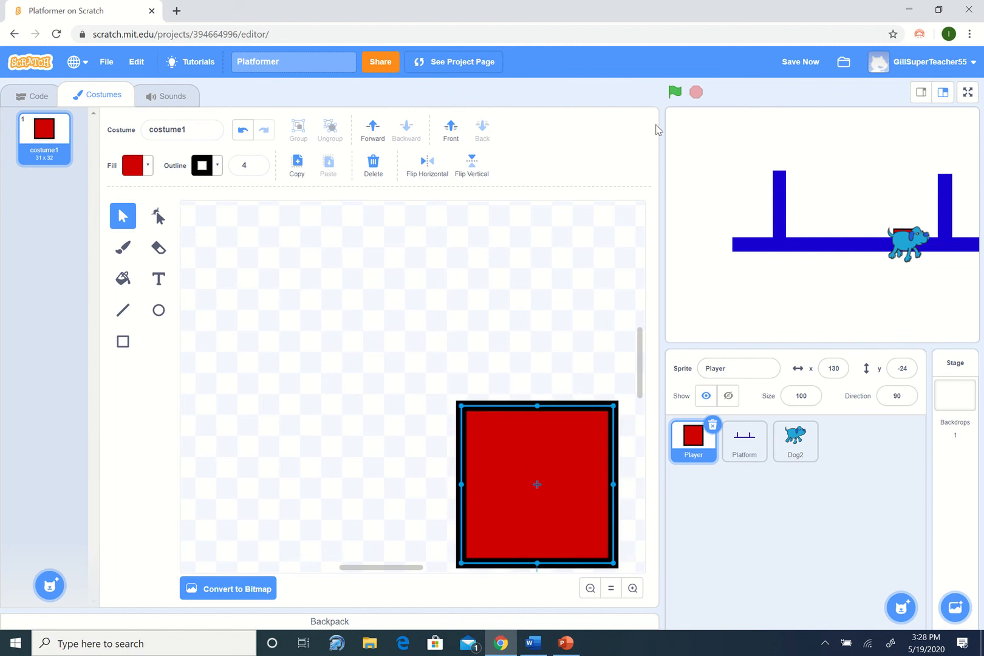
{"action": "left_click", "coordinate": [675, 92]}
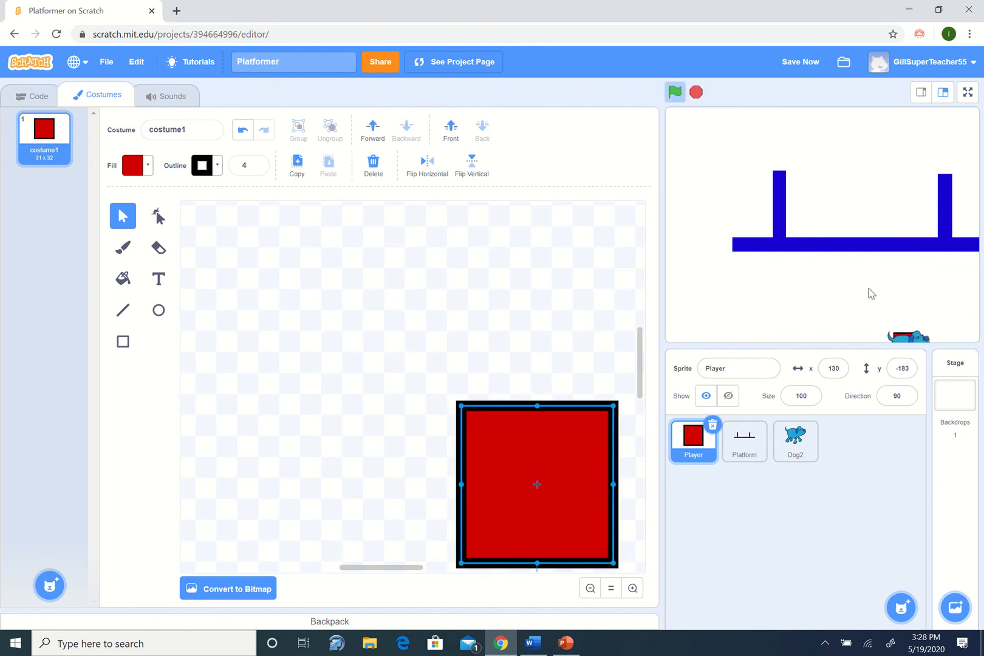
{"action": "left_click", "coordinate": [675, 93]}
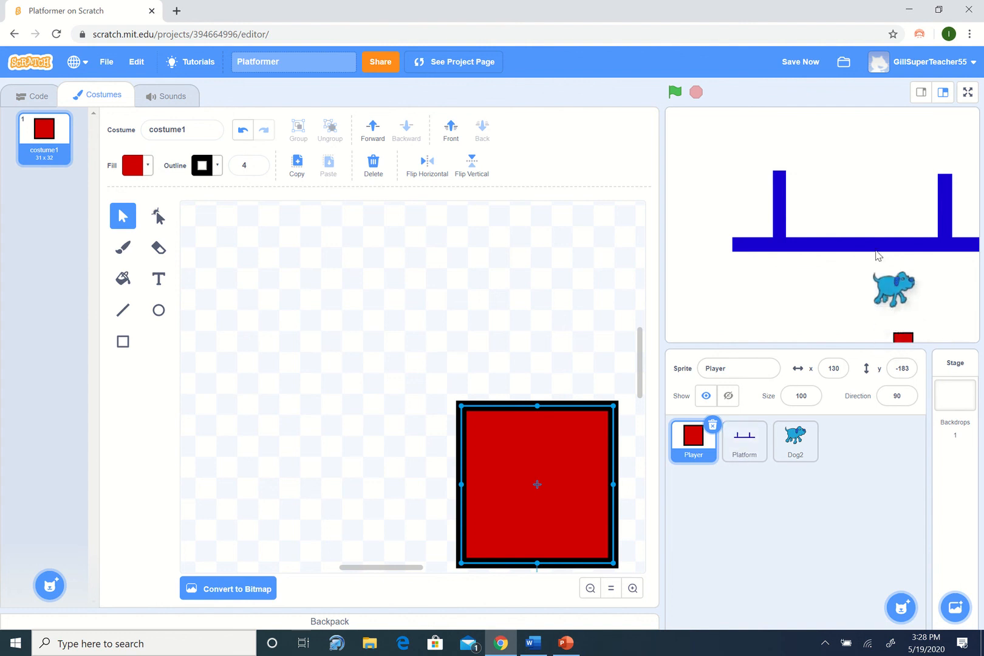
Move the red square higher within the Player costume and rerun the project.
{"action": "left_click", "coordinate": [795, 442]}
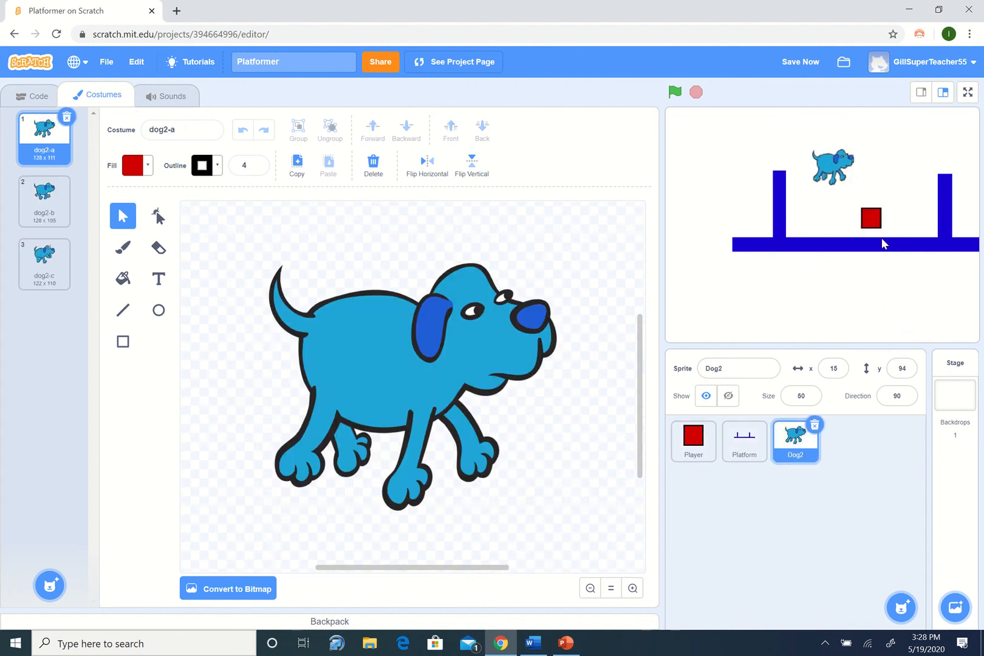
{"action": "left_click", "coordinate": [693, 442]}
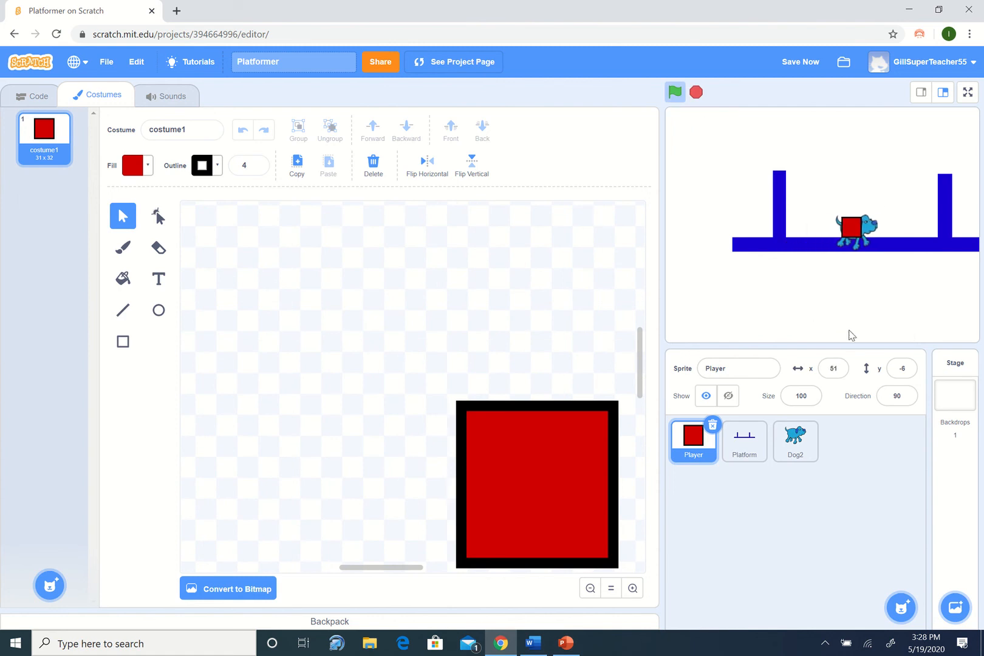
{"action": "left_click", "coordinate": [800, 61]}
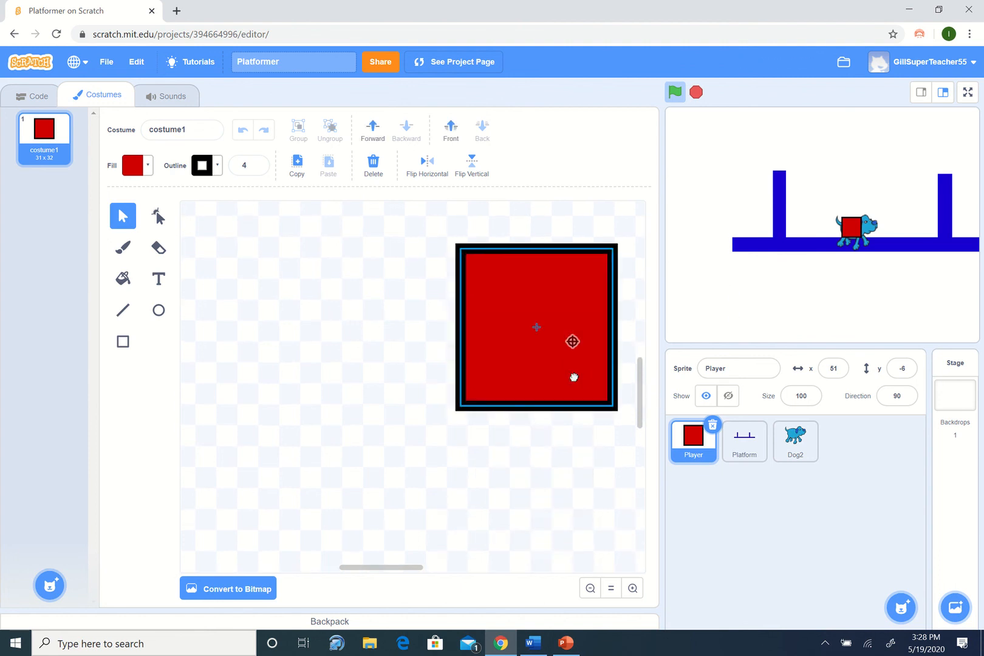
{"action": "left_click_drag", "start_coordinate": [536, 327], "coordinate": [552, 483]}
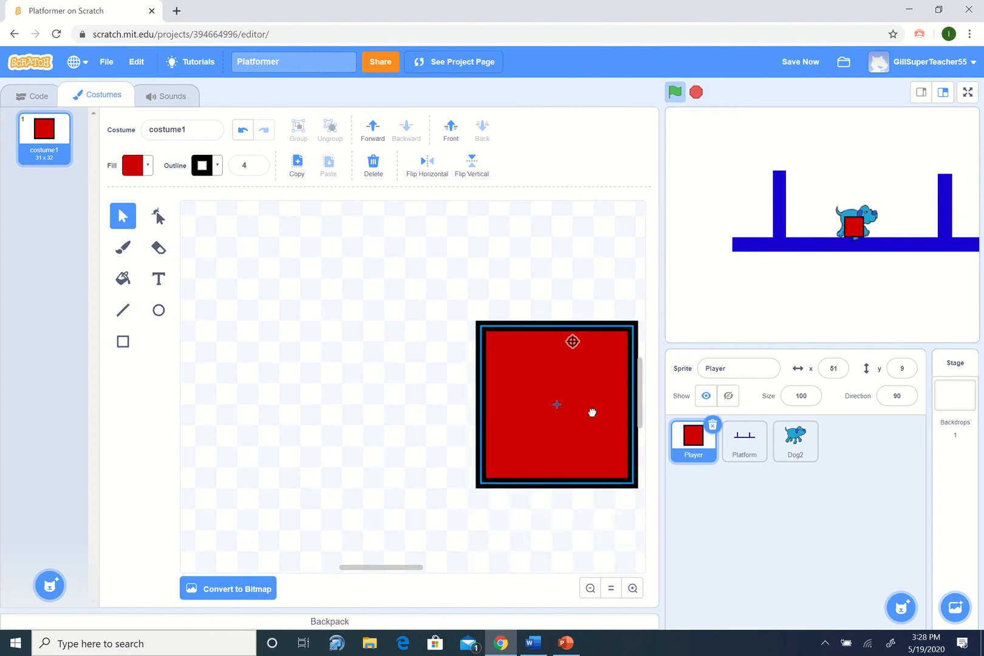
{"action": "left_click", "coordinate": [696, 93]}
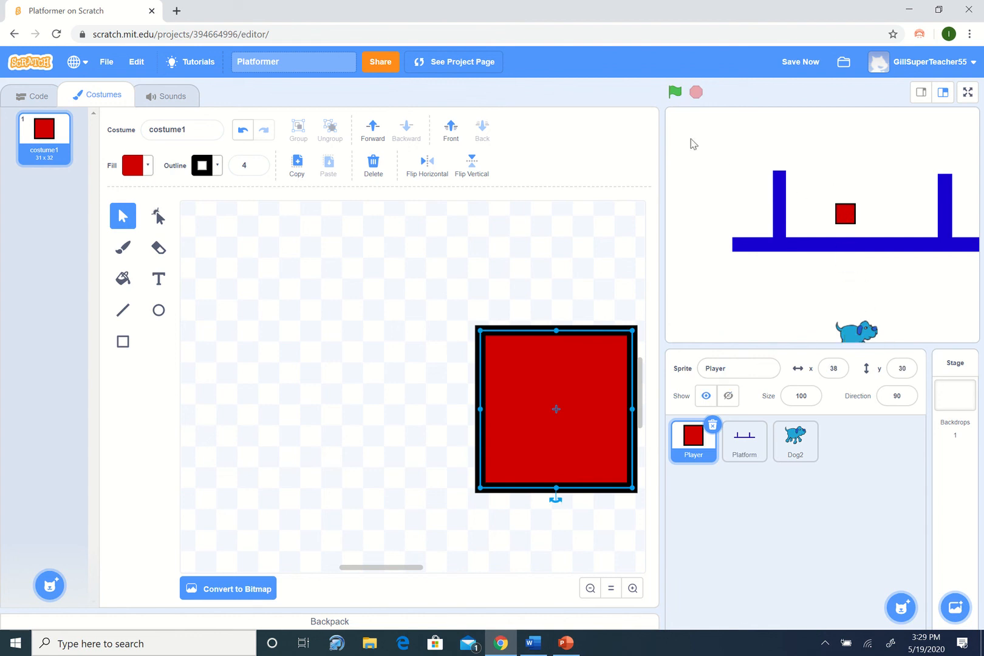
{"action": "left_click", "coordinate": [676, 93]}
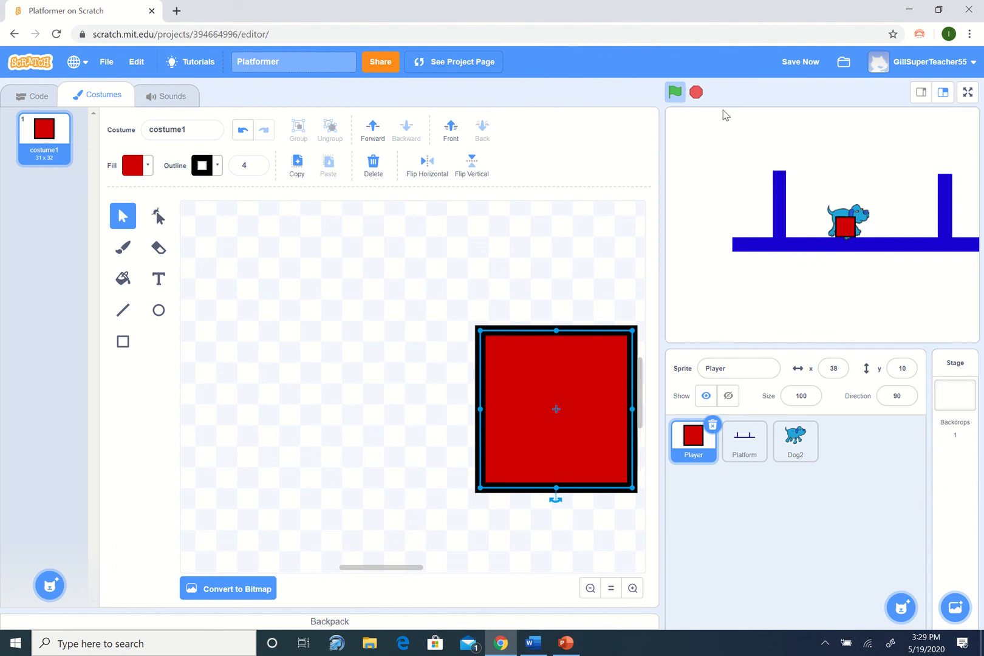
{"action": "mouse_move", "coordinate": [849, 228]}
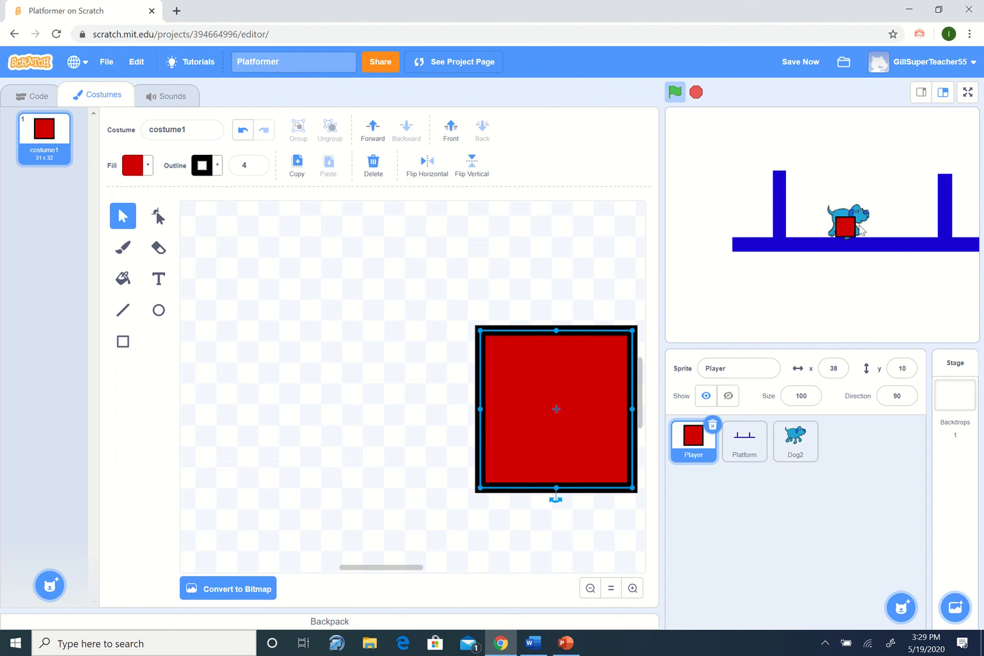
{"action": "mouse_move", "coordinate": [718, 120]}
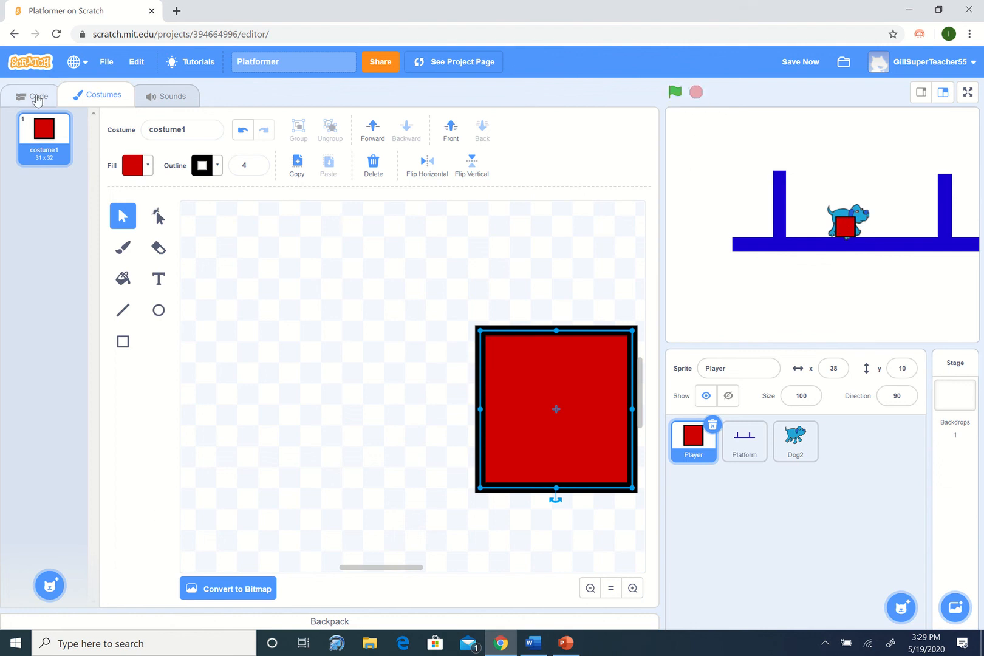
Attach 'go to front layer' under 'go to Player' in Dog2's forever loop.
{"action": "left_click", "coordinate": [38, 95]}
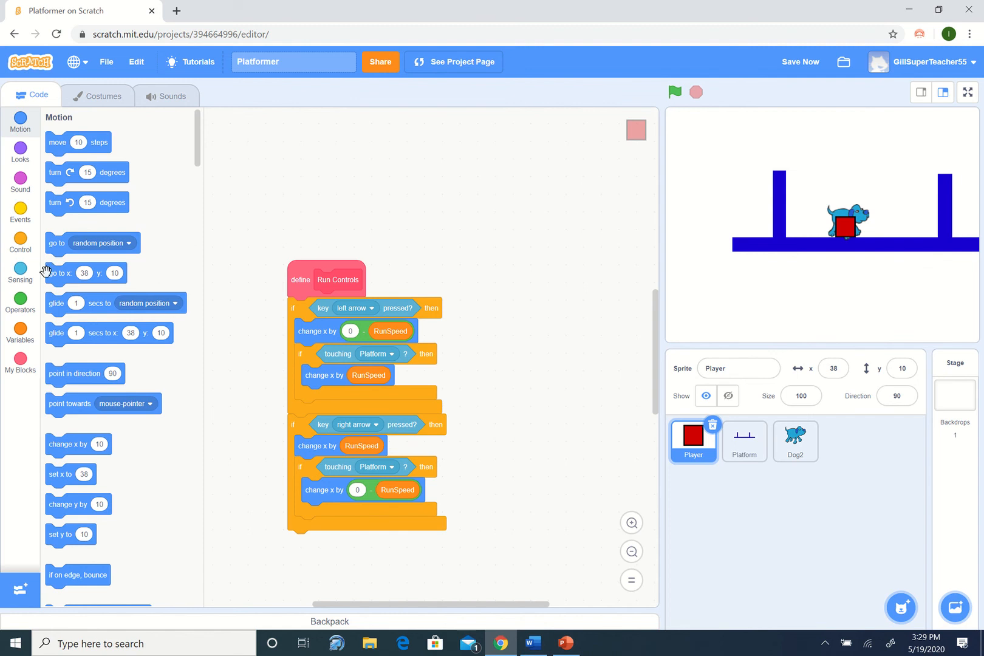
{"action": "left_click", "coordinate": [19, 151]}
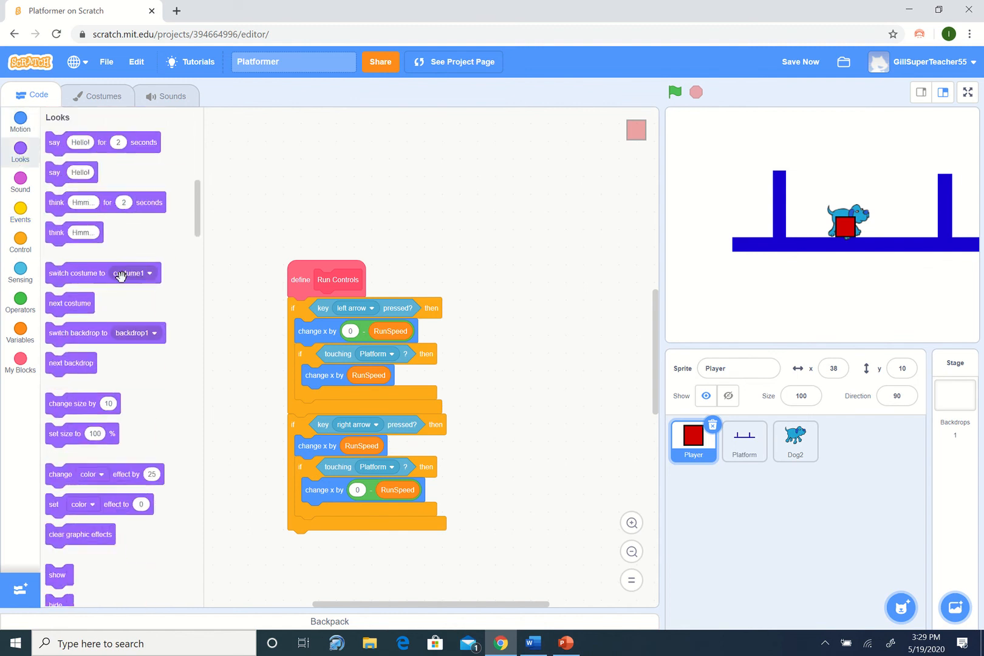
{"action": "scroll", "scroll_direction": "down", "scroll_amount": 3}
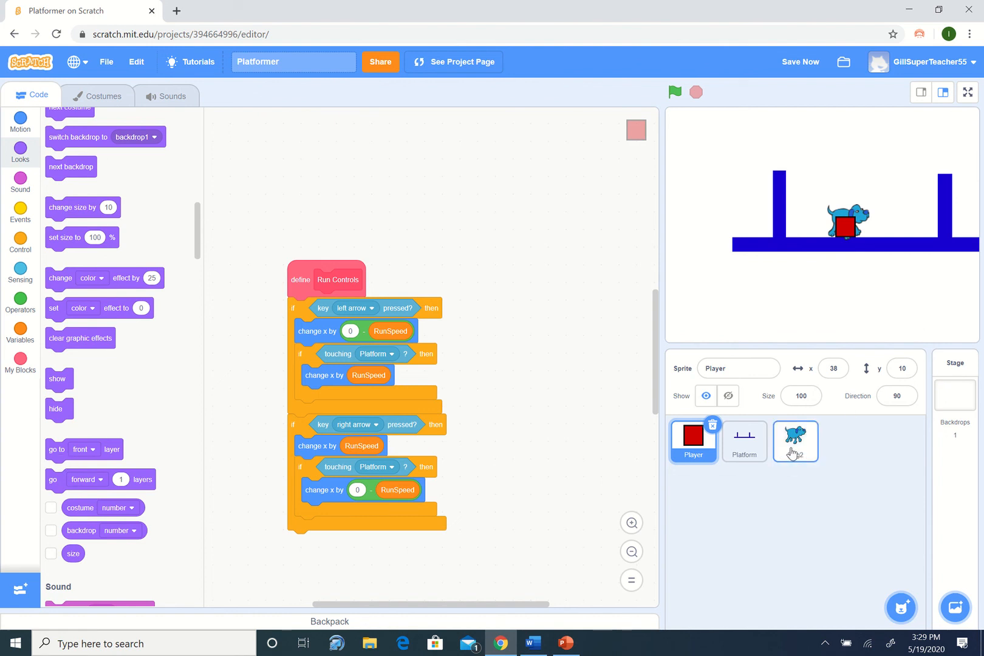
{"action": "left_click", "coordinate": [795, 439]}
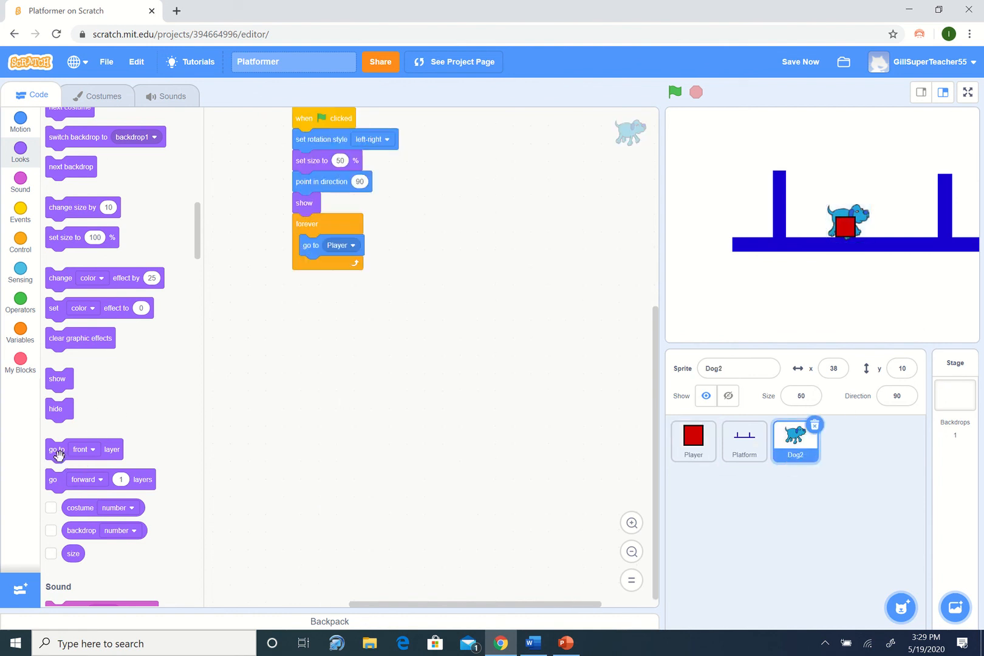
{"action": "left_click_drag", "start_coordinate": [59, 450], "coordinate": [339, 267]}
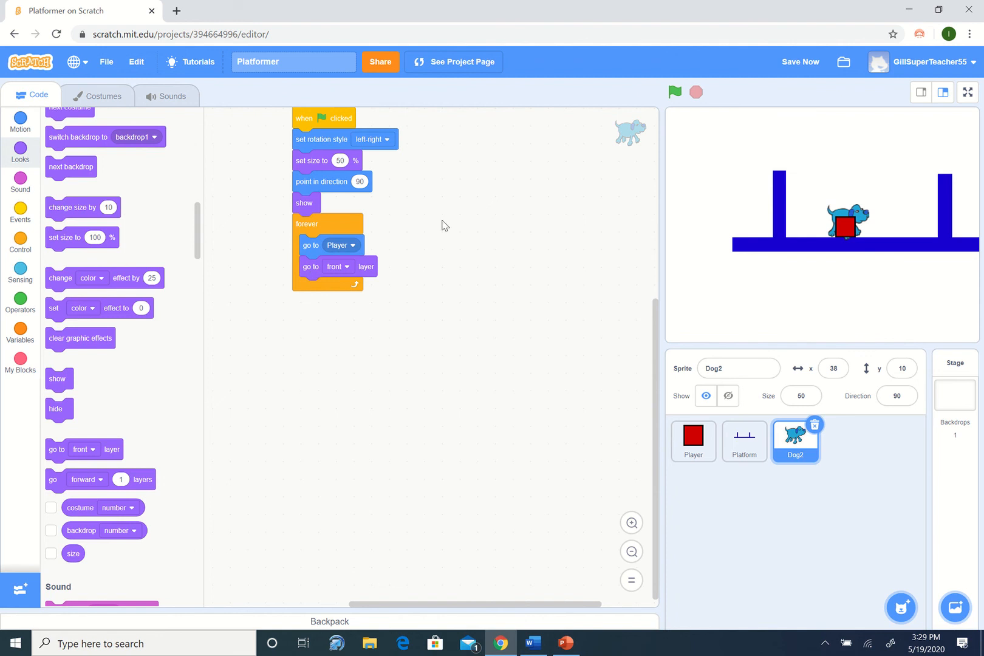
Run the project with the green flag to watch Dog2 cover the Player square.
{"action": "left_click", "coordinate": [675, 92]}
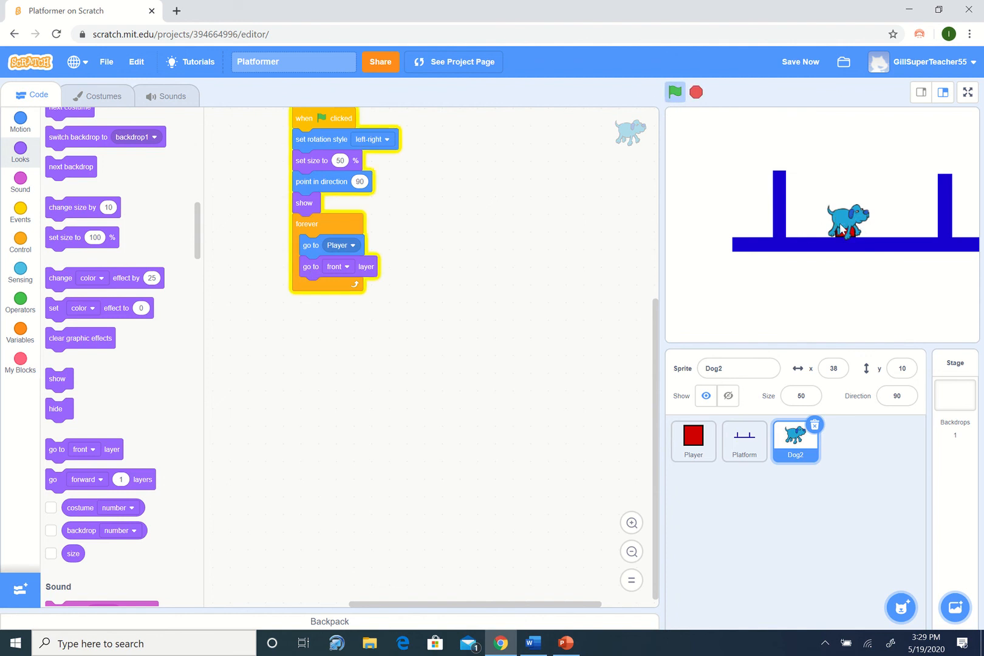
{"action": "mouse_move", "coordinate": [829, 233]}
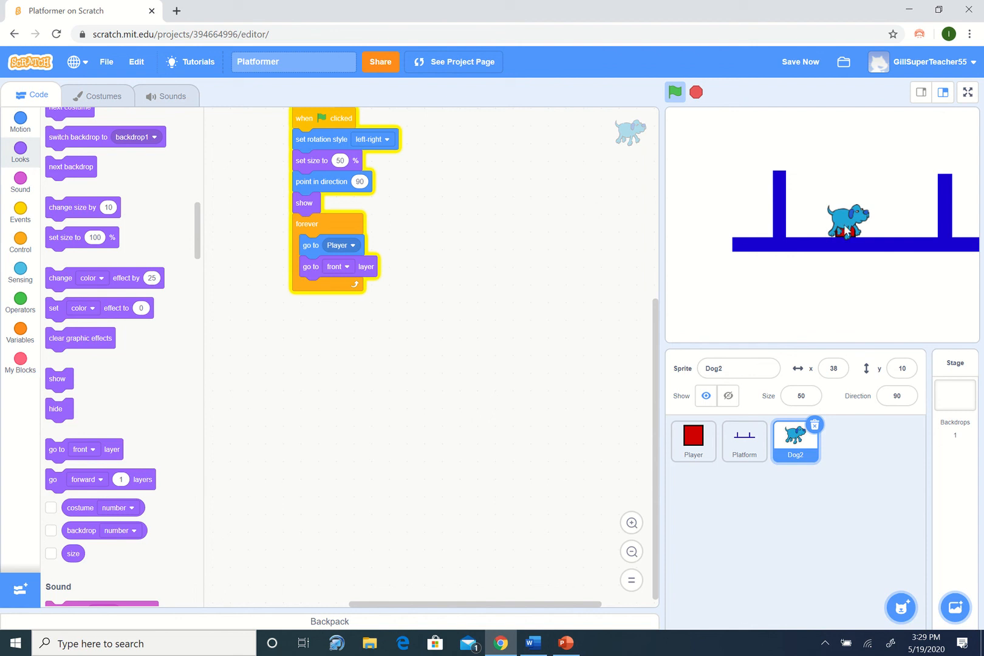
{"action": "mouse_move", "coordinate": [858, 232]}
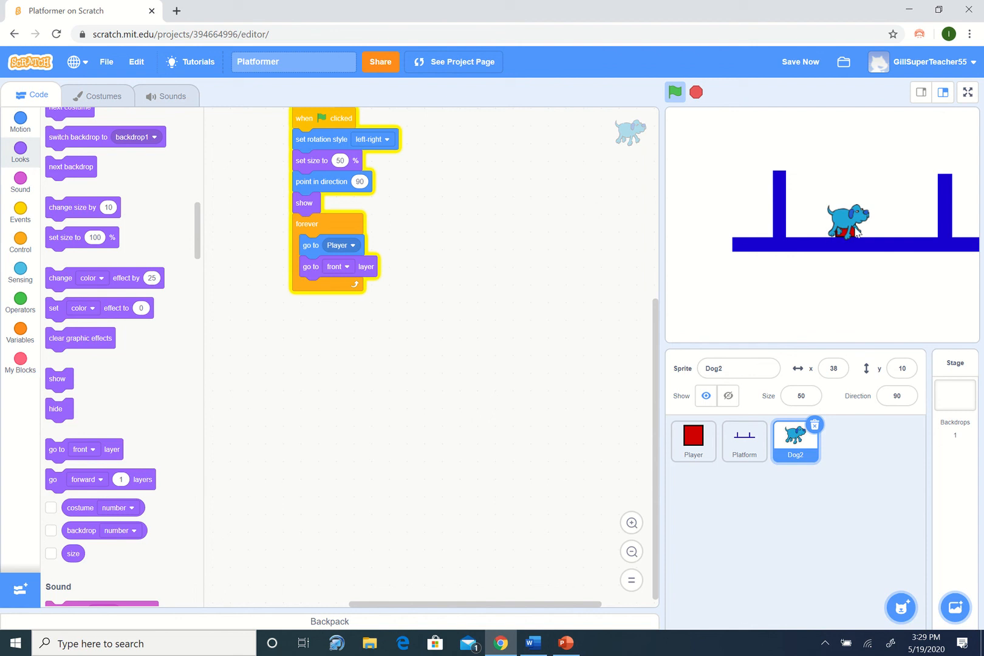
{"action": "mouse_move", "coordinate": [824, 231]}
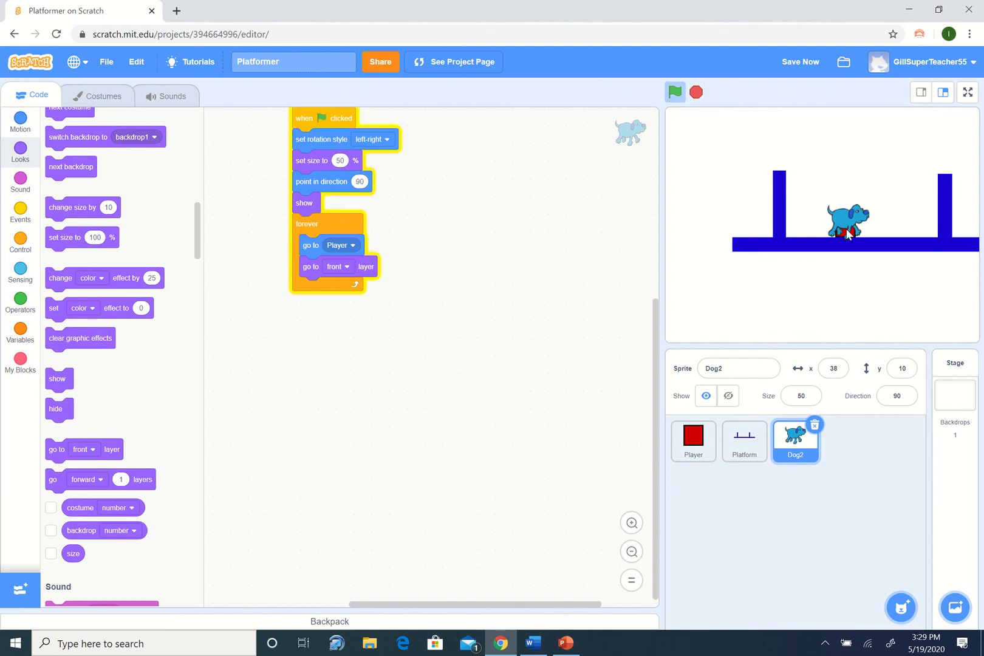
{"action": "mouse_move", "coordinate": [874, 229]}
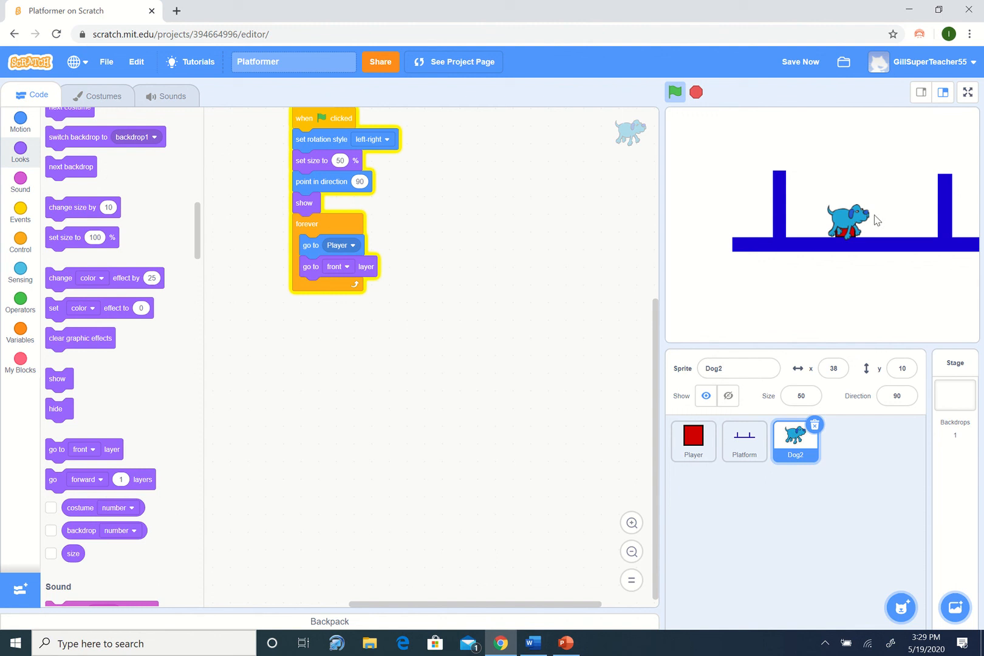
{"action": "mouse_move", "coordinate": [79, 264]}
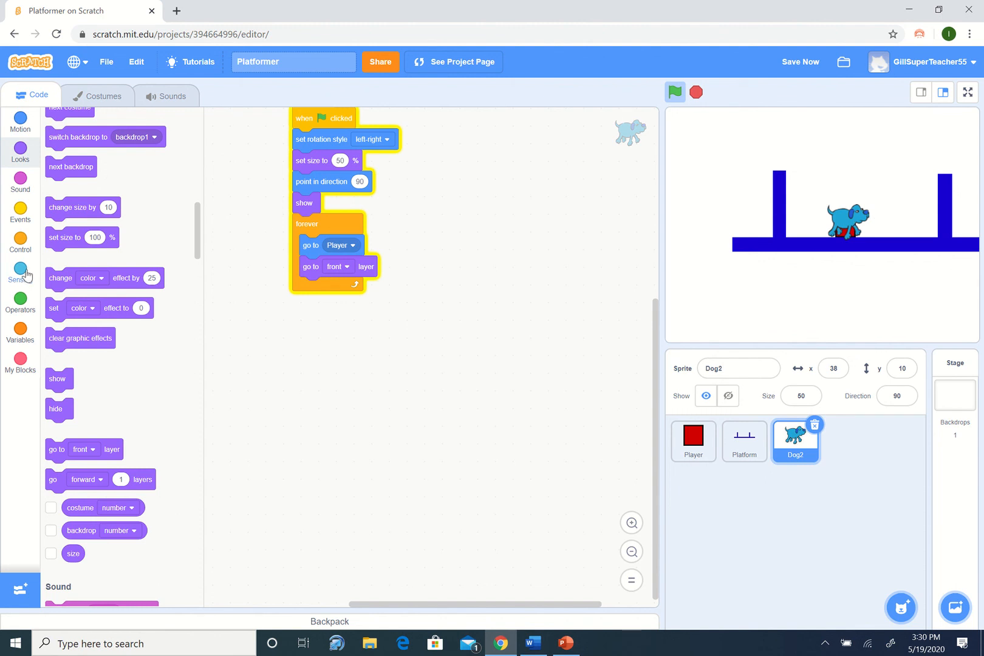
Build an if-block checking whether the left arrow key is pressed.
{"action": "left_click", "coordinate": [19, 273]}
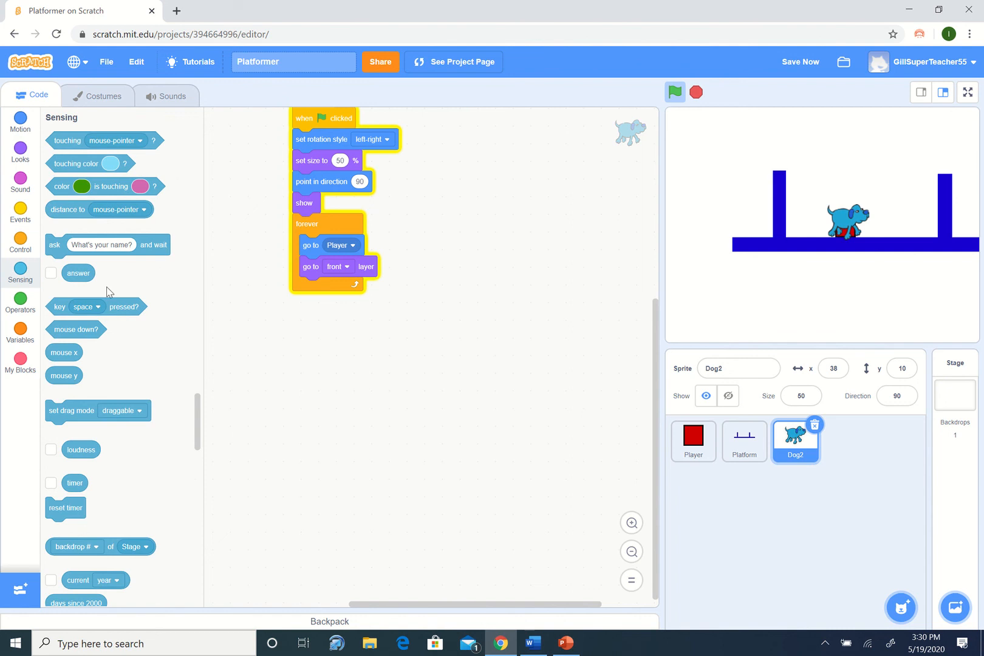
{"action": "mouse_move", "coordinate": [134, 306]}
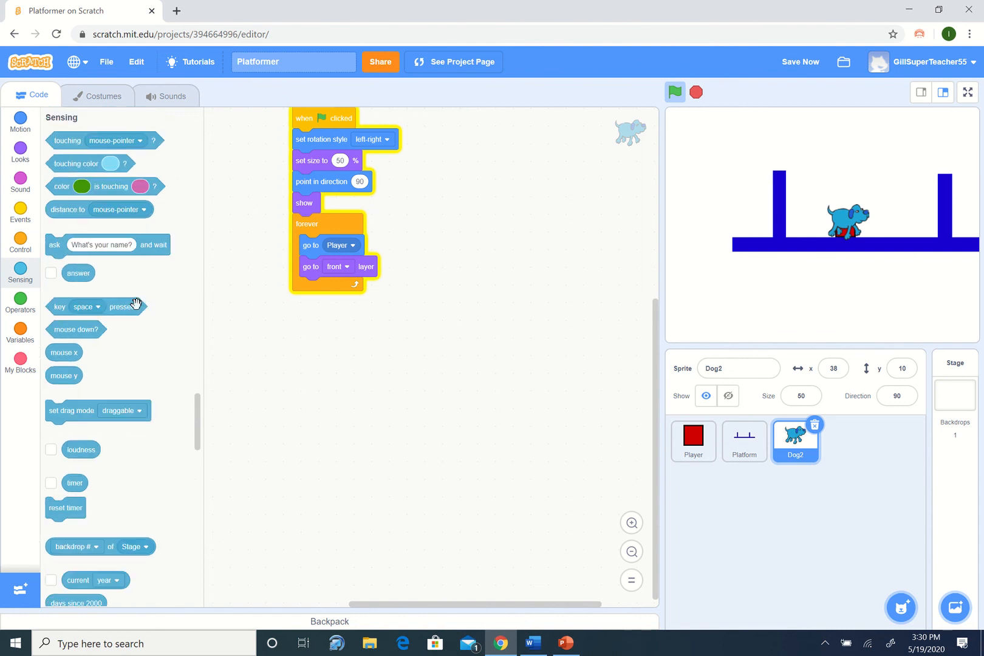
{"action": "mouse_move", "coordinate": [134, 299]}
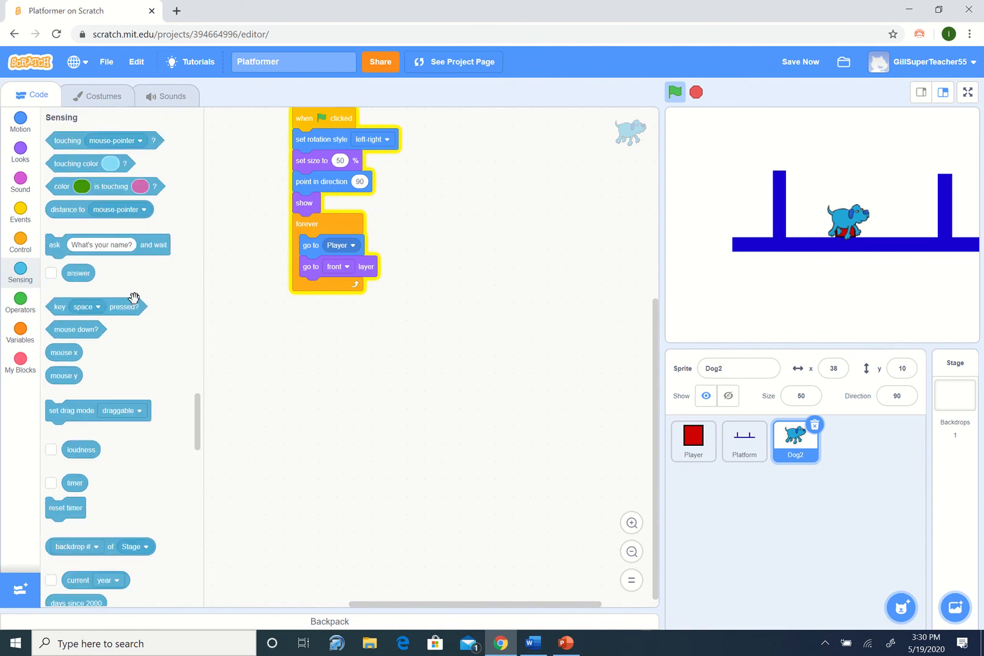
{"action": "scroll", "scroll_direction": "down", "scroll_amount": 3}
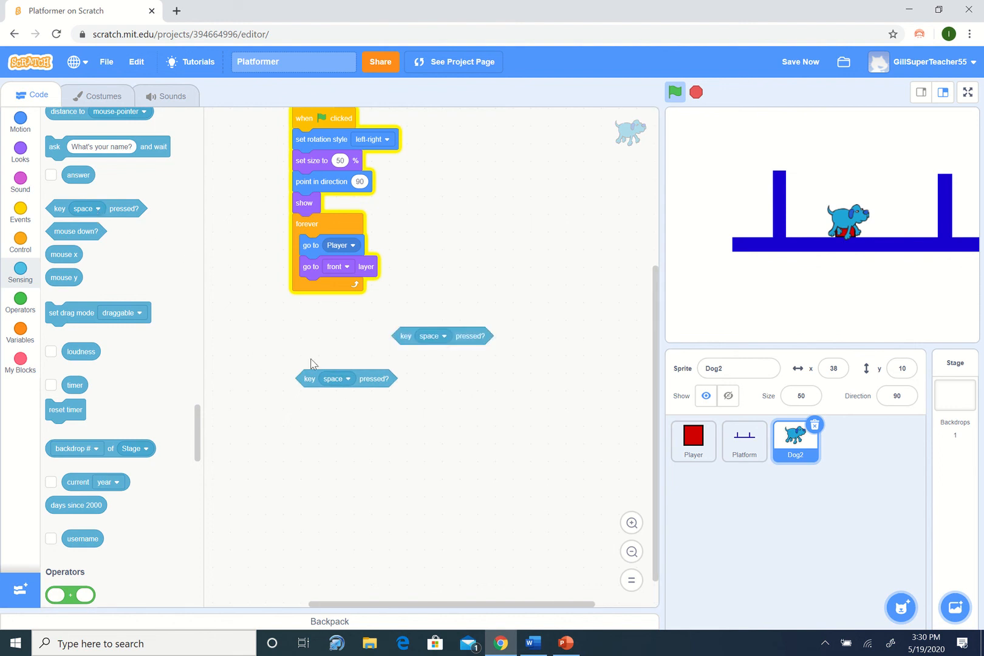
{"action": "mouse_move", "coordinate": [5, 217]}
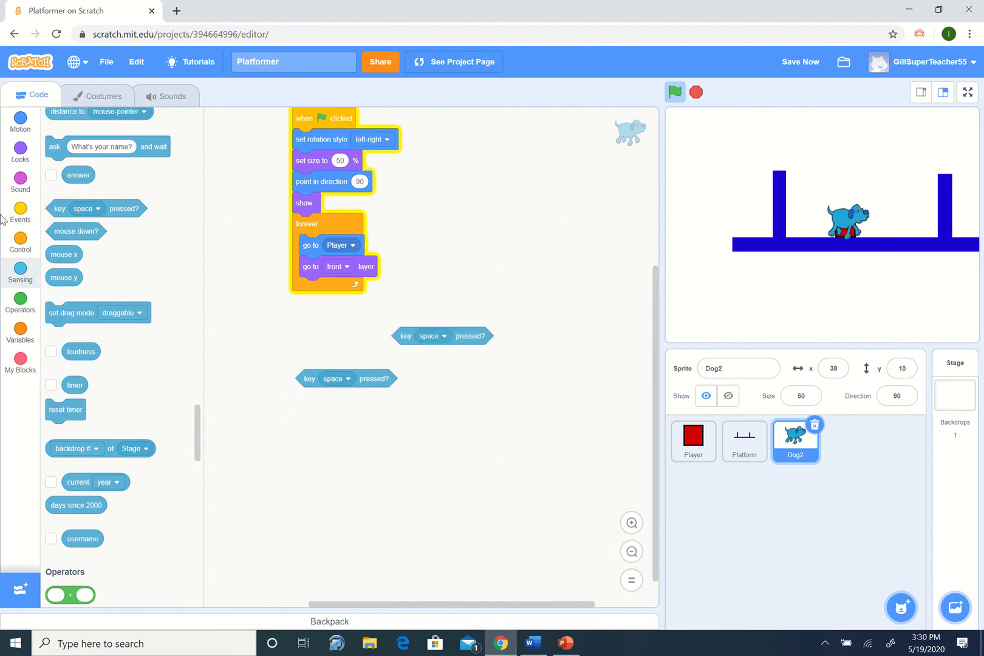
{"action": "left_click", "coordinate": [19, 242]}
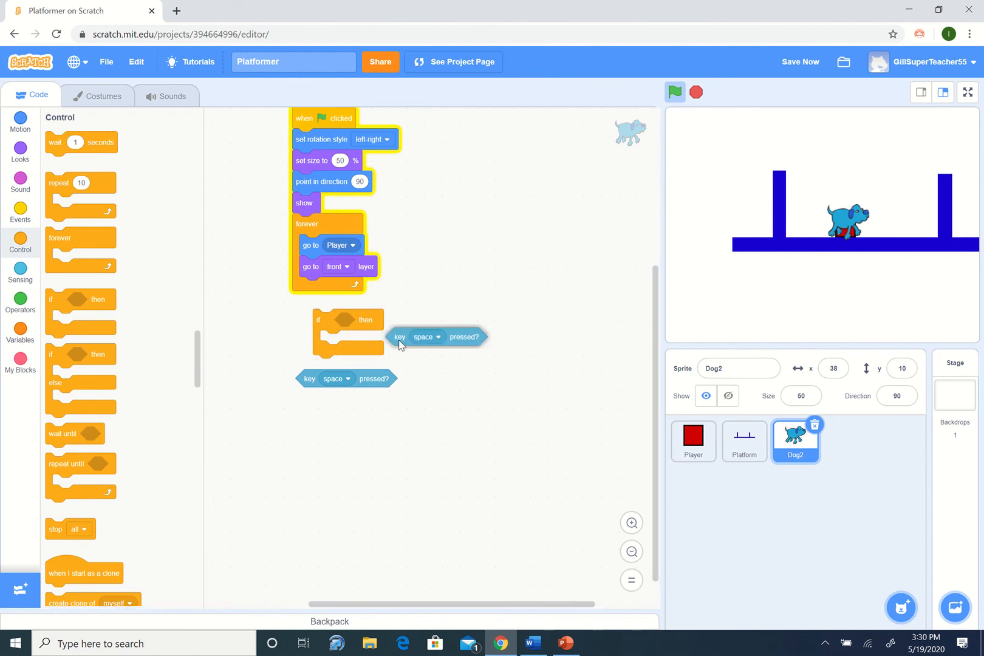
{"action": "left_click", "coordinate": [381, 321]}
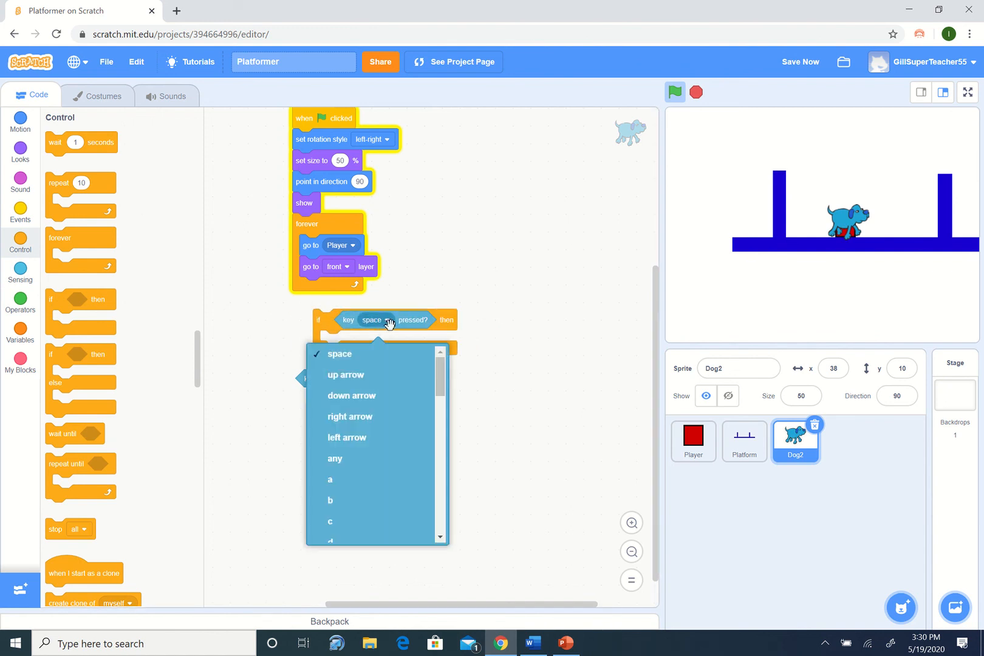
{"action": "left_click", "coordinate": [346, 438]}
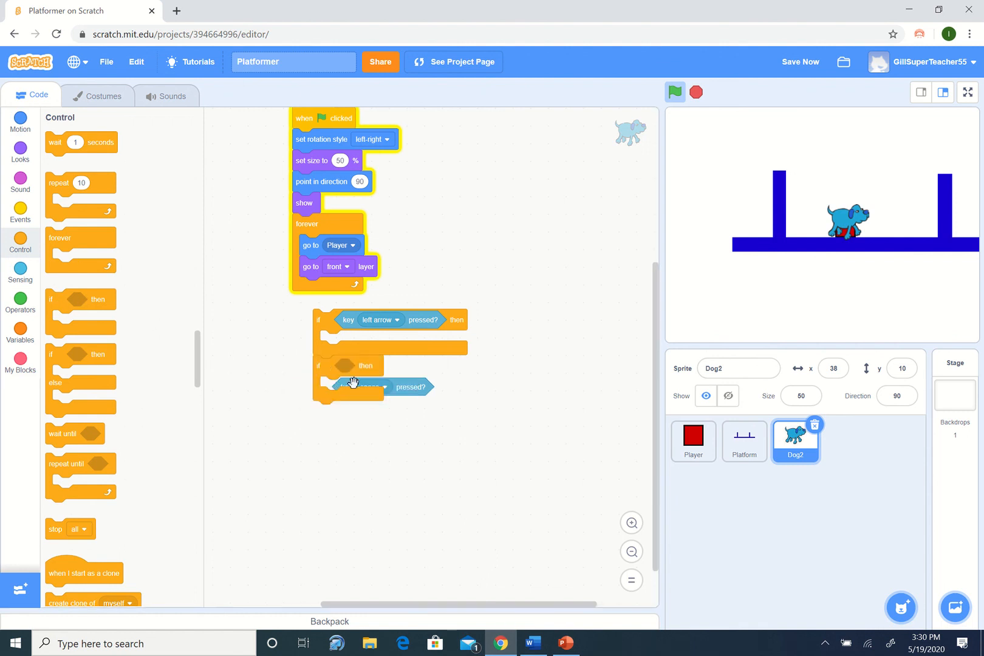
Set a second check to right arrow and place both if-blocks in the forever loop.
{"action": "left_click_drag", "start_coordinate": [353, 383], "coordinate": [417, 428]}
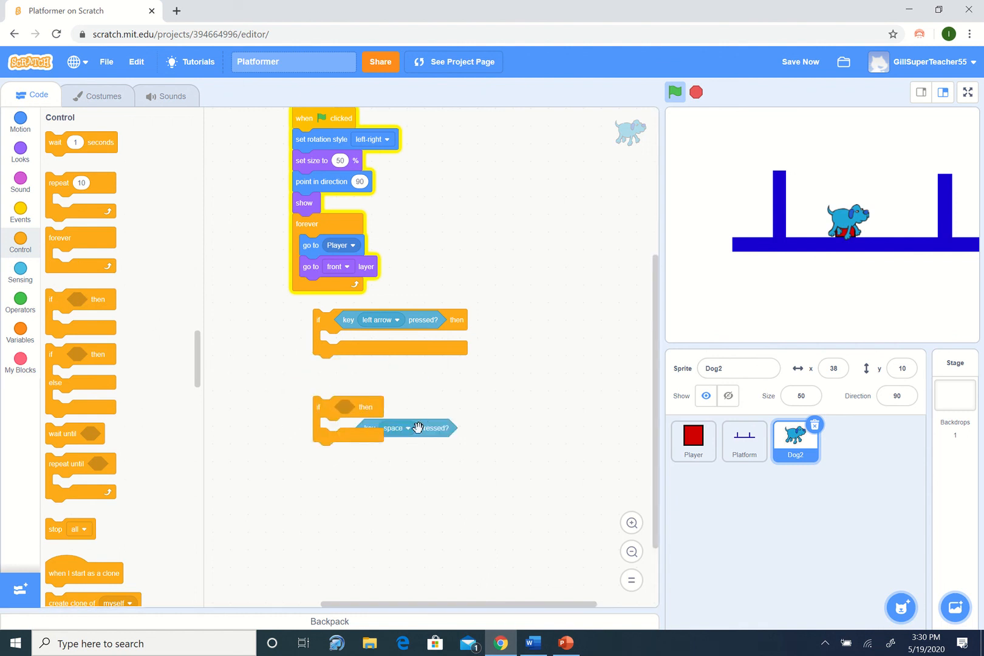
{"action": "left_click", "coordinate": [406, 427]}
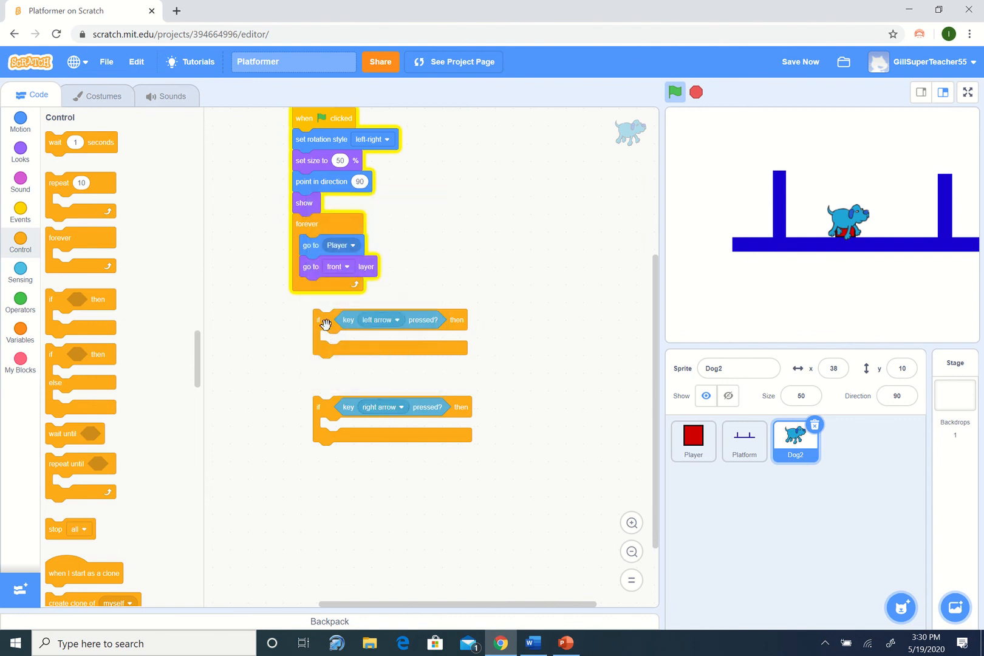
{"action": "left_click_drag", "start_coordinate": [326, 320], "coordinate": [320, 308]}
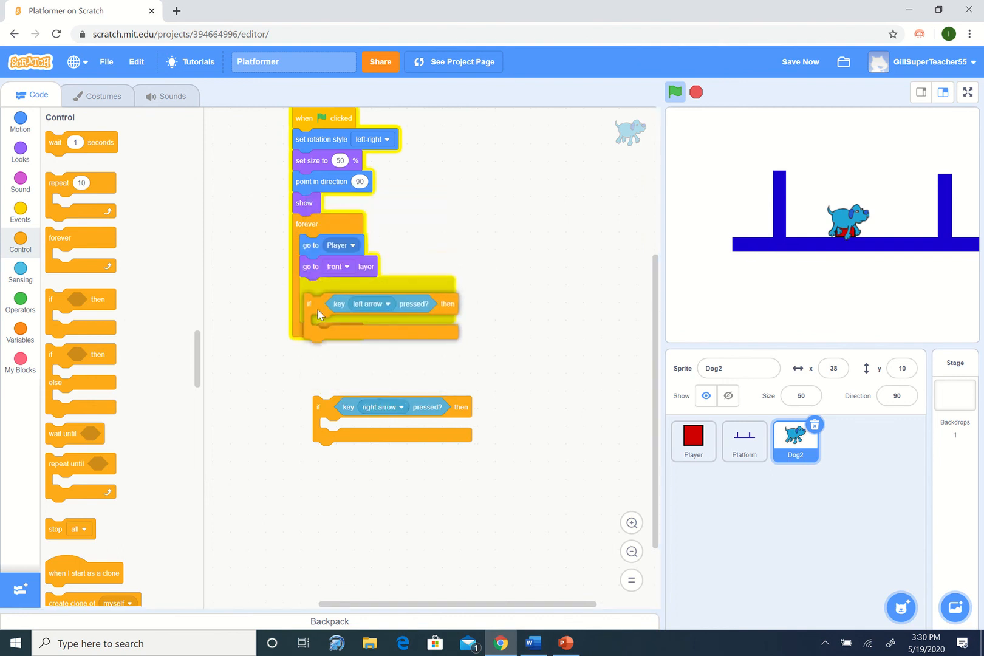
{"action": "left_click_drag", "start_coordinate": [317, 408], "coordinate": [323, 333]}
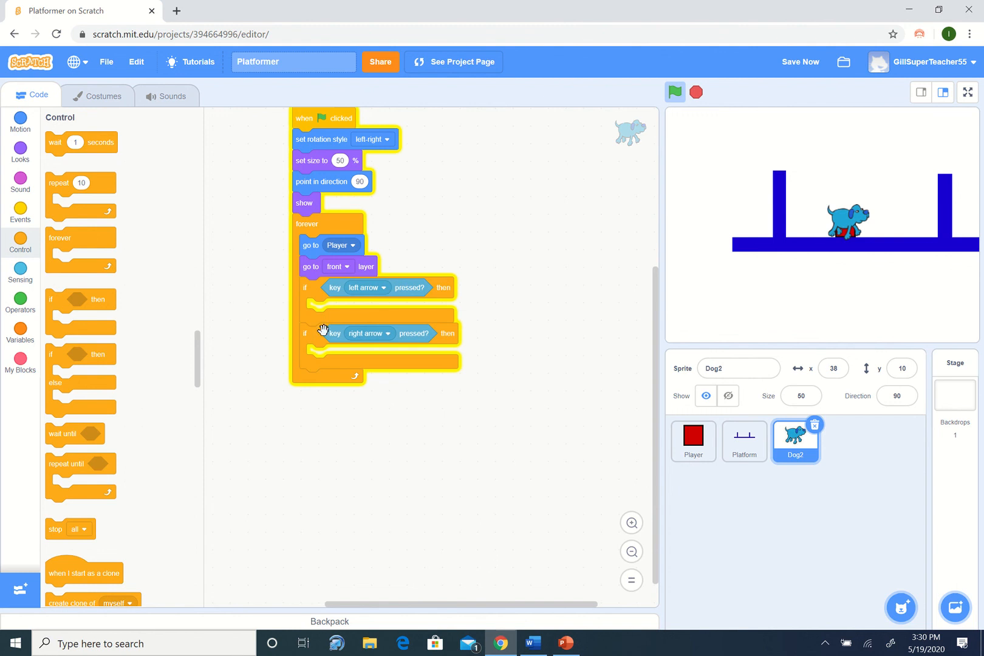
{"action": "mouse_move", "coordinate": [351, 308]}
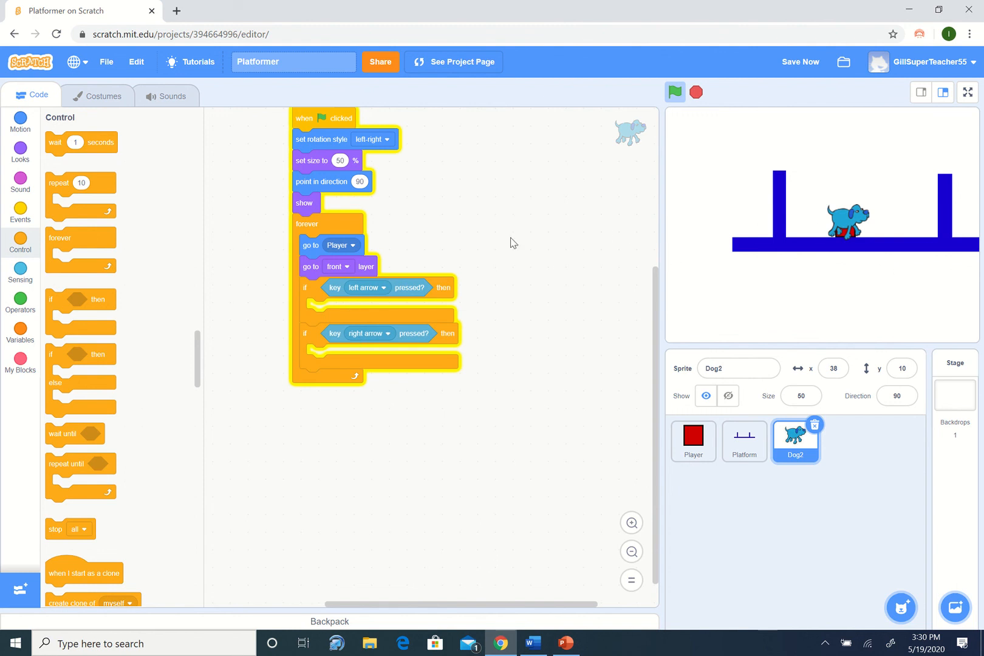
Put a 'point in direction' block under the left-arrow check and set it to -90.
{"action": "left_click", "coordinate": [20, 120]}
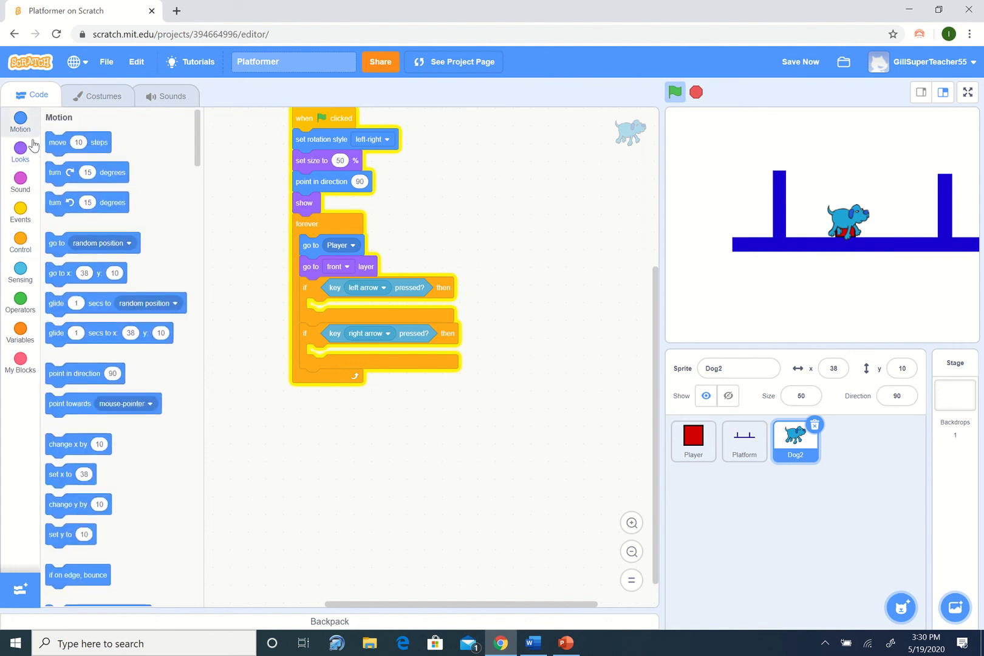
{"action": "mouse_move", "coordinate": [132, 248]}
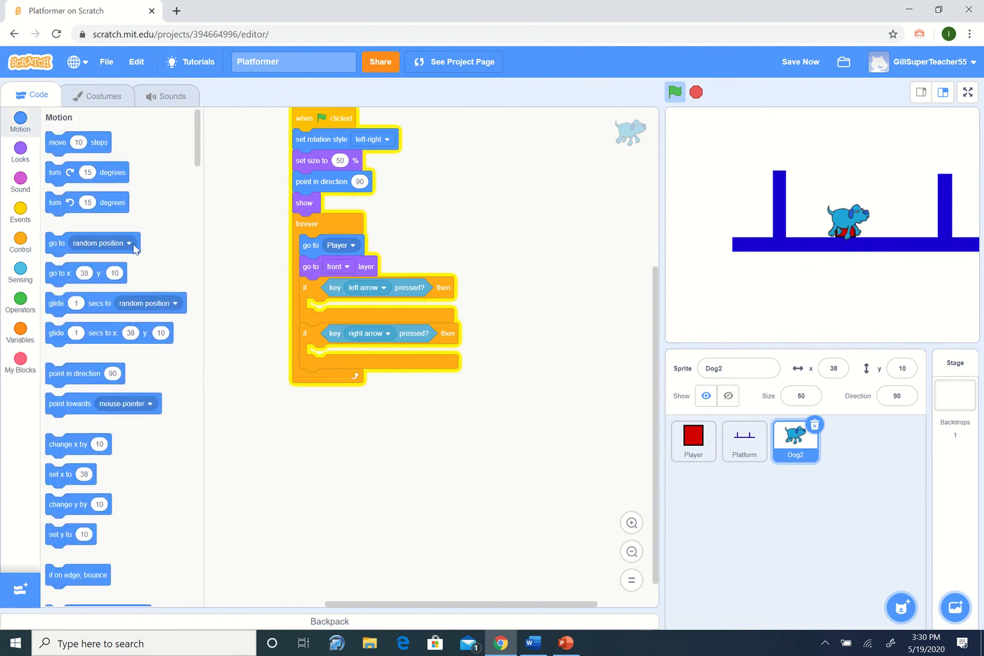
{"action": "scroll", "scroll_direction": "down", "scroll_amount": 3}
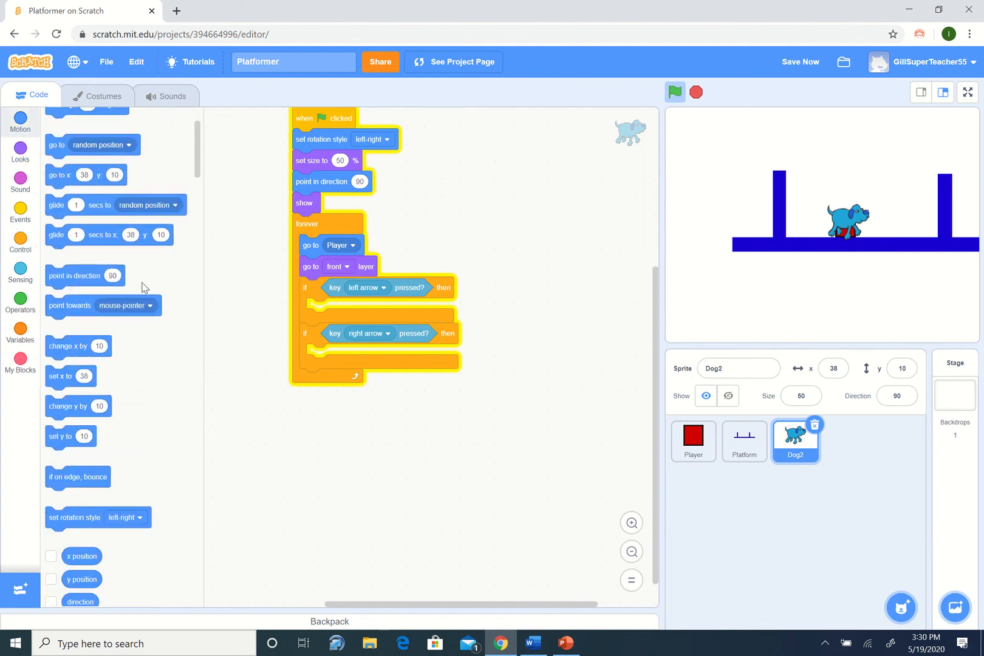
{"action": "left_click_drag", "start_coordinate": [84, 275], "coordinate": [339, 308]}
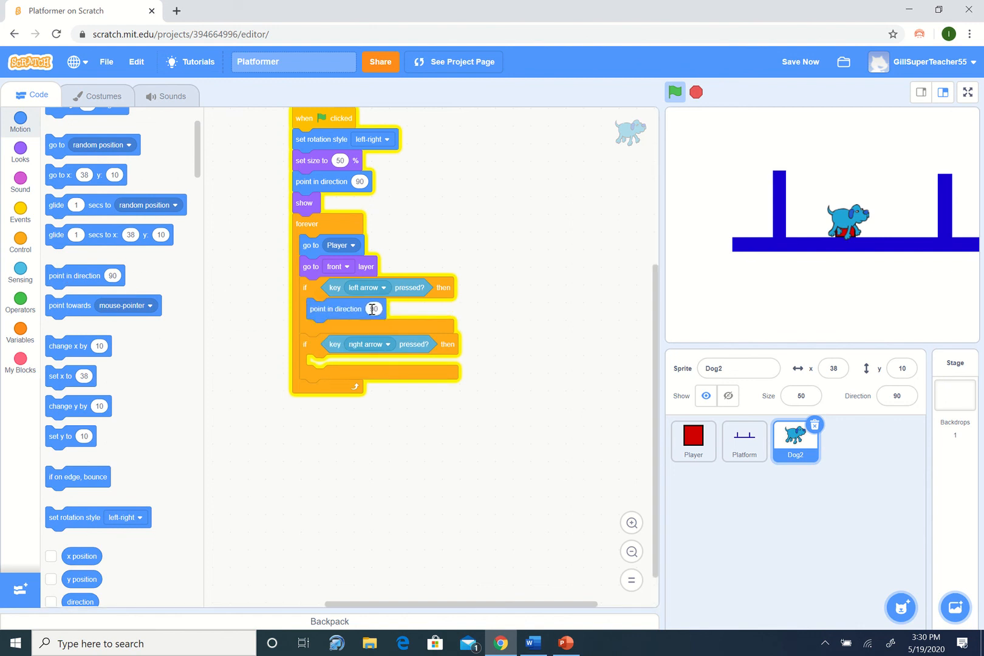
{"action": "left_click", "coordinate": [373, 308]}
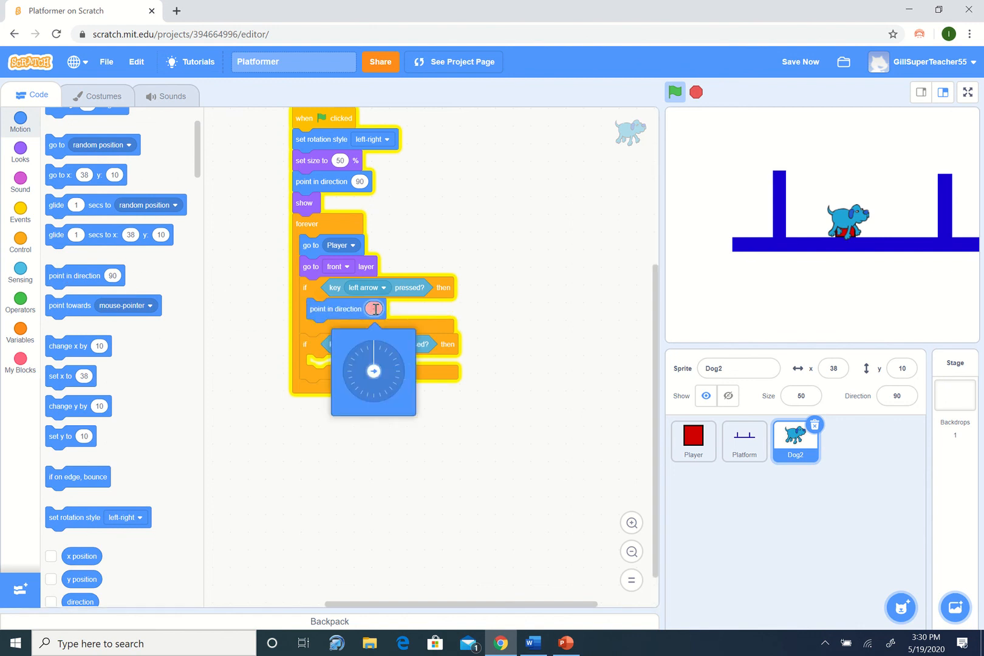
{"action": "left_click_drag", "start_coordinate": [373, 352], "coordinate": [343, 371]}
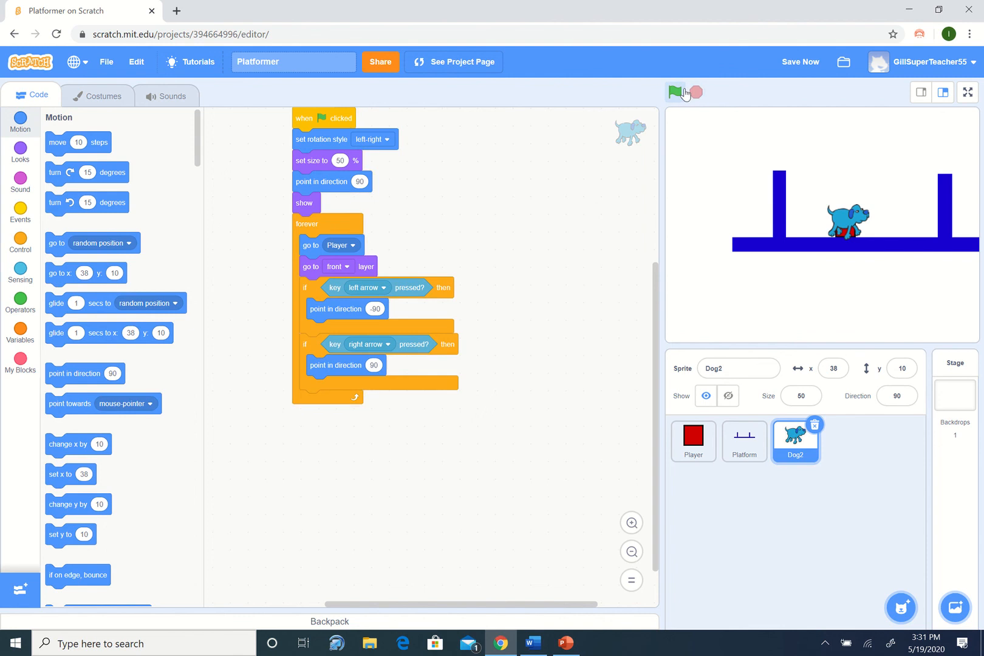
Start the platformer with the green flag and test Dog2 facing left and right.
{"action": "left_click", "coordinate": [676, 93]}
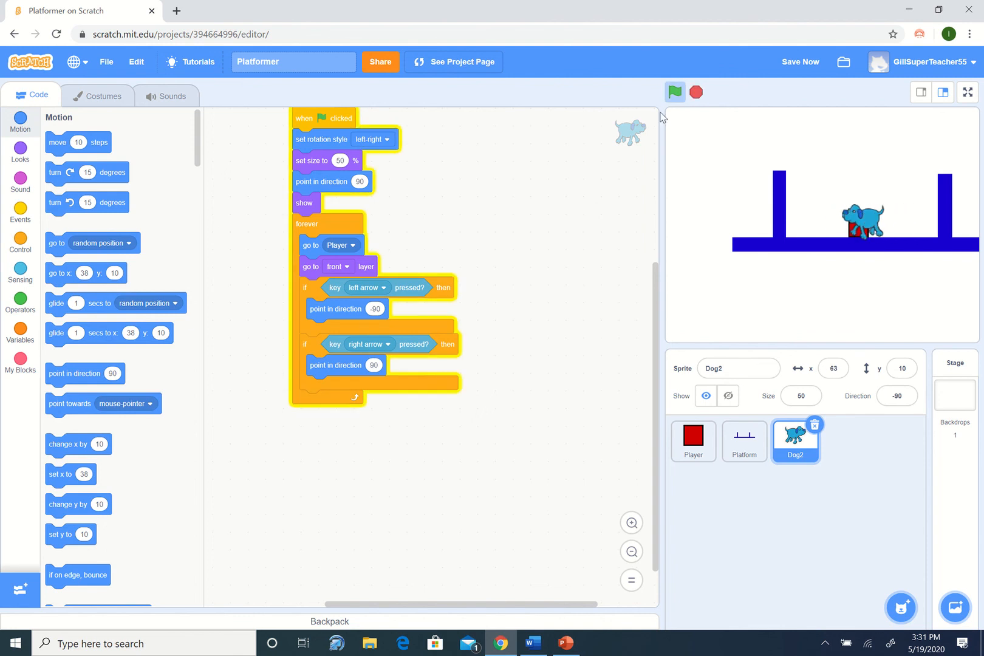
{"action": "left_click", "coordinate": [675, 92]}
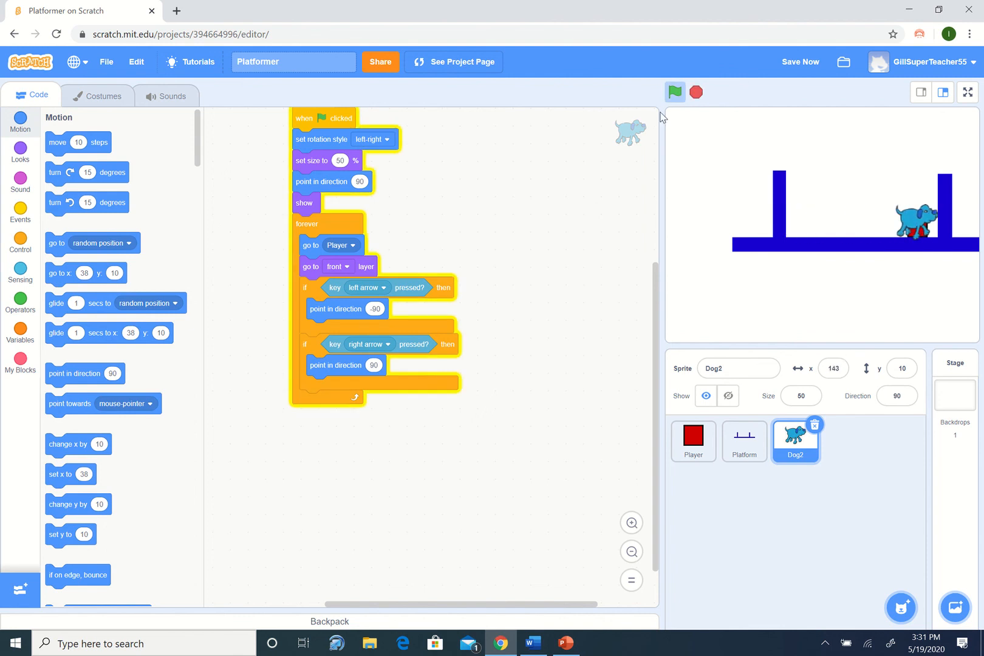
{"action": "left_click", "coordinate": [675, 92]}
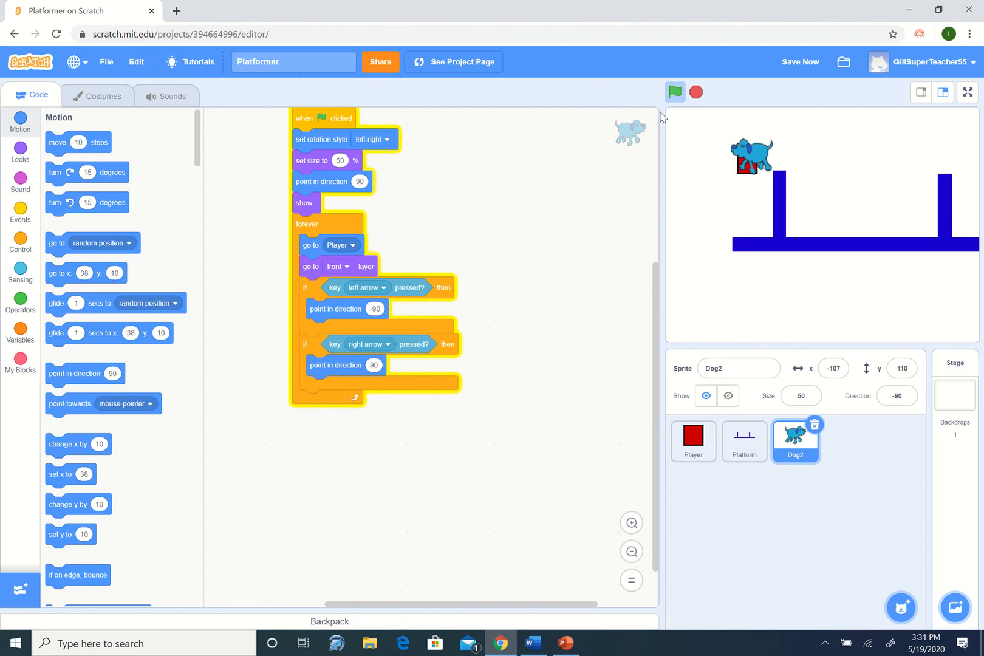
{"action": "left_click", "coordinate": [675, 93]}
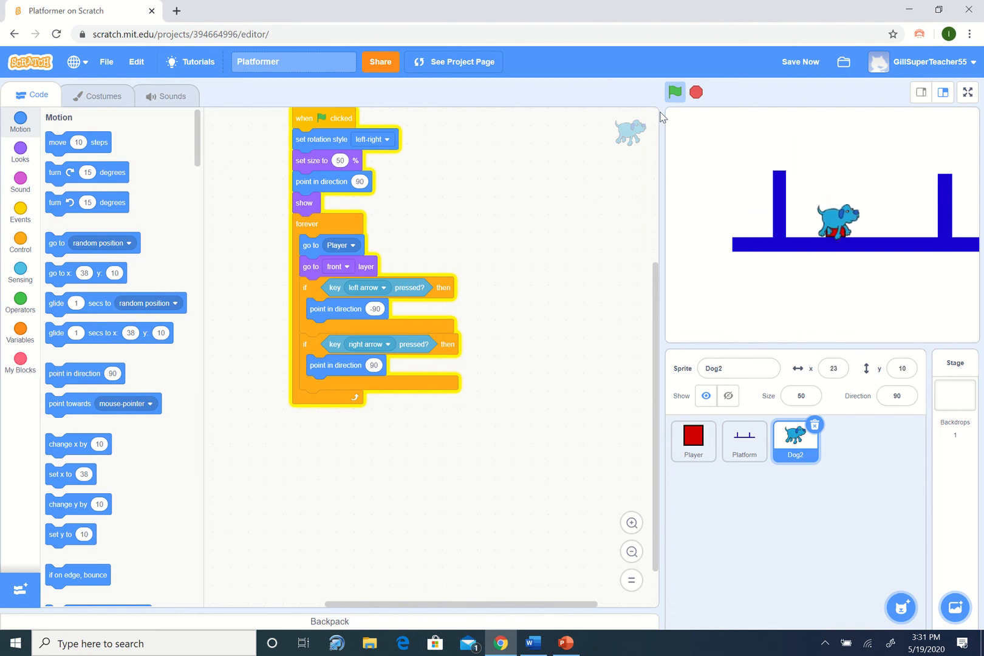
{"action": "mouse_move", "coordinate": [756, 197]}
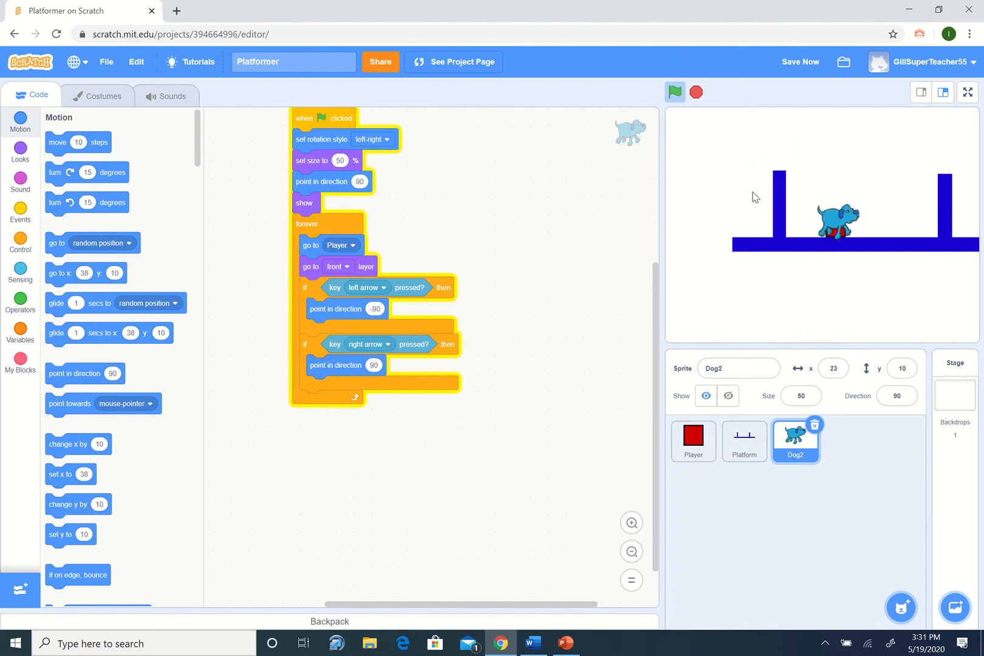
{"action": "mouse_move", "coordinate": [436, 285]}
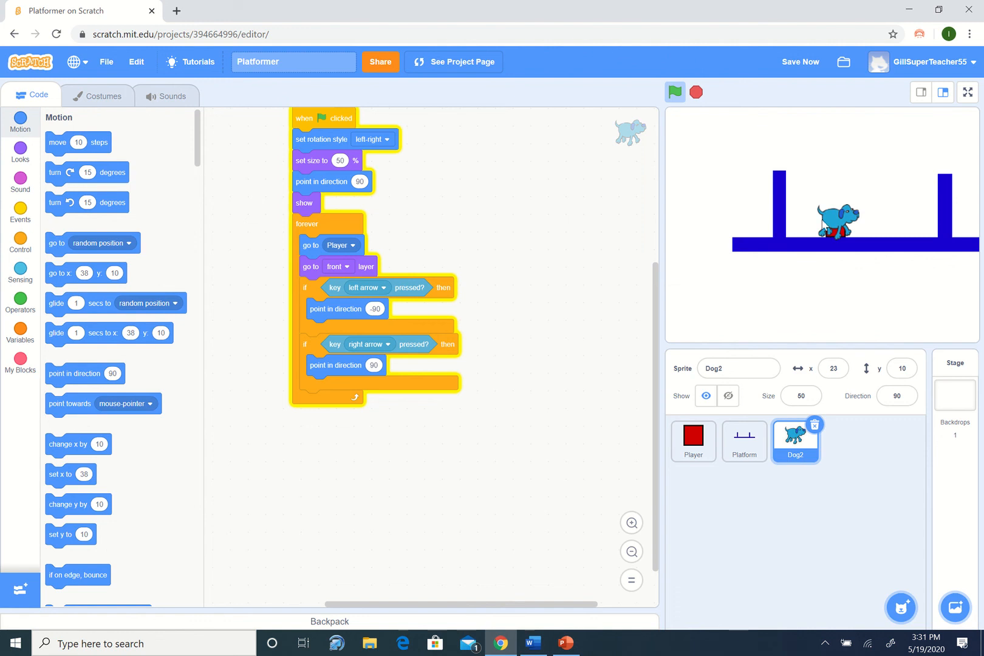
Delete Dog2's dog2-c costume and reselect dog2-a.
{"action": "left_click", "coordinate": [96, 95]}
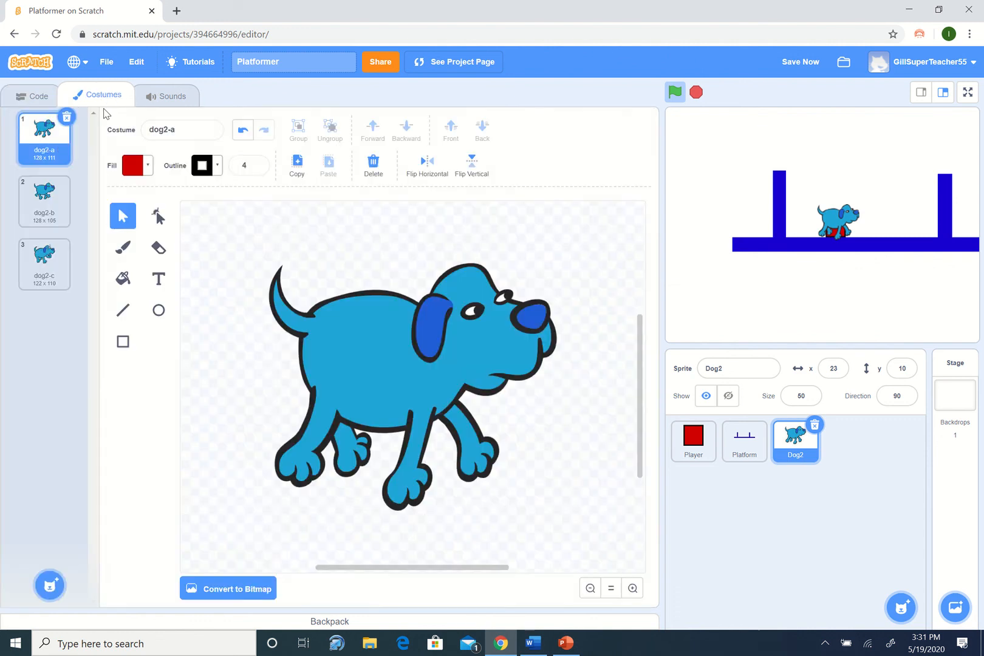
{"action": "left_click", "coordinate": [44, 201]}
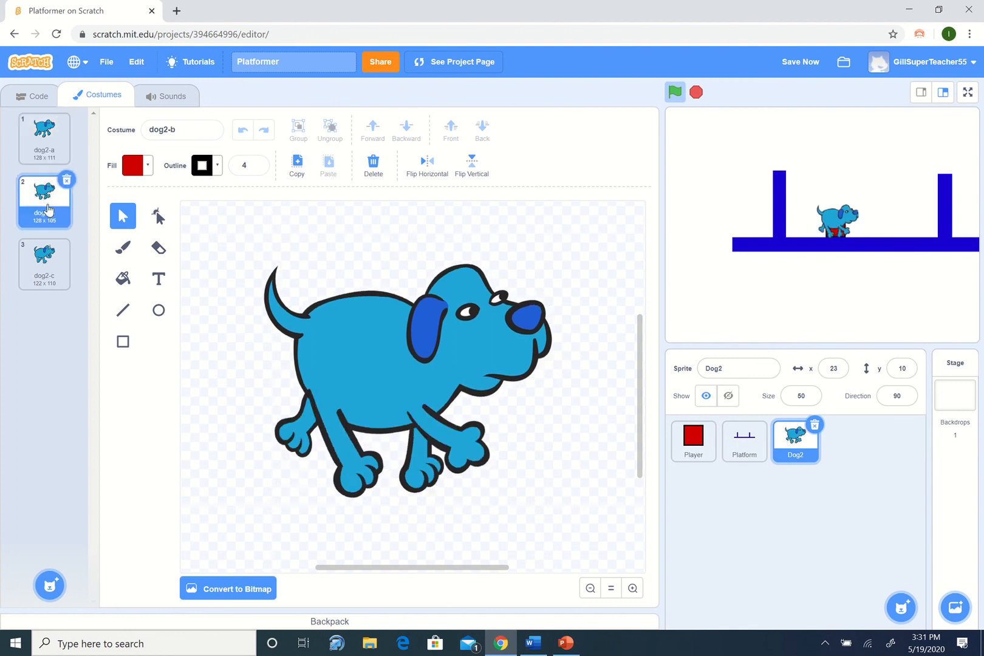
{"action": "left_click", "coordinate": [44, 263]}
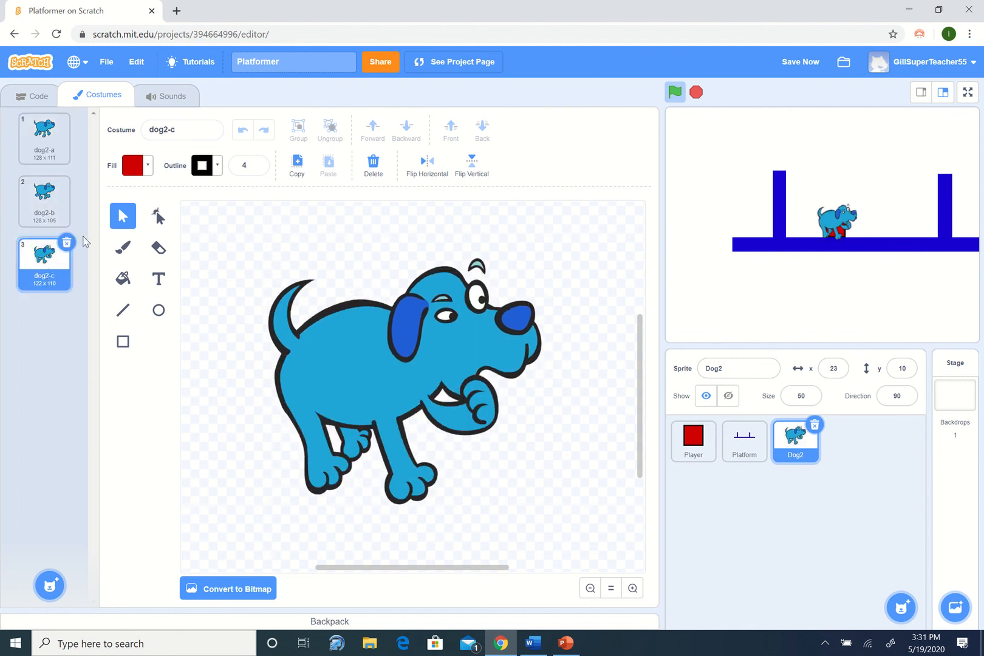
{"action": "left_click", "coordinate": [43, 201]}
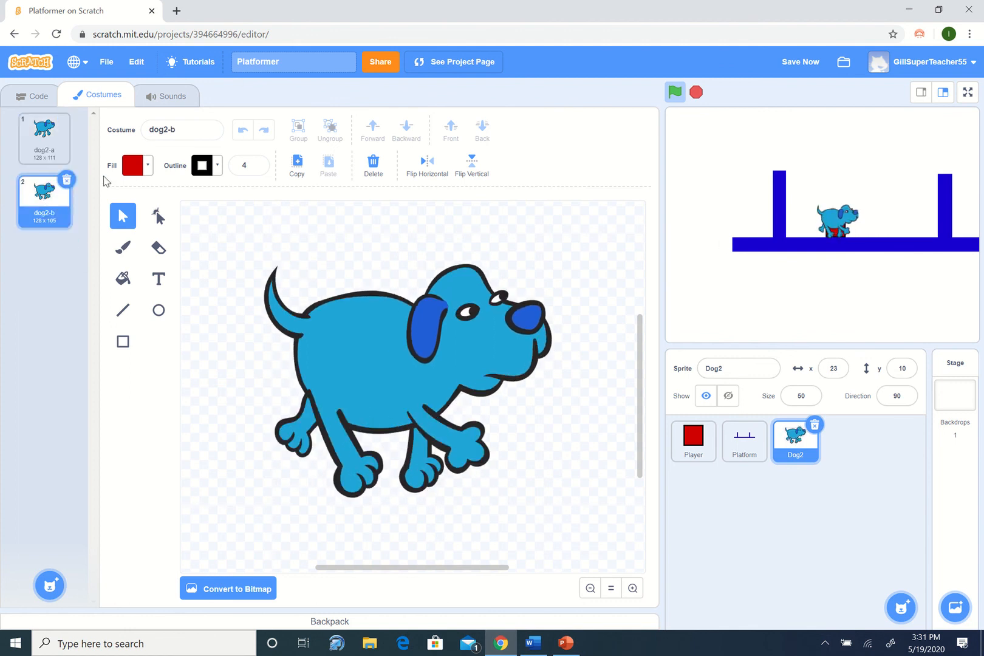
{"action": "left_click", "coordinate": [44, 136]}
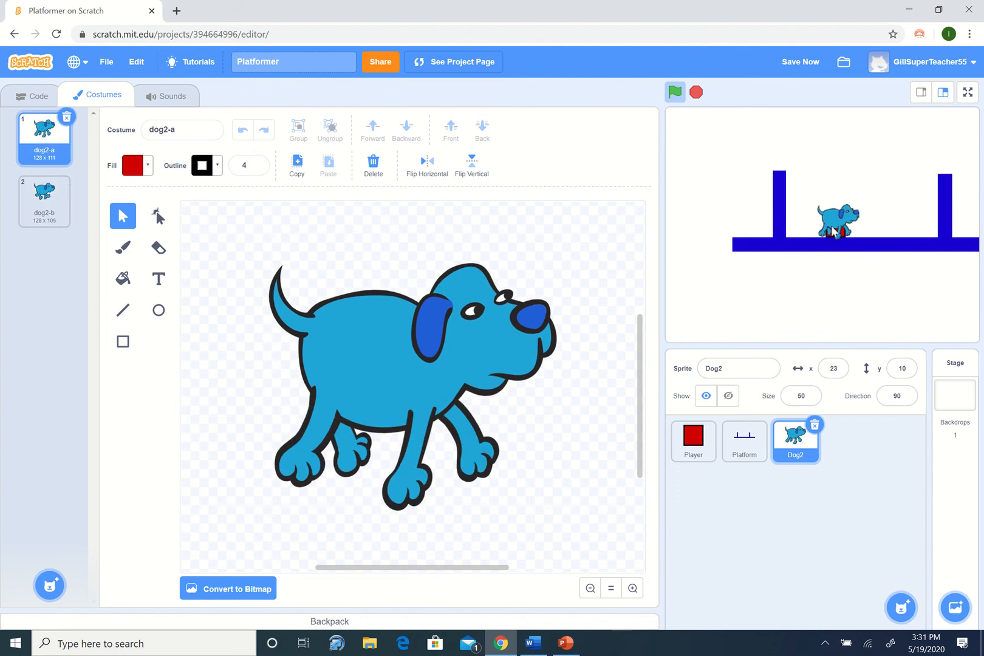
{"action": "mouse_move", "coordinate": [871, 240]}
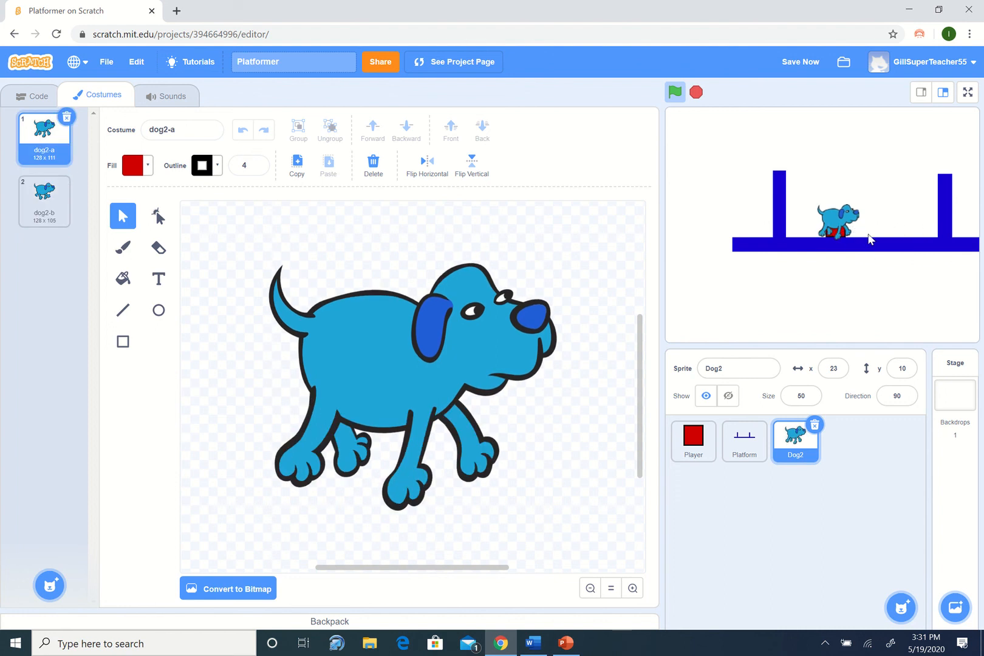
Return to Dog2's code and bring up the Looks blocks.
{"action": "left_click", "coordinate": [31, 95]}
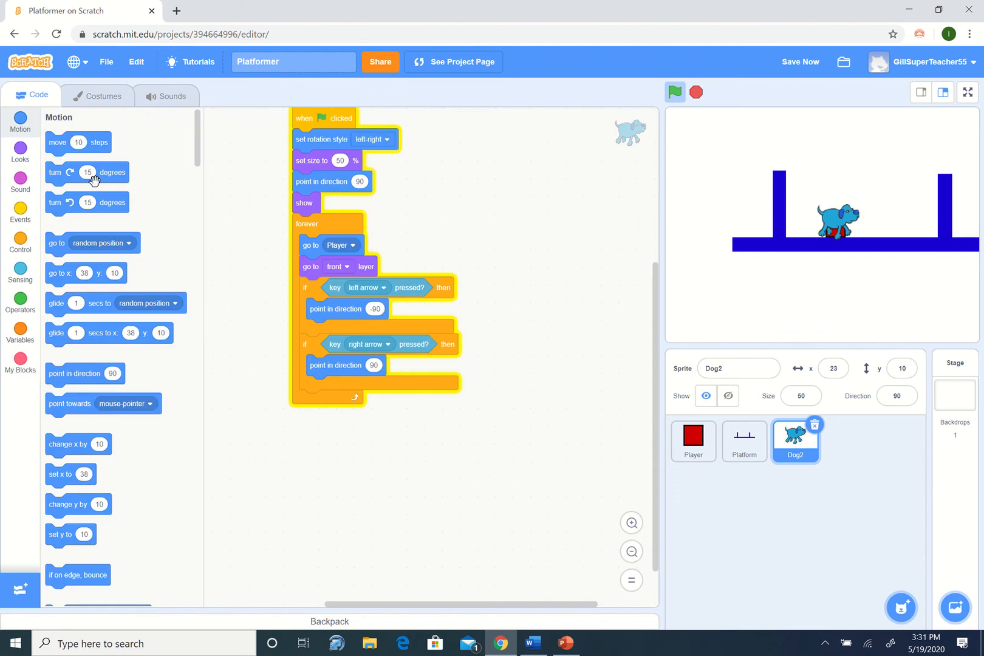
{"action": "mouse_move", "coordinate": [100, 259]}
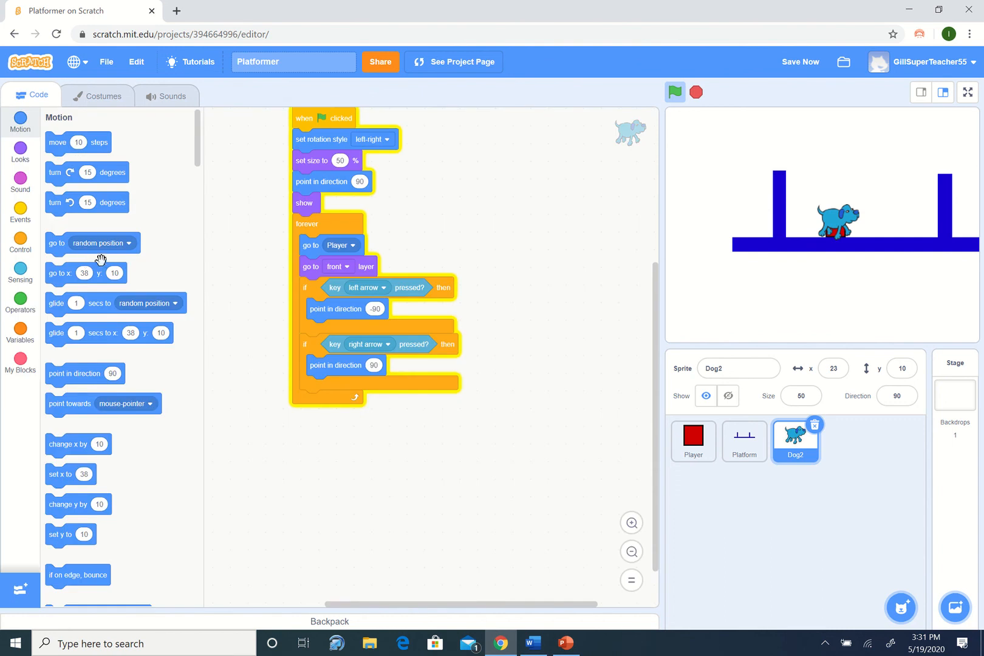
{"action": "left_click", "coordinate": [20, 152]}
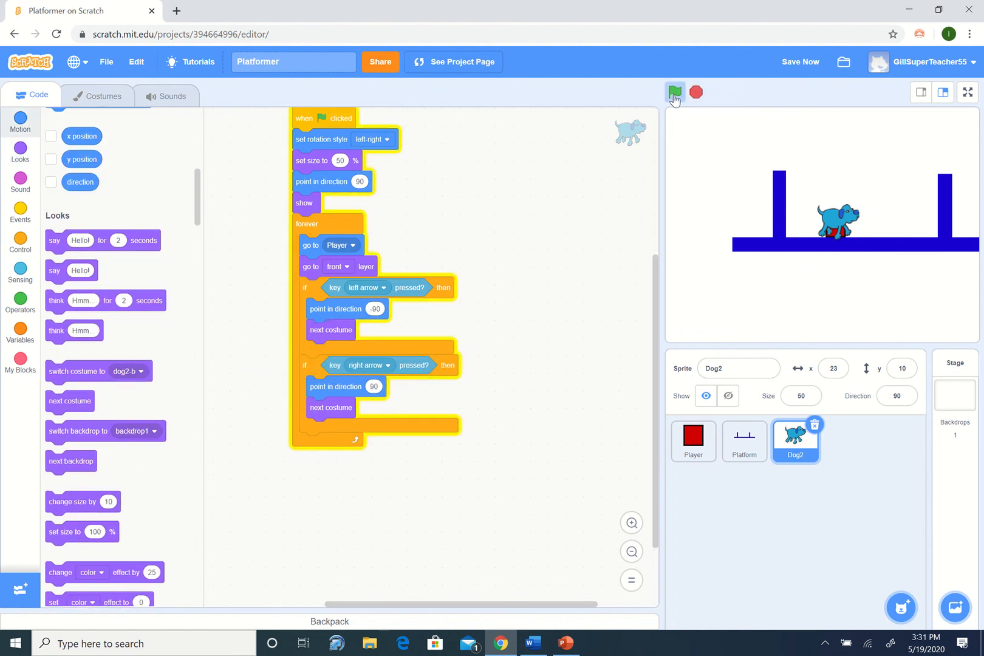
Run the game and check Dog2 follows, flips direction, and alternates costumes.
{"action": "left_click", "coordinate": [675, 93]}
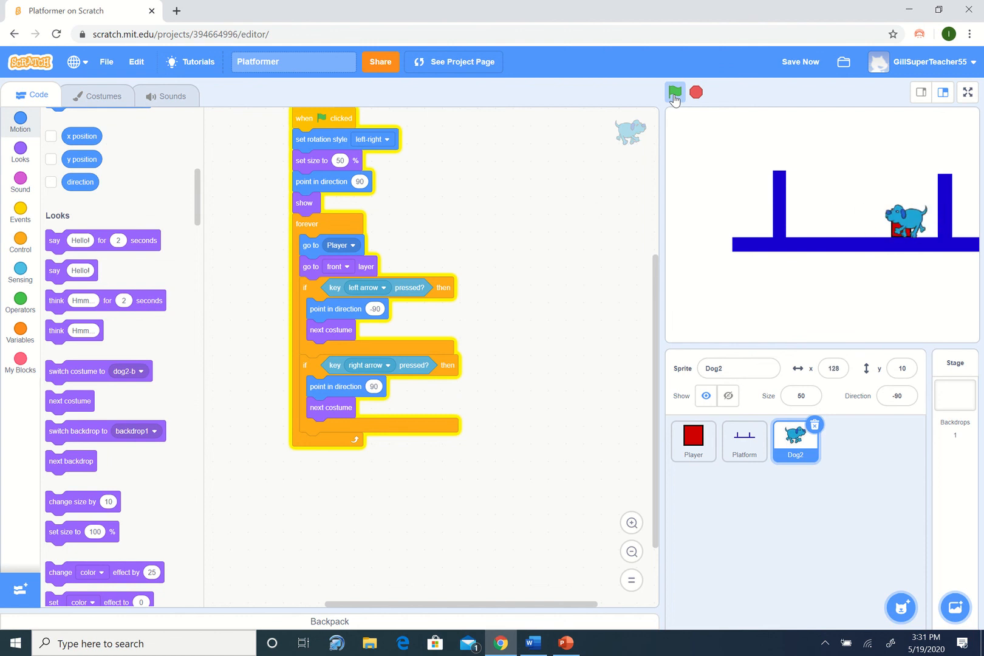
{"action": "left_click", "coordinate": [675, 92]}
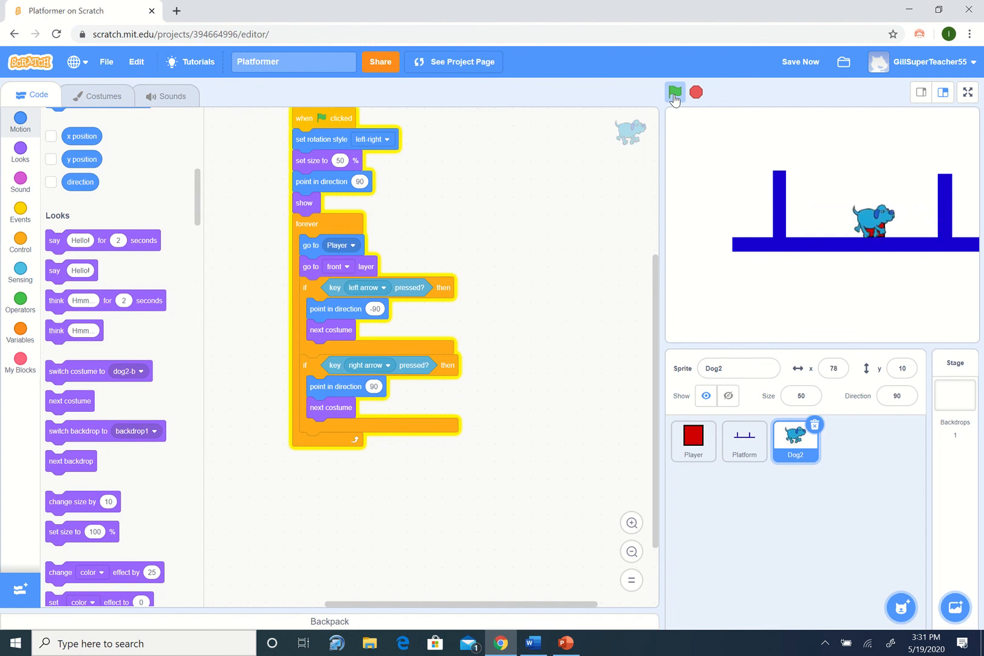
{"action": "left_click", "coordinate": [675, 92]}
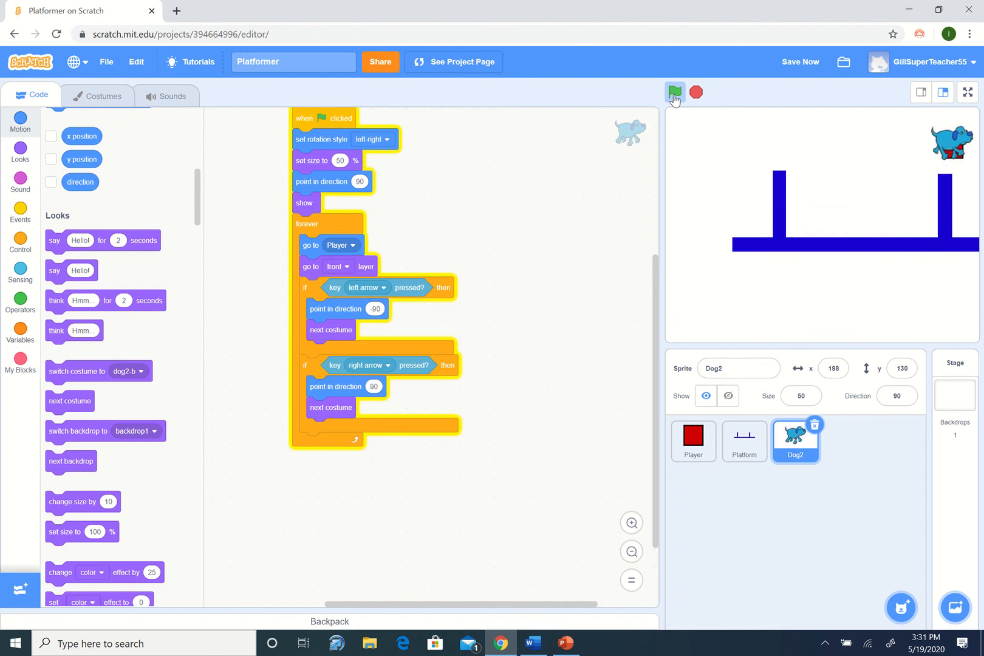
{"action": "left_click", "coordinate": [675, 93]}
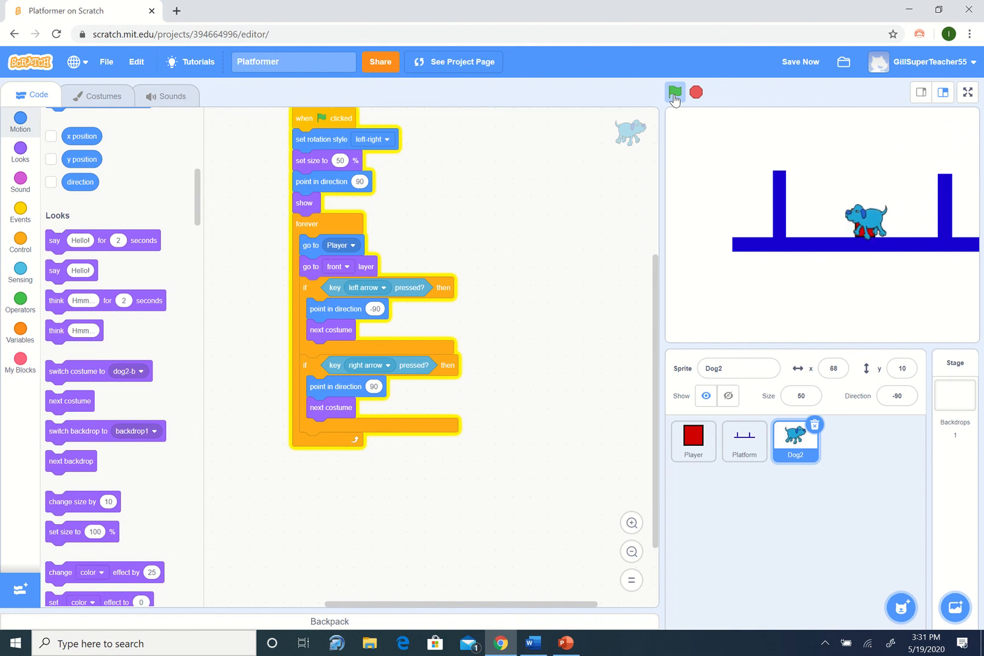